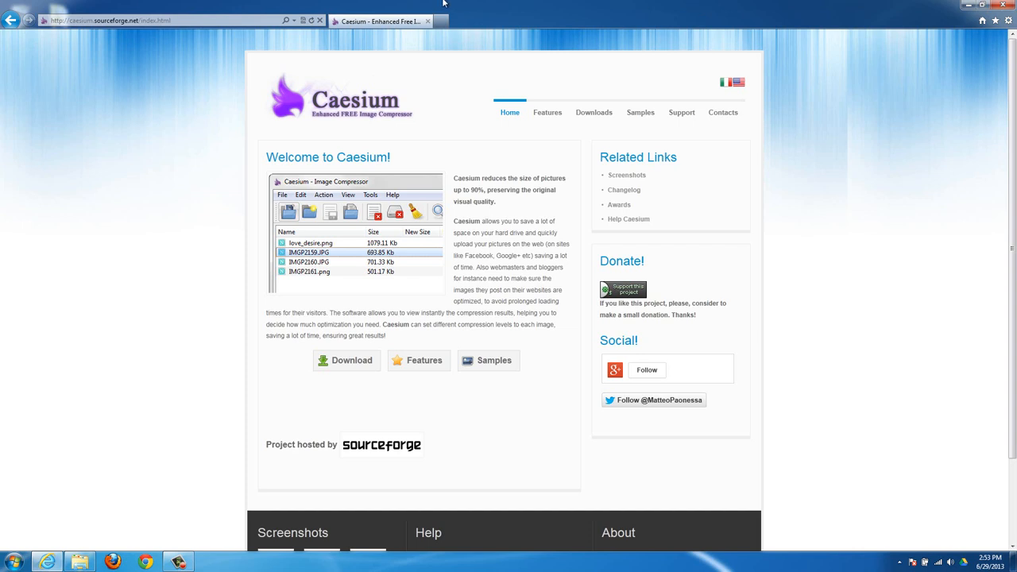
pyautogui.moveTo(474, 181)
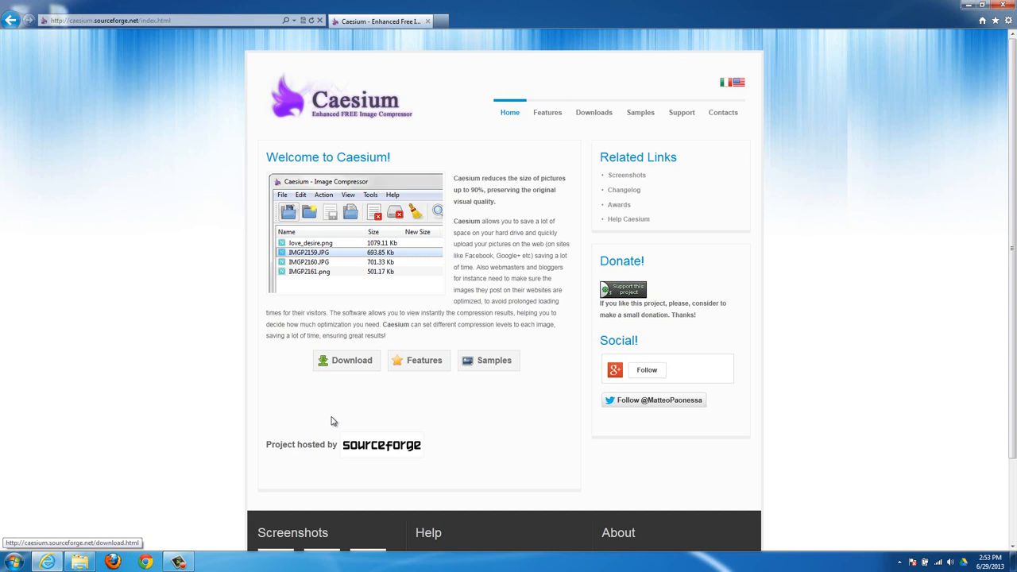
pyautogui.moveTo(350, 368)
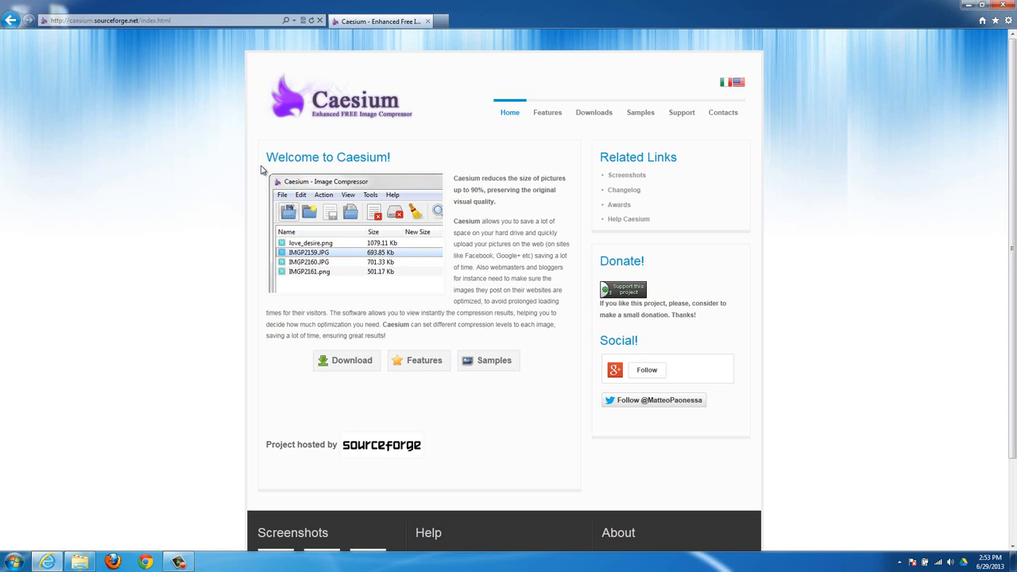
# - Download the Caesium 1.5.0 Windows installer via the site's Download Mirror 1
pyautogui.click(347, 361)
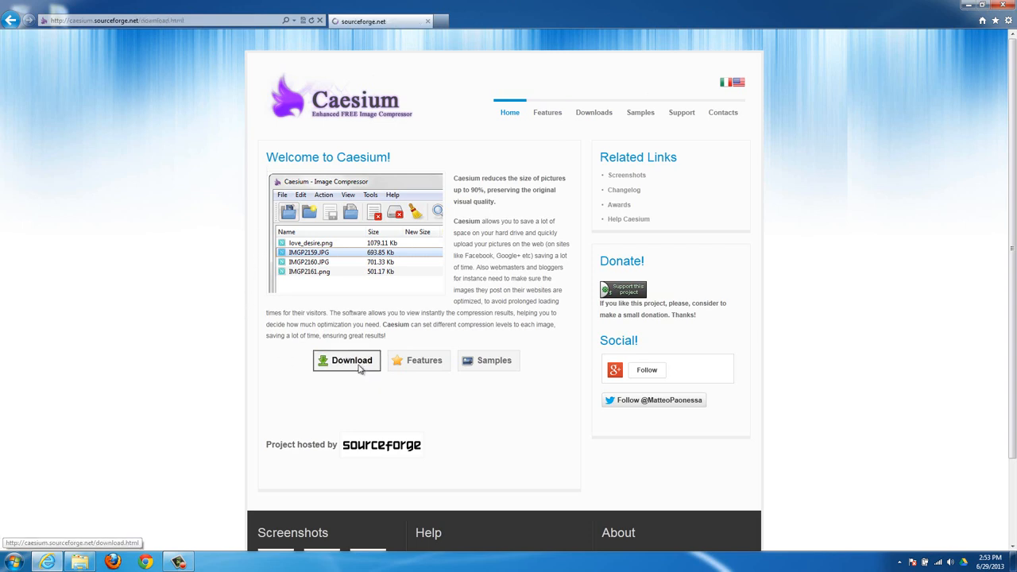
pyautogui.click(347, 361)
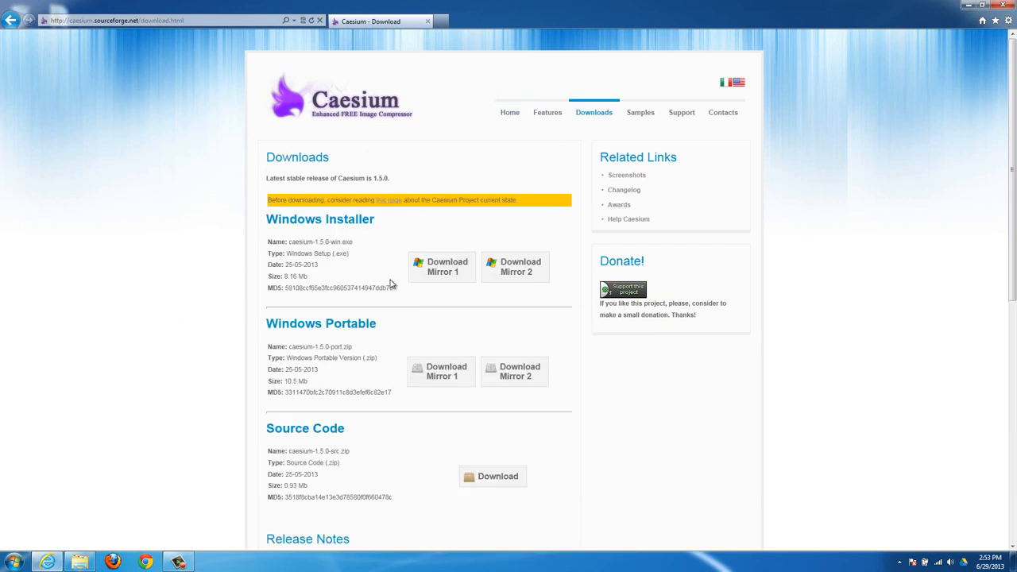
pyautogui.click(442, 267)
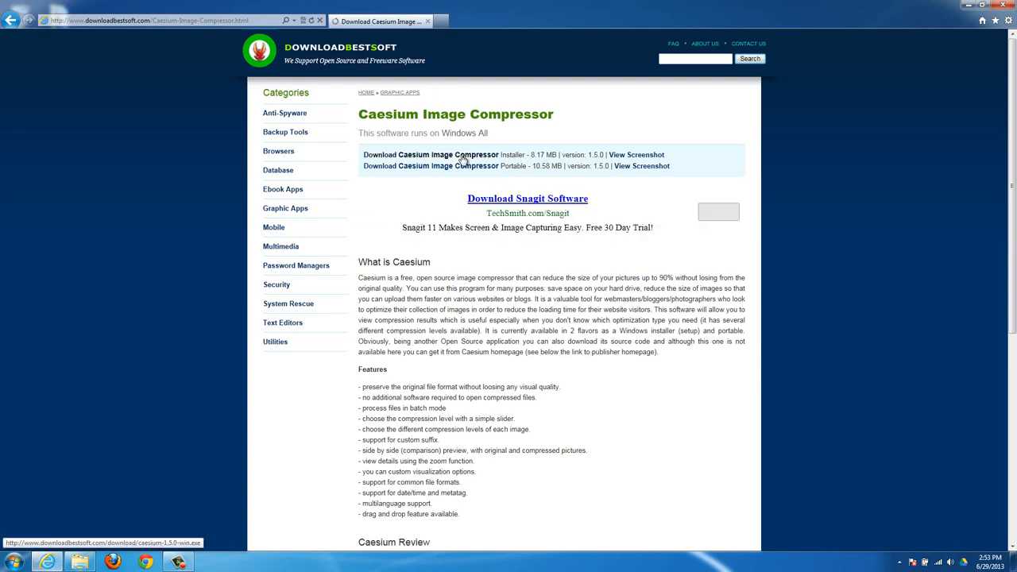
pyautogui.click(458, 154)
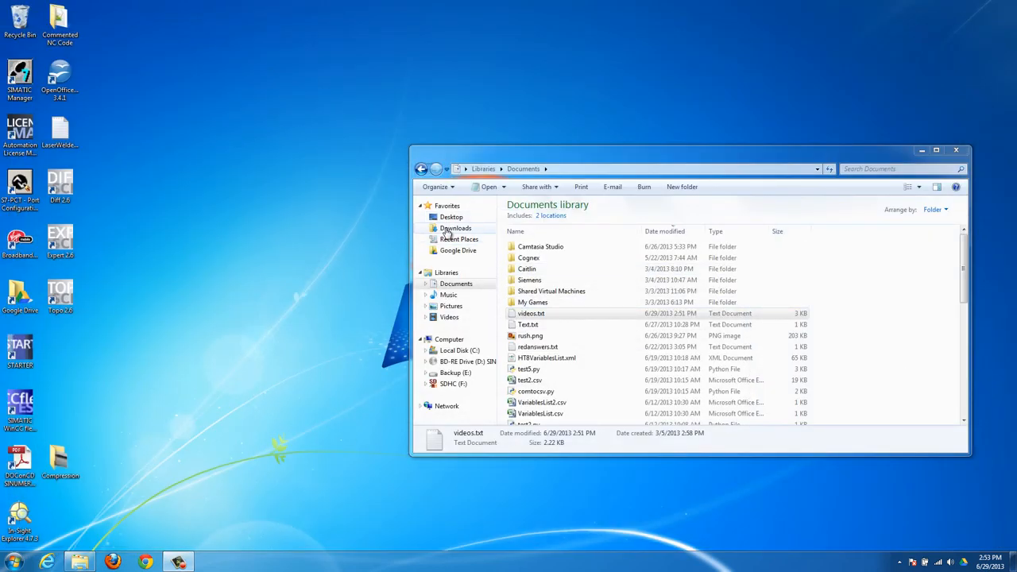
# - Run caesium-1.5.0-win.exe from the Downloads folder
pyautogui.click(455, 229)
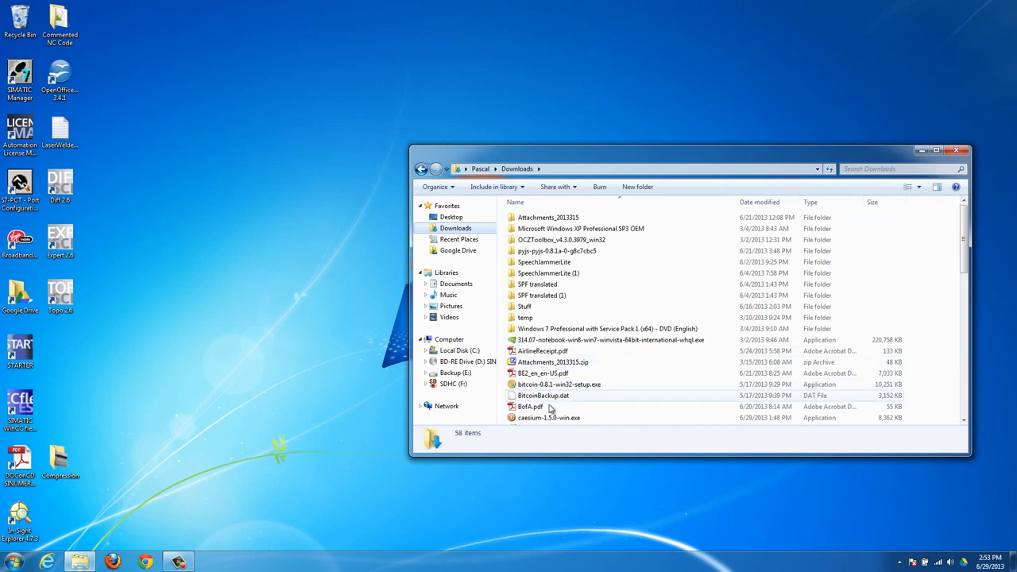
pyautogui.doubleClick(545, 419)
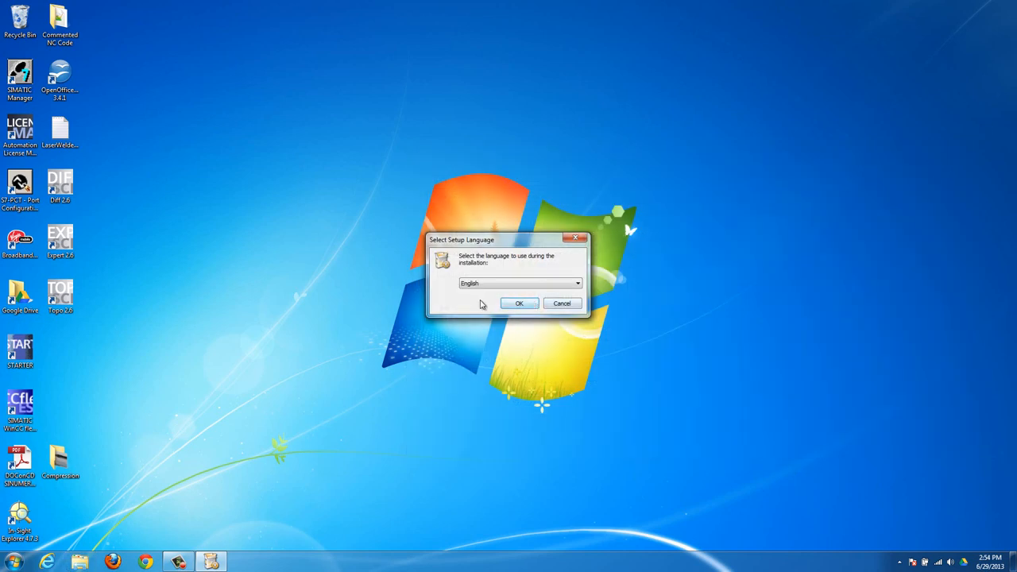
# - Complete Caesium setup in English, accepting the license and launching Caesium on finish
pyautogui.click(520, 303)
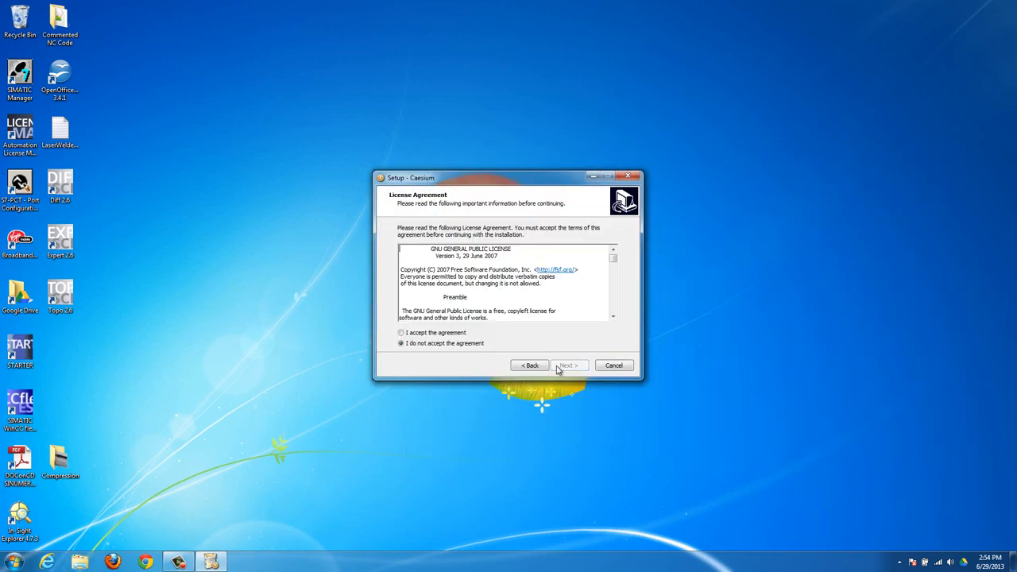
pyautogui.click(401, 333)
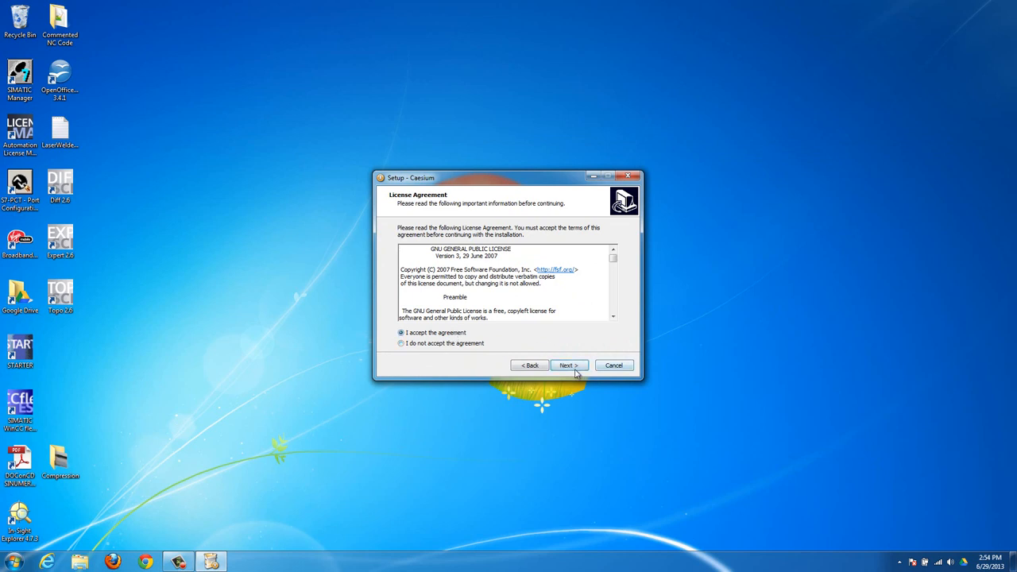
pyautogui.click(569, 364)
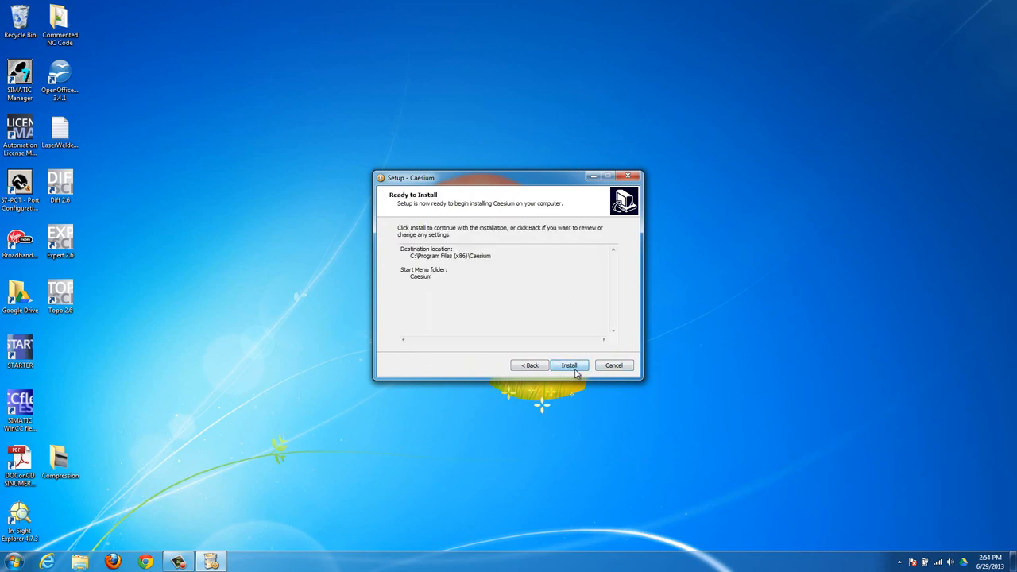
pyautogui.click(570, 364)
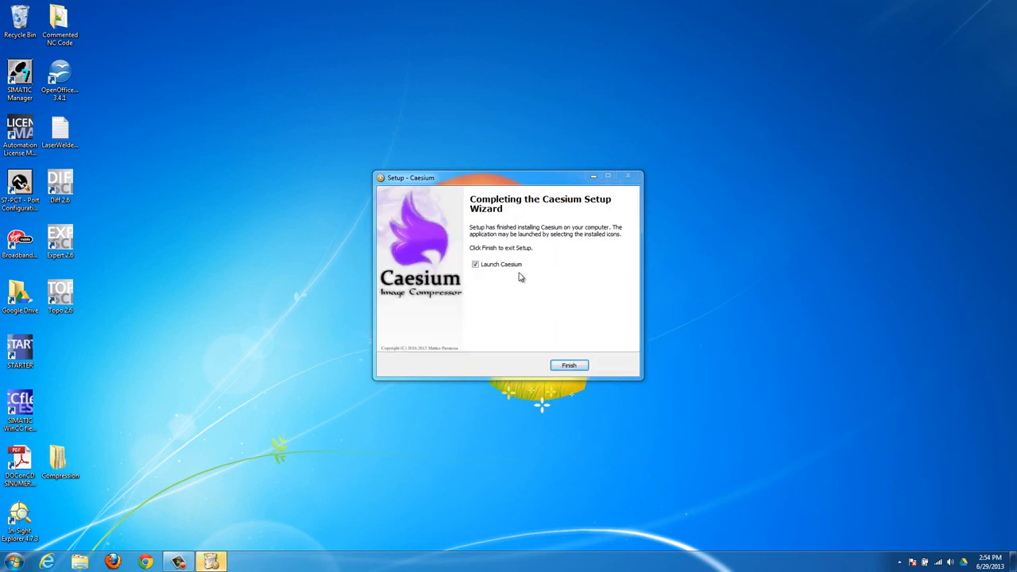
pyautogui.click(569, 364)
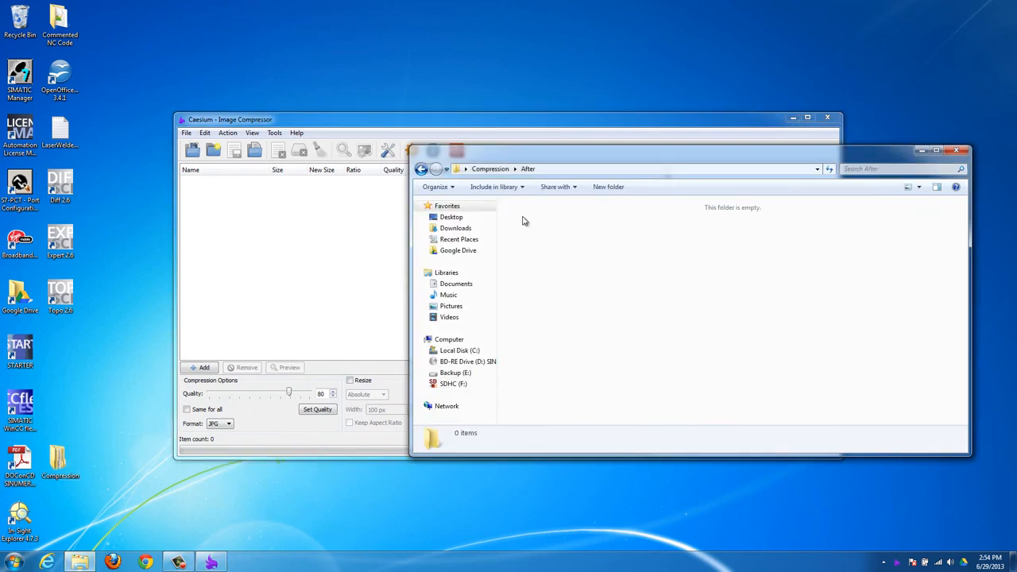
# - Open Compression\Before and preview IMG_0127.JPG in Windows Photo Viewer
pyautogui.click(489, 169)
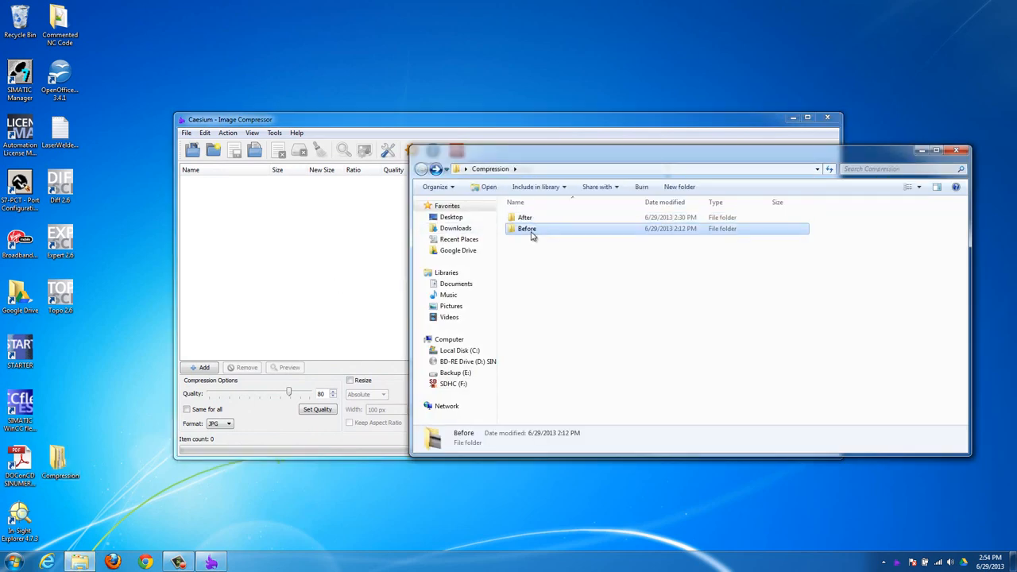
pyautogui.doubleClick(526, 229)
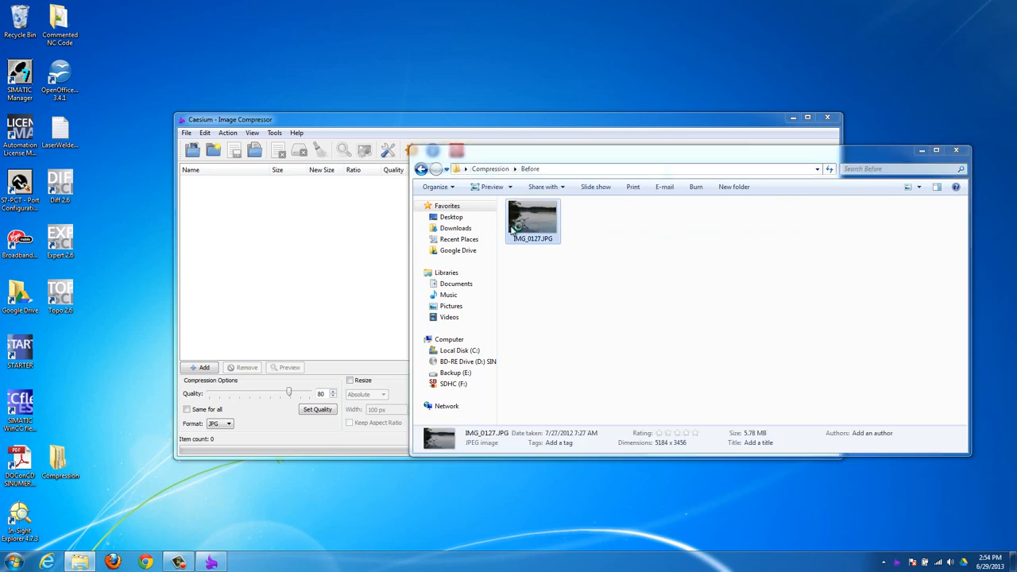
pyautogui.doubleClick(532, 219)
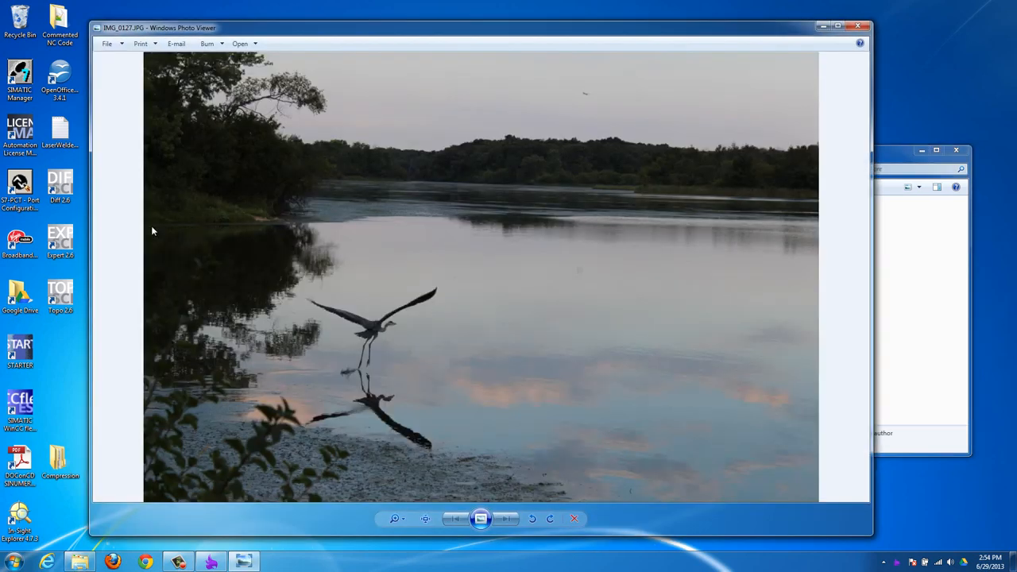
pyautogui.moveTo(510, 484)
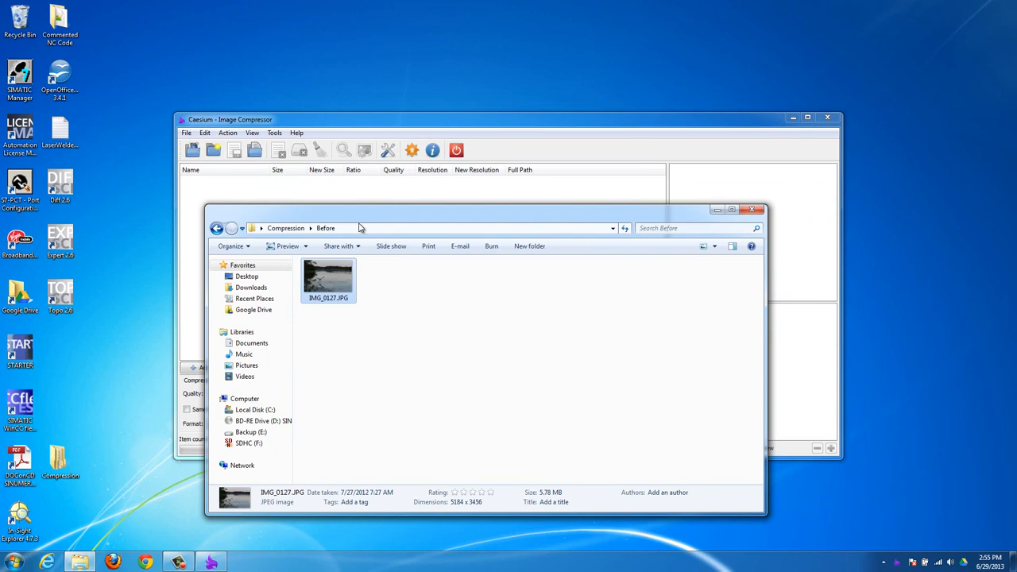
pyautogui.moveTo(712, 209)
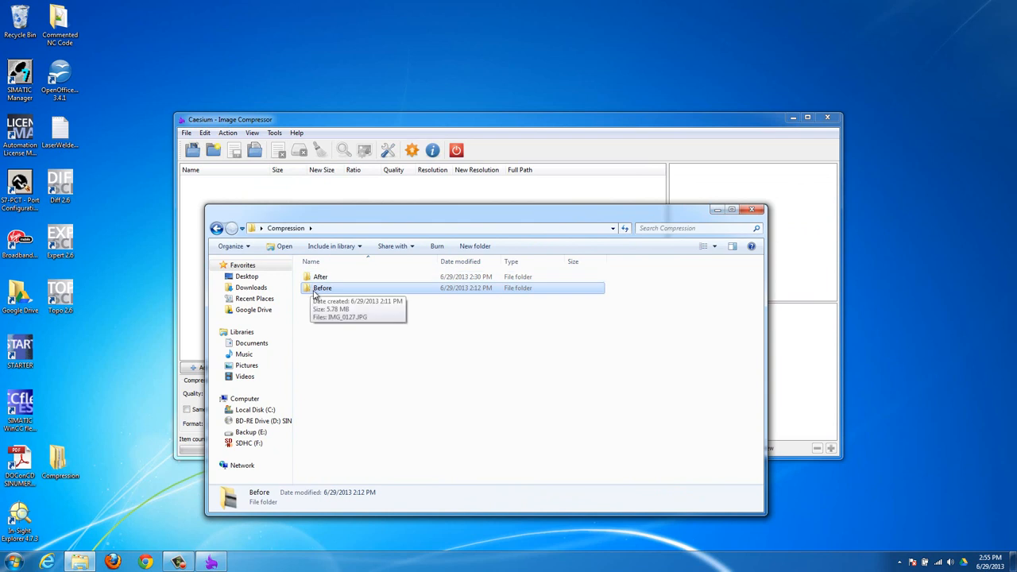
# - Browse into Before and back up to the Compression folder listing After and Before
pyautogui.doubleClick(321, 287)
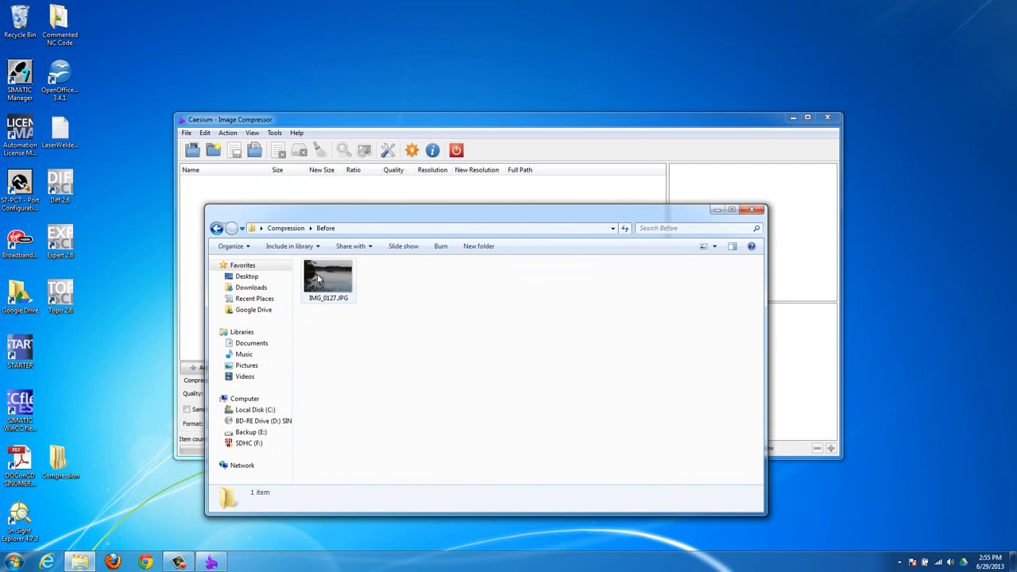
pyautogui.moveTo(340, 286)
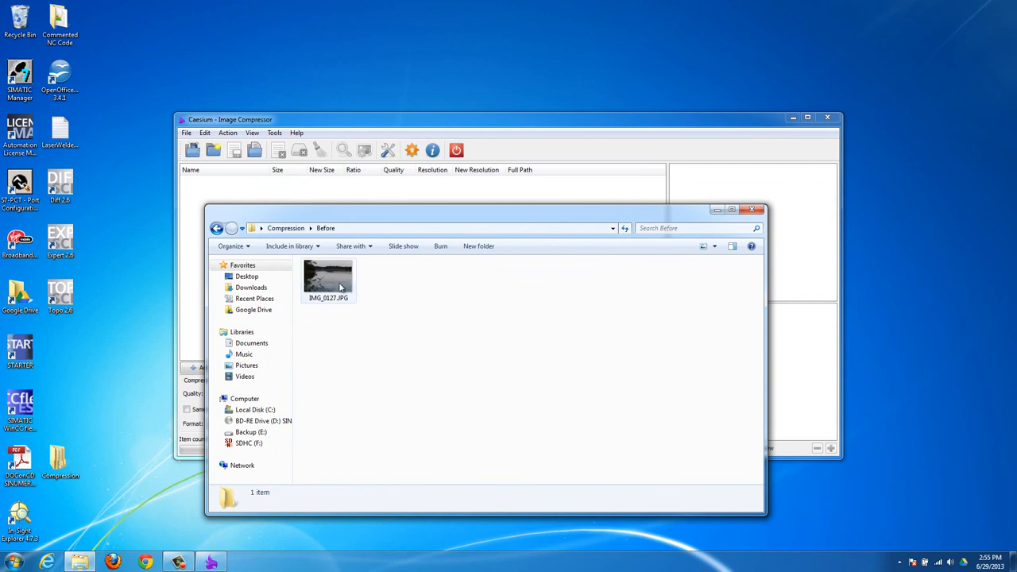
pyautogui.click(287, 229)
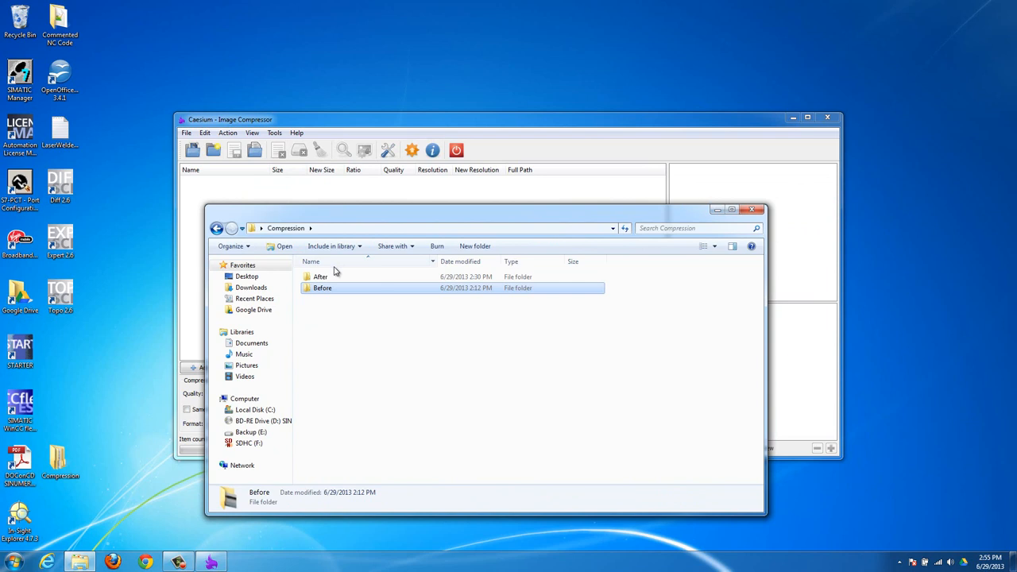
pyautogui.click(321, 276)
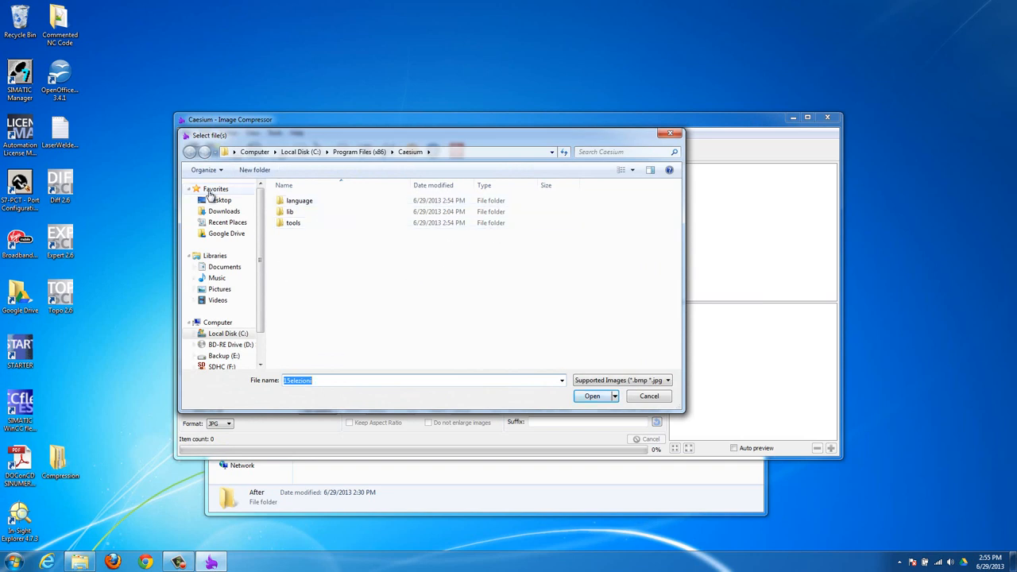
# - Add IMG_0127.JPG from Desktop > Compression > Before to Caesium's compression list
pyautogui.click(220, 201)
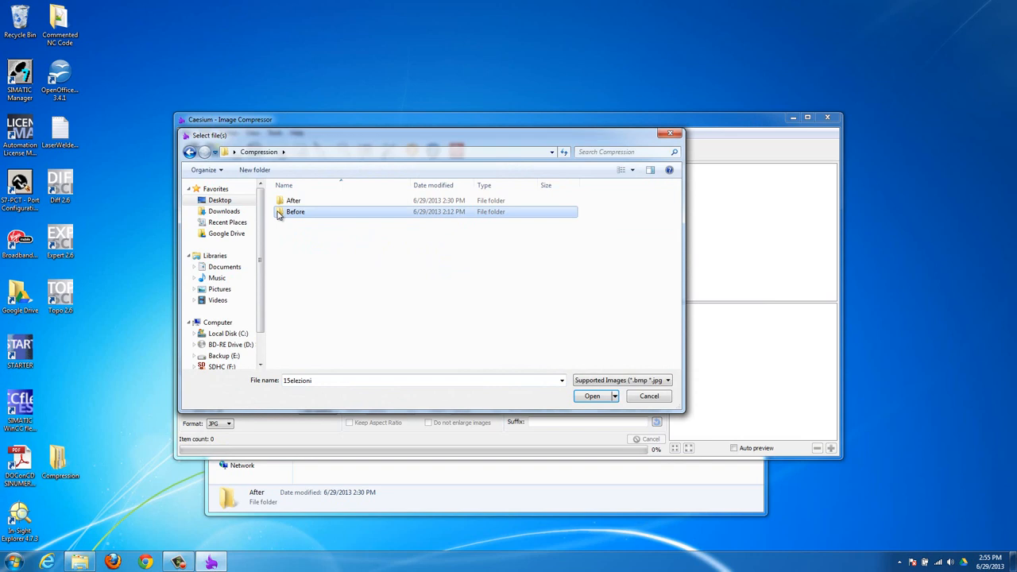
pyautogui.doubleClick(296, 211)
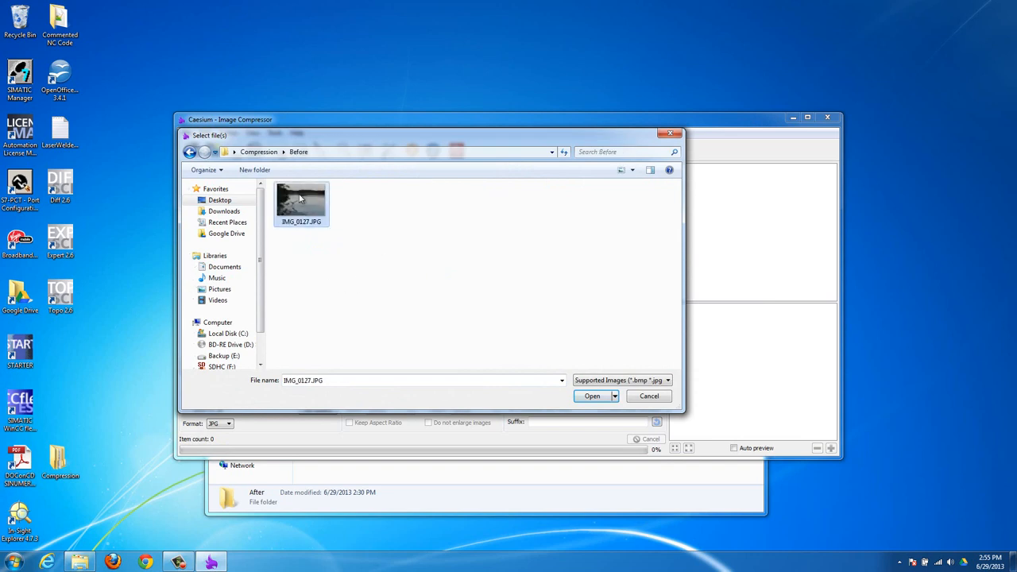
pyautogui.click(595, 396)
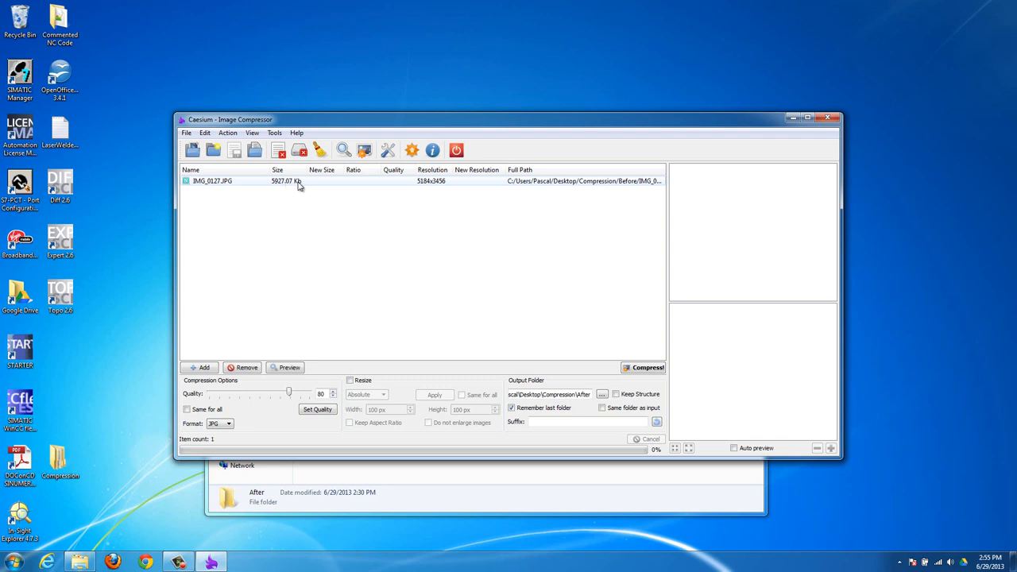
pyautogui.moveTo(296, 190)
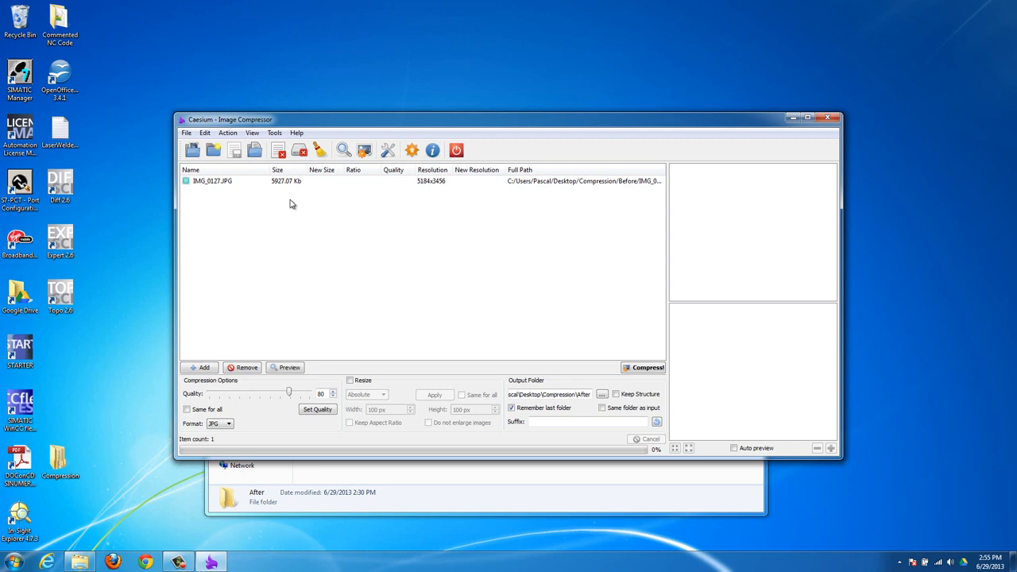
pyautogui.moveTo(407, 277)
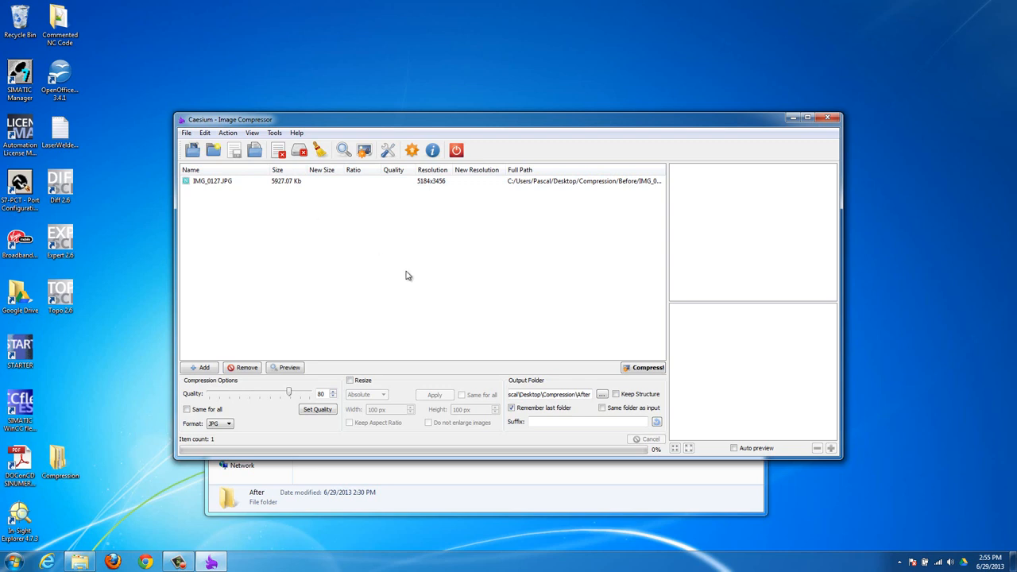
pyautogui.moveTo(563, 347)
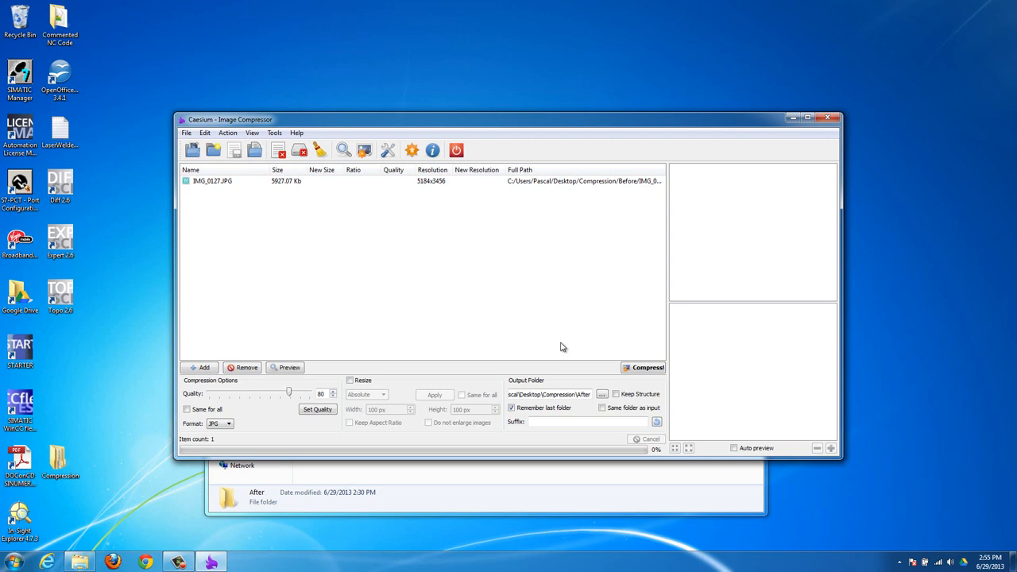
pyautogui.moveTo(201, 255)
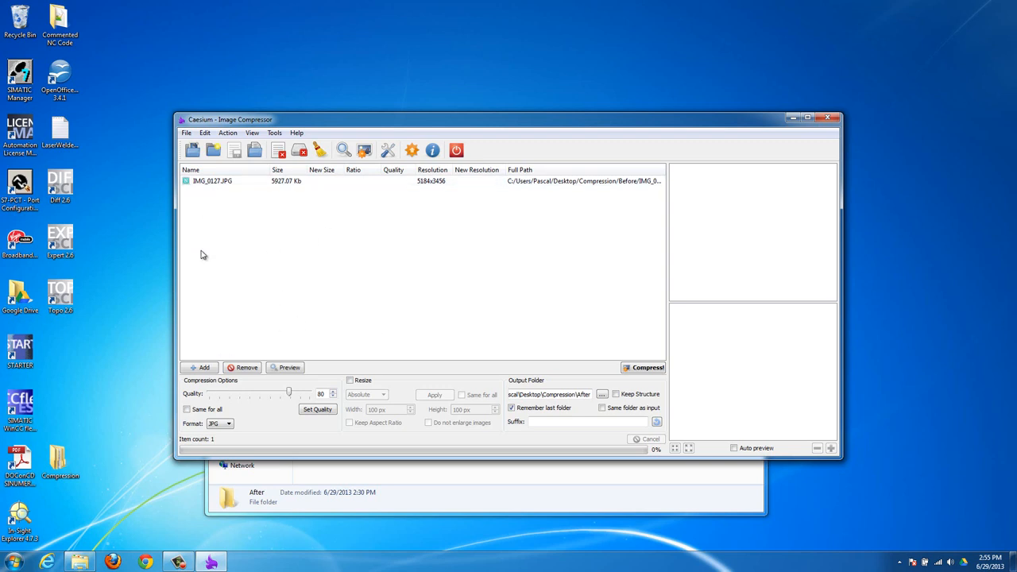
pyautogui.moveTo(248, 259)
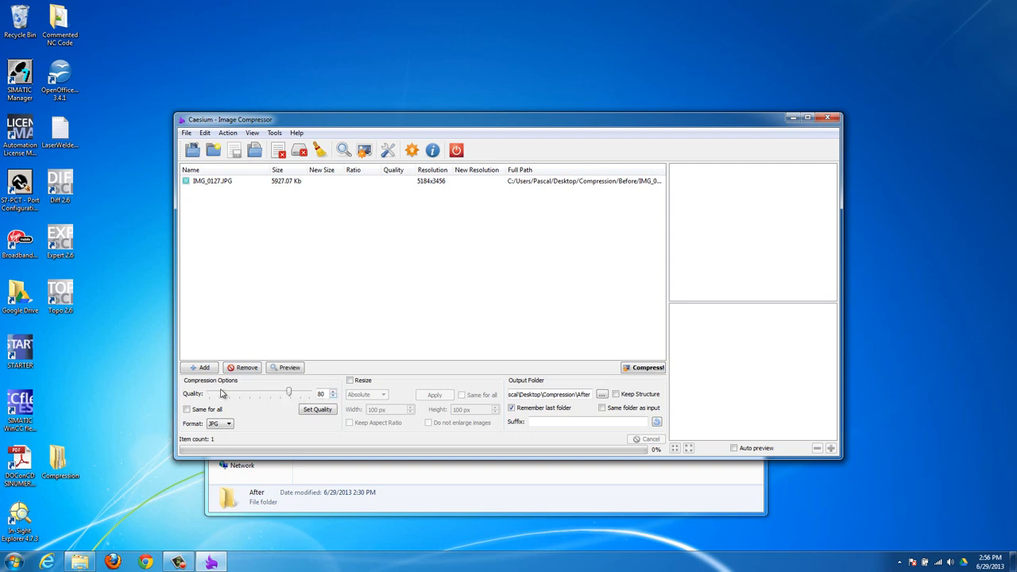
pyautogui.moveTo(241, 394)
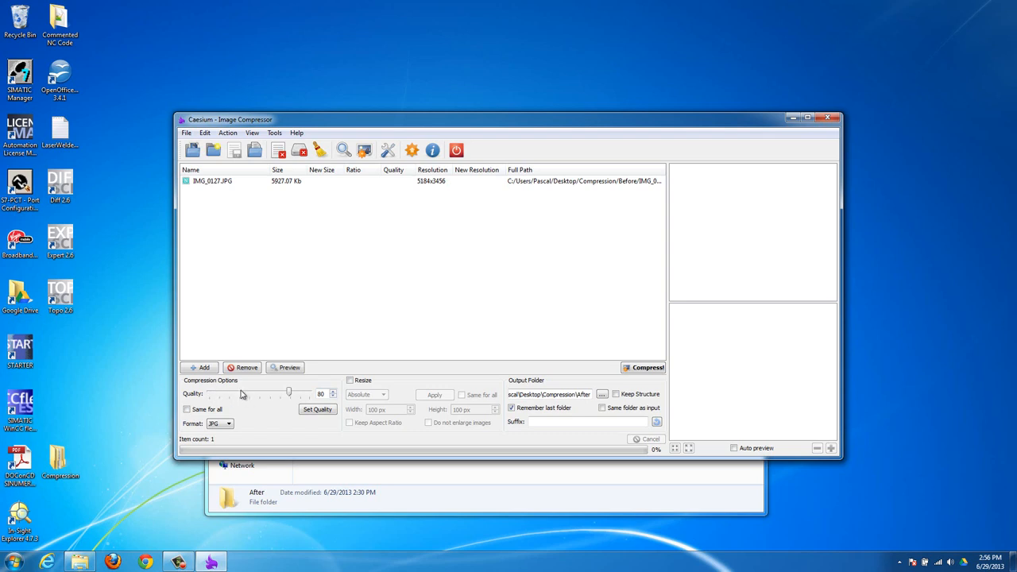
pyautogui.moveTo(312, 199)
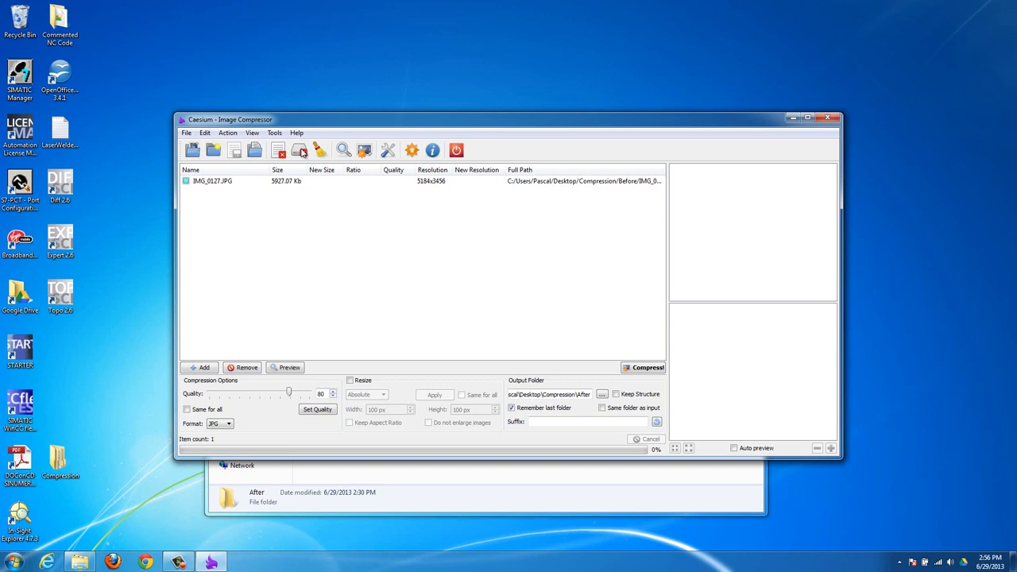
pyautogui.moveTo(278, 196)
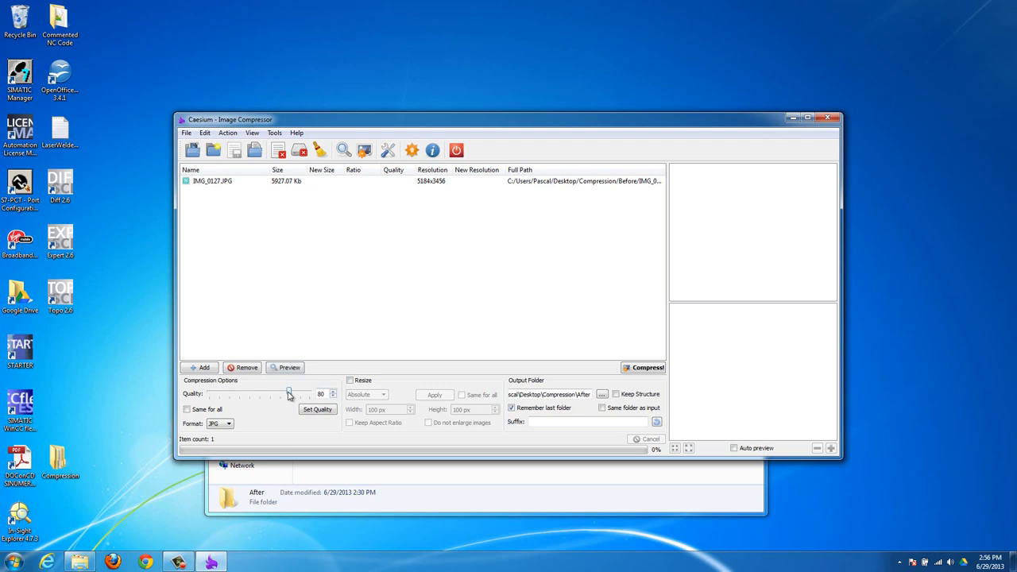
pyautogui.moveTo(248, 396)
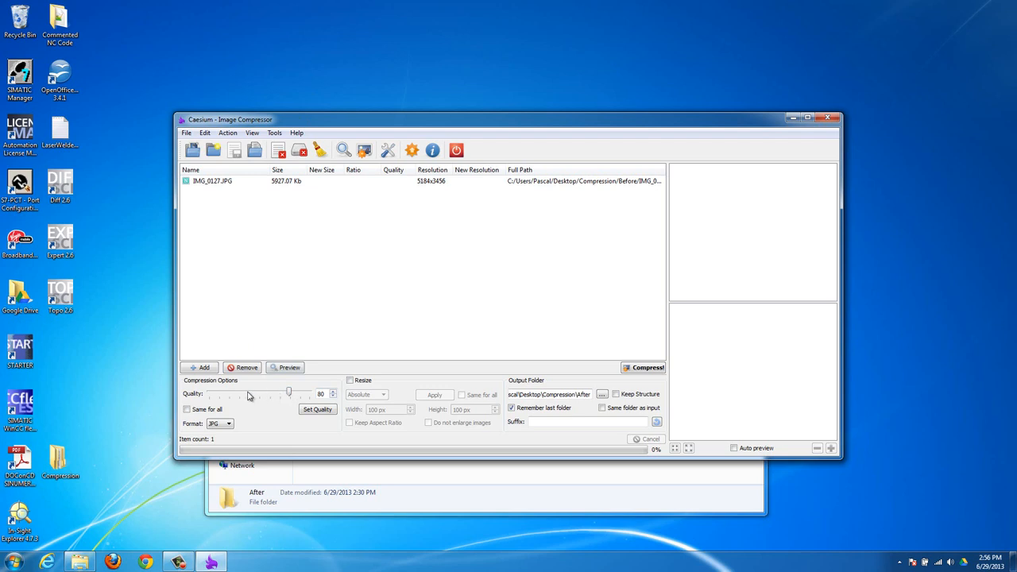
pyautogui.moveTo(222, 394)
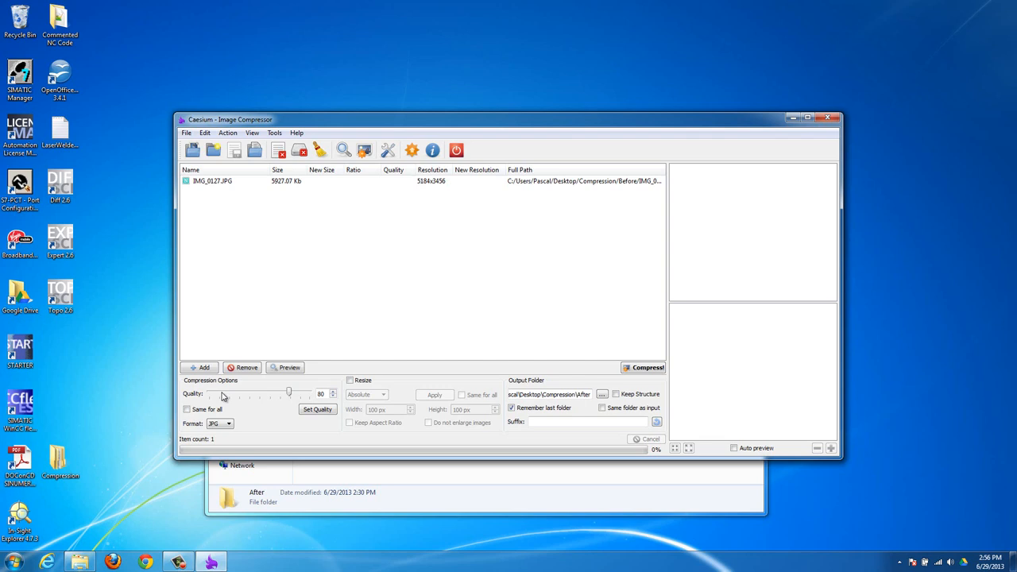
pyautogui.moveTo(493, 352)
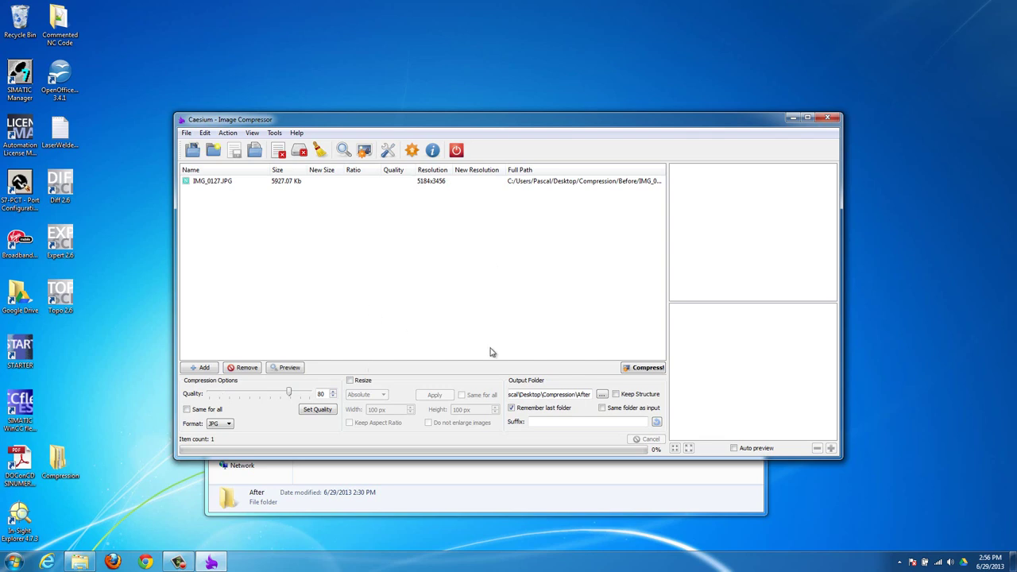
pyautogui.moveTo(284, 393)
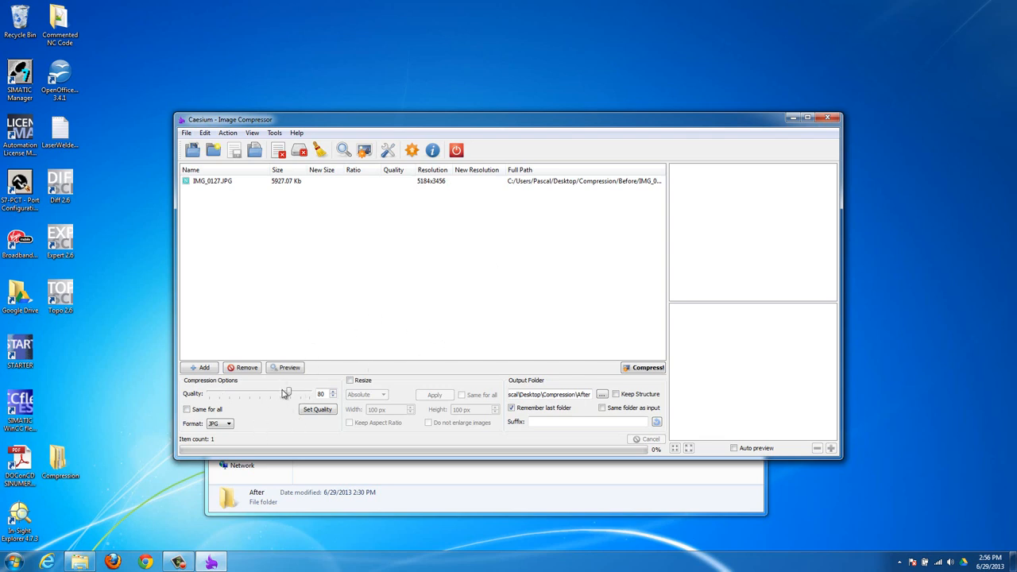
pyautogui.click(229, 423)
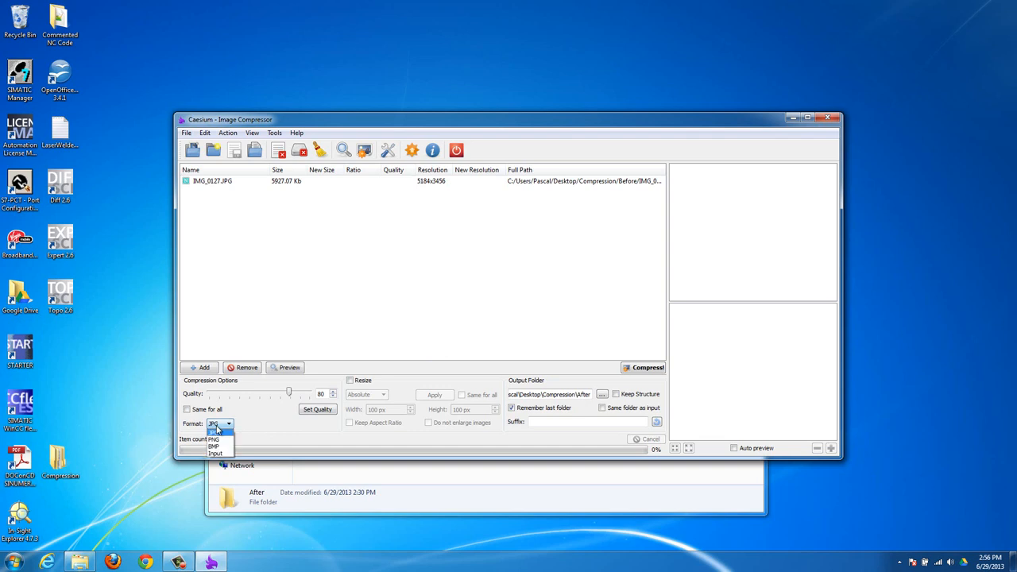
pyautogui.moveTo(220, 440)
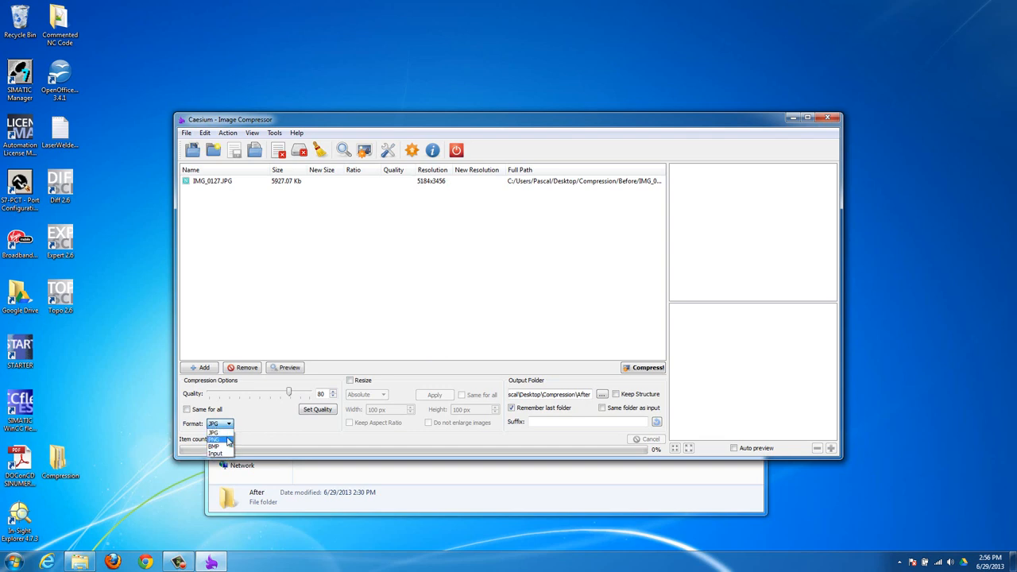
pyautogui.moveTo(215, 434)
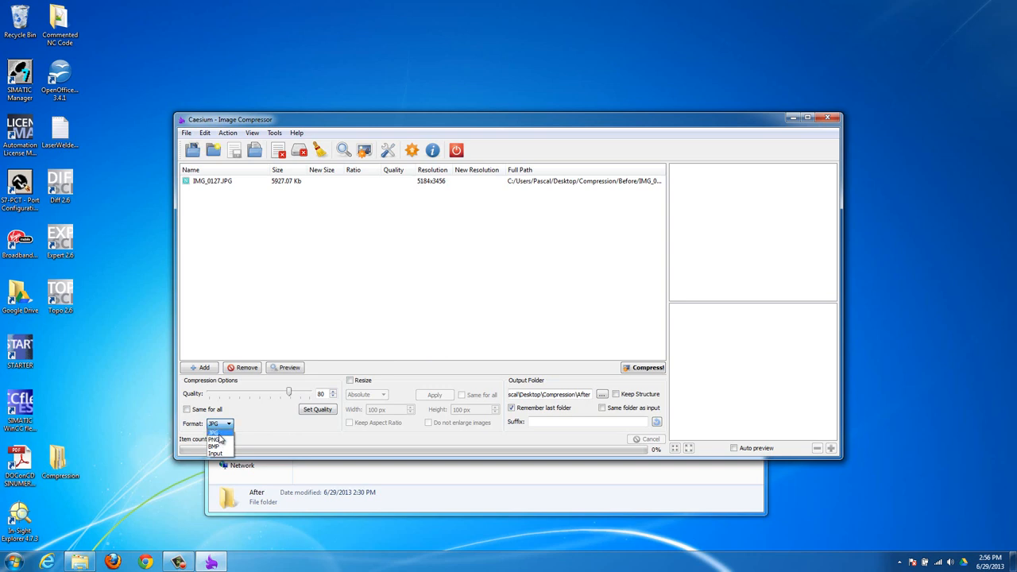
pyautogui.moveTo(216, 453)
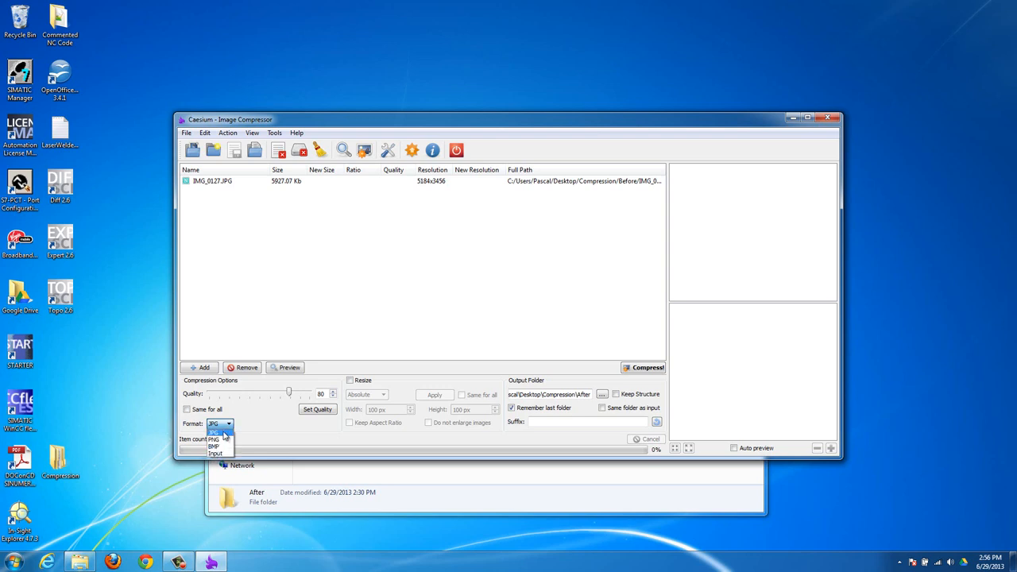
pyautogui.click(214, 431)
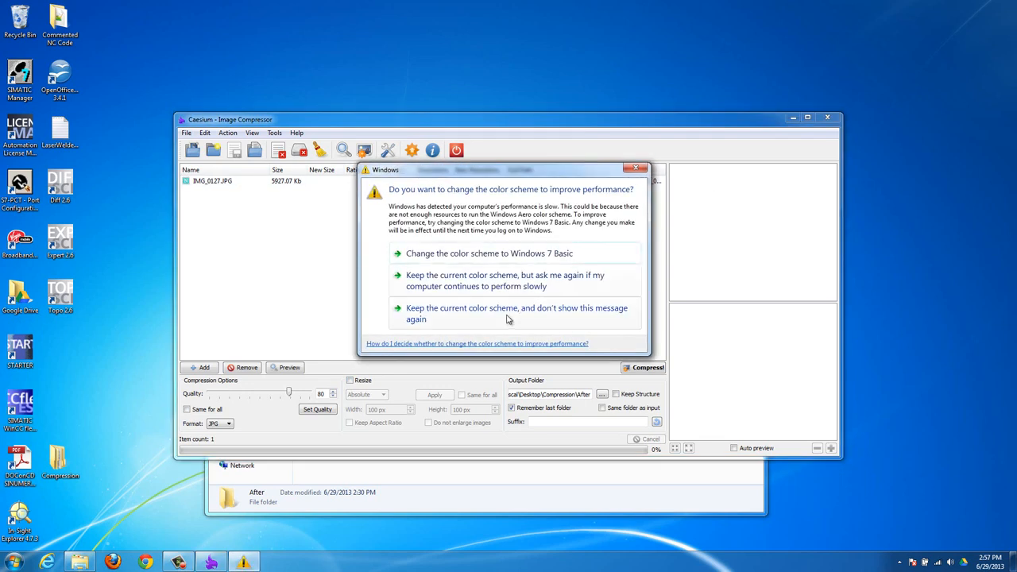
pyautogui.click(515, 313)
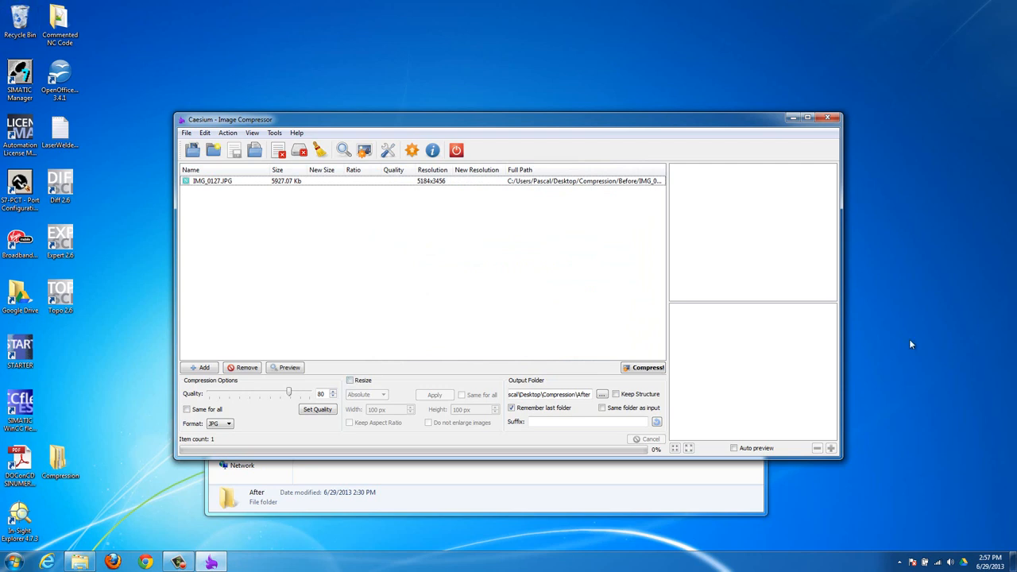
pyautogui.moveTo(265, 400)
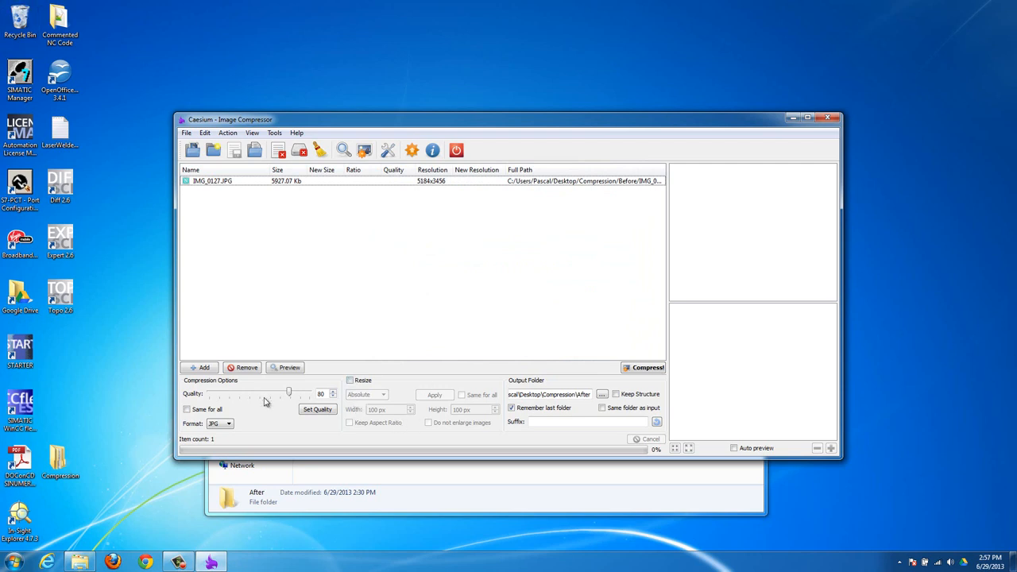
pyautogui.click(350, 382)
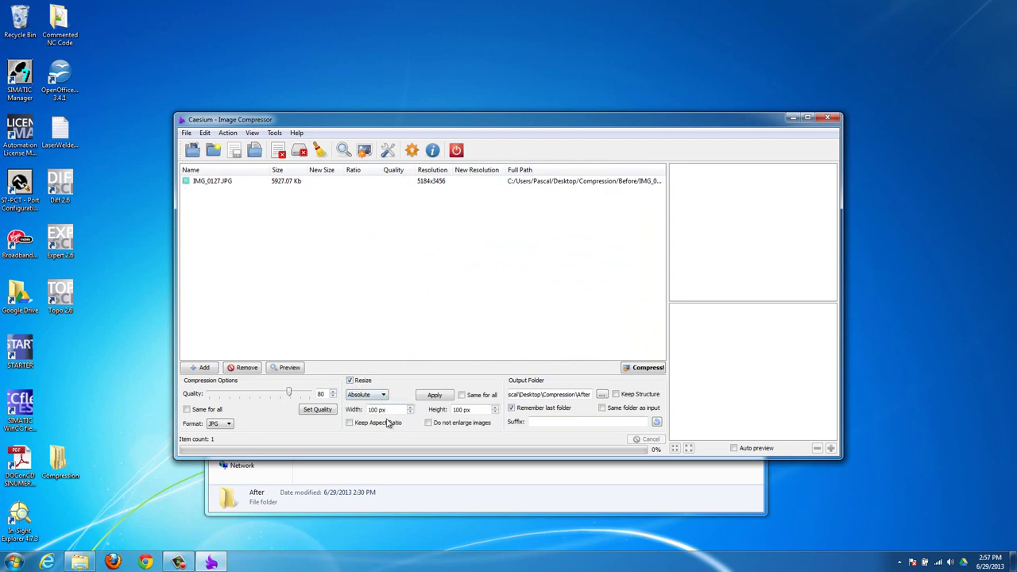
pyautogui.click(350, 423)
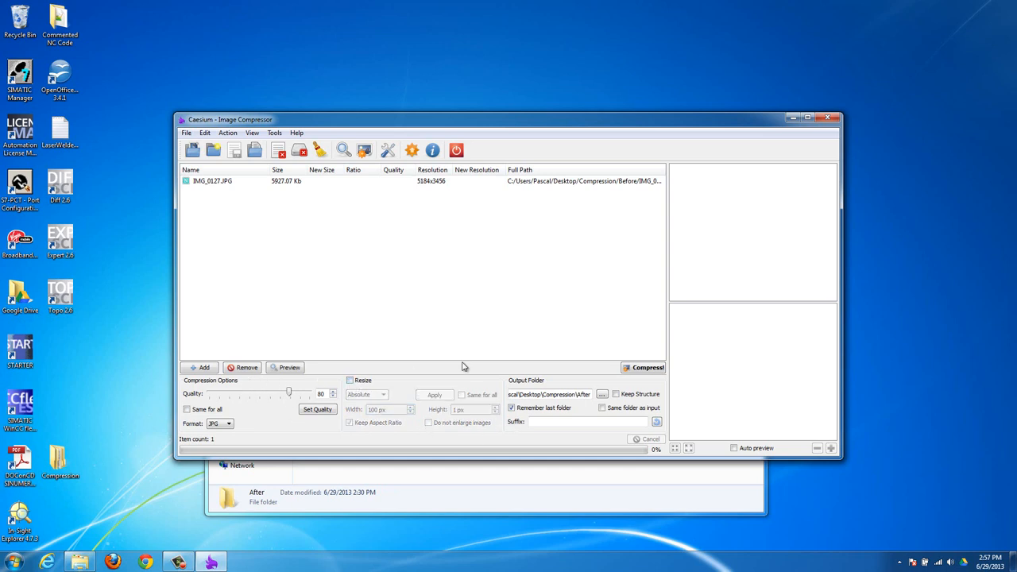
pyautogui.moveTo(531, 398)
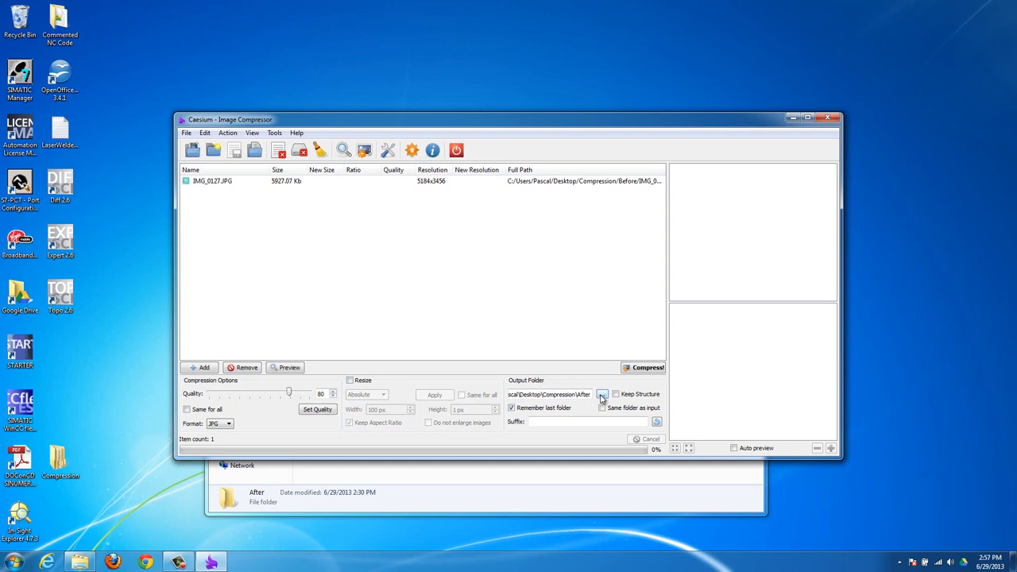
# - Set Caesium's output folder to Desktop > Compression > After
pyautogui.click(604, 394)
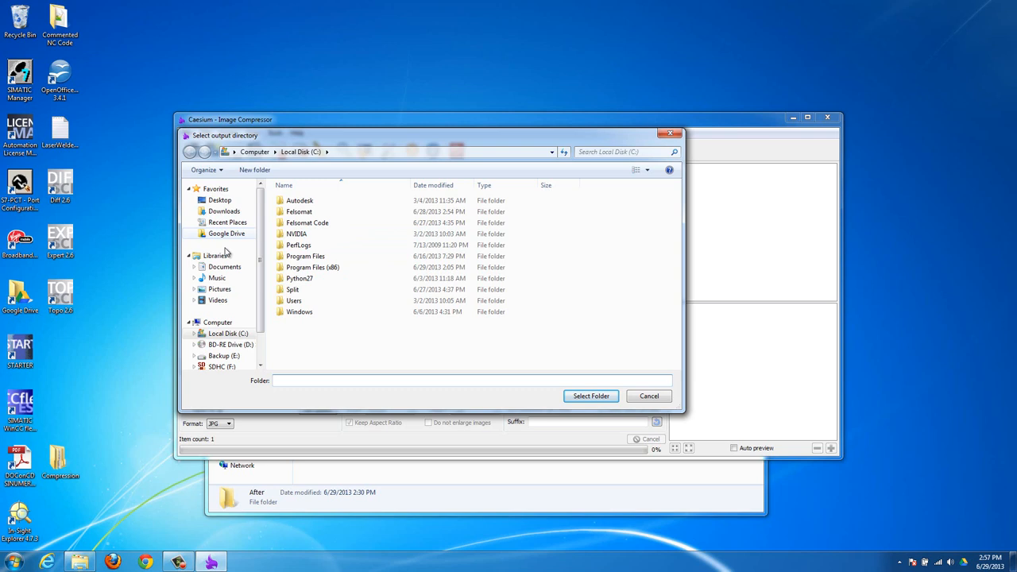
pyautogui.click(220, 200)
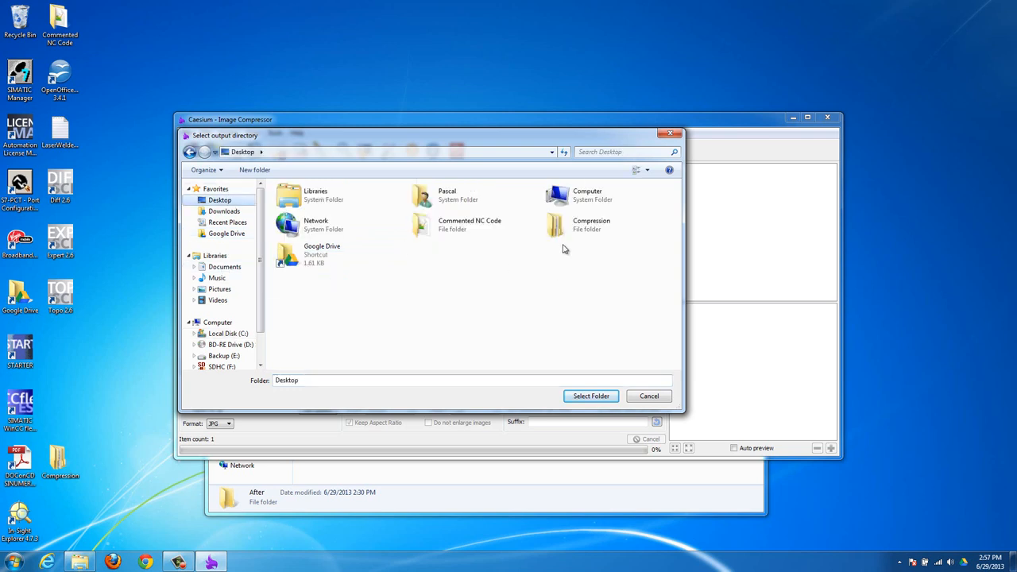
pyautogui.doubleClick(555, 226)
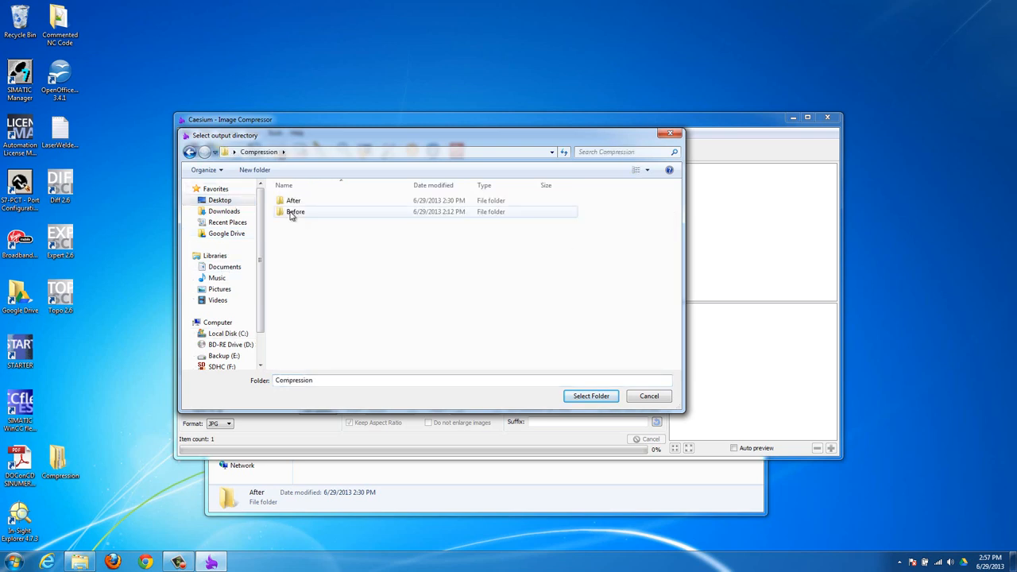
pyautogui.click(293, 200)
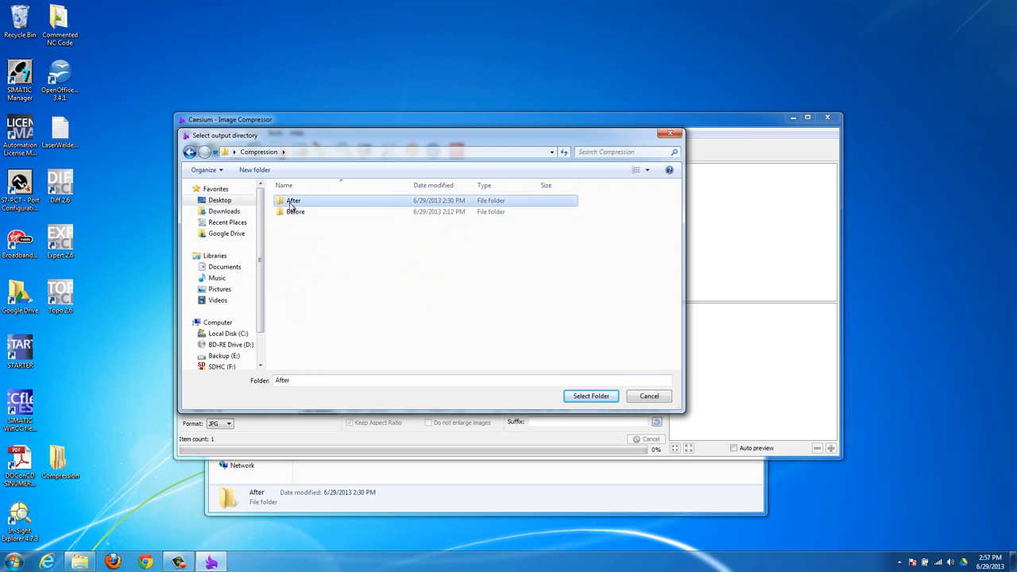
pyautogui.doubleClick(293, 200)
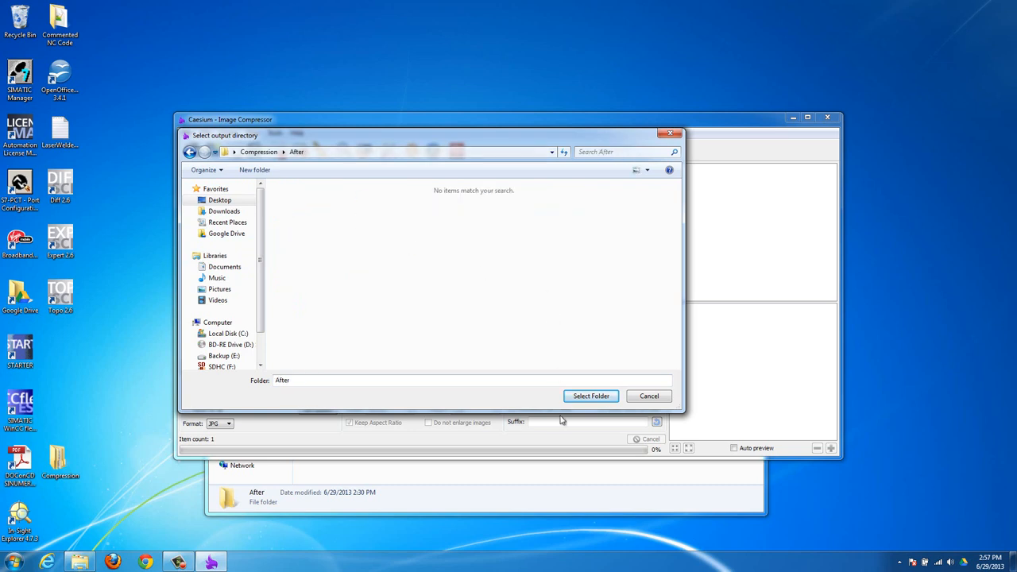
pyautogui.click(591, 396)
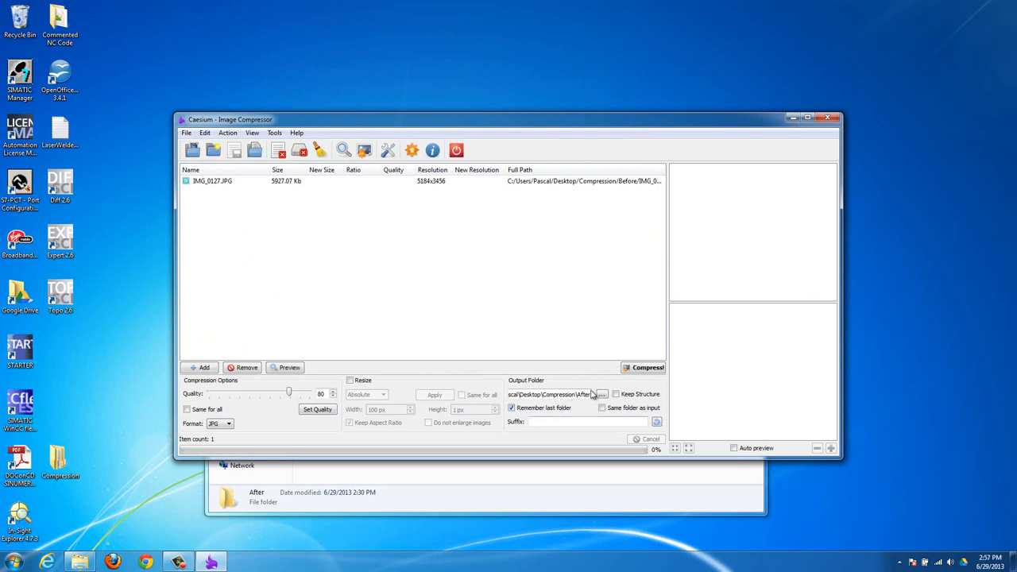
pyautogui.click(585, 421)
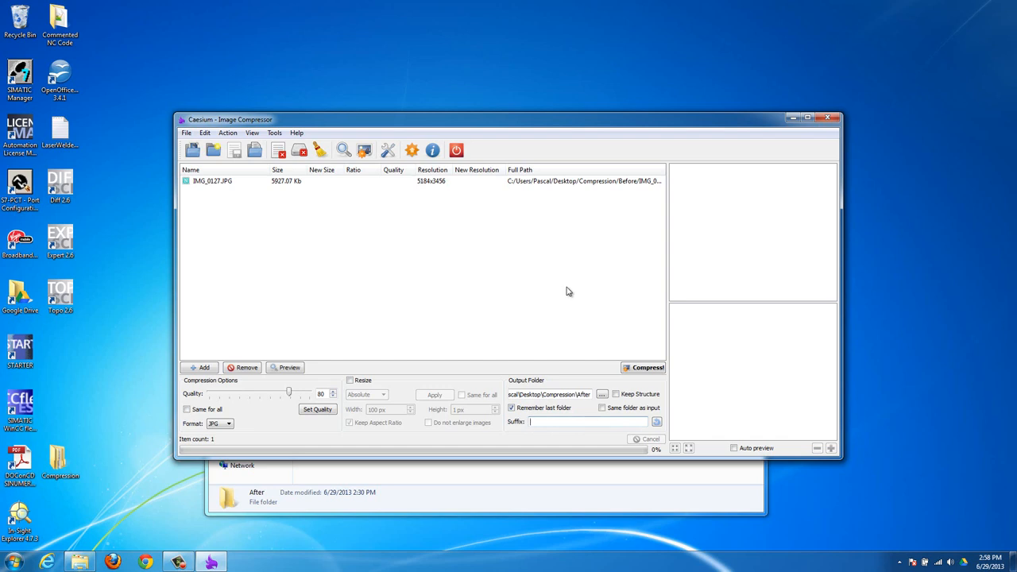
pyautogui.moveTo(518, 265)
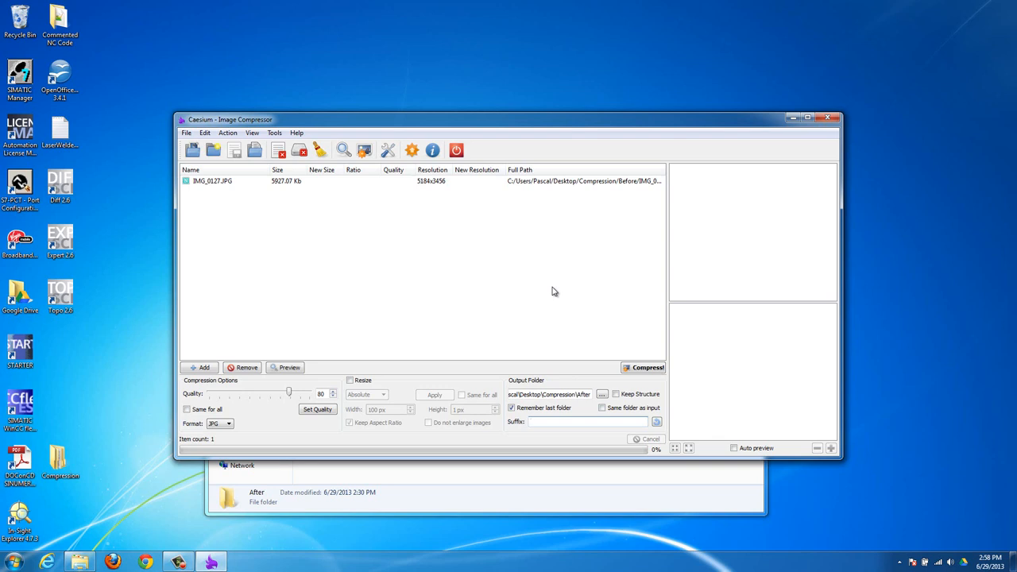
pyautogui.moveTo(547, 297)
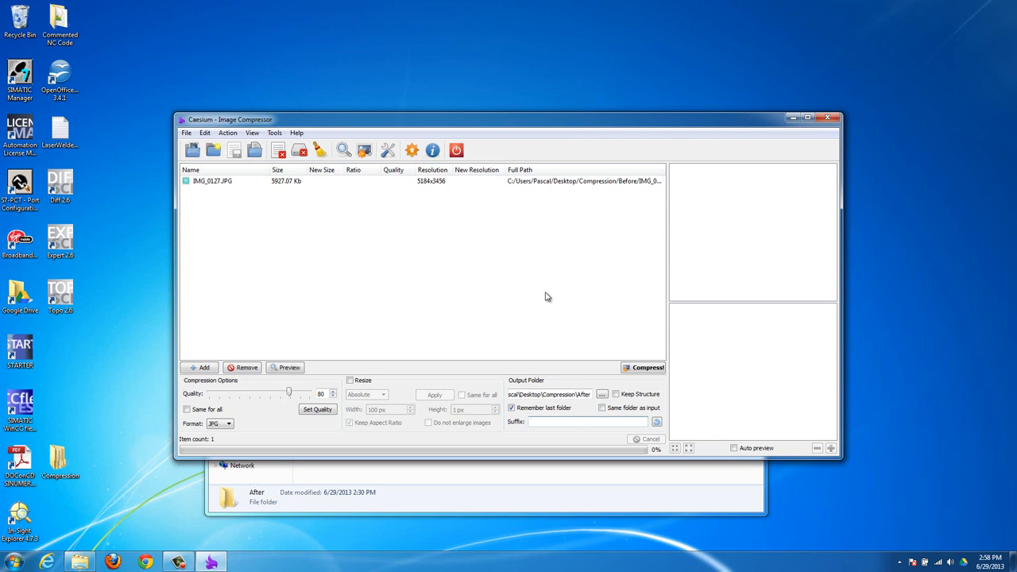
# - Compress IMG_0127.JPG to about 1381 Kb and dismiss the Compression done summary
pyautogui.click(644, 369)
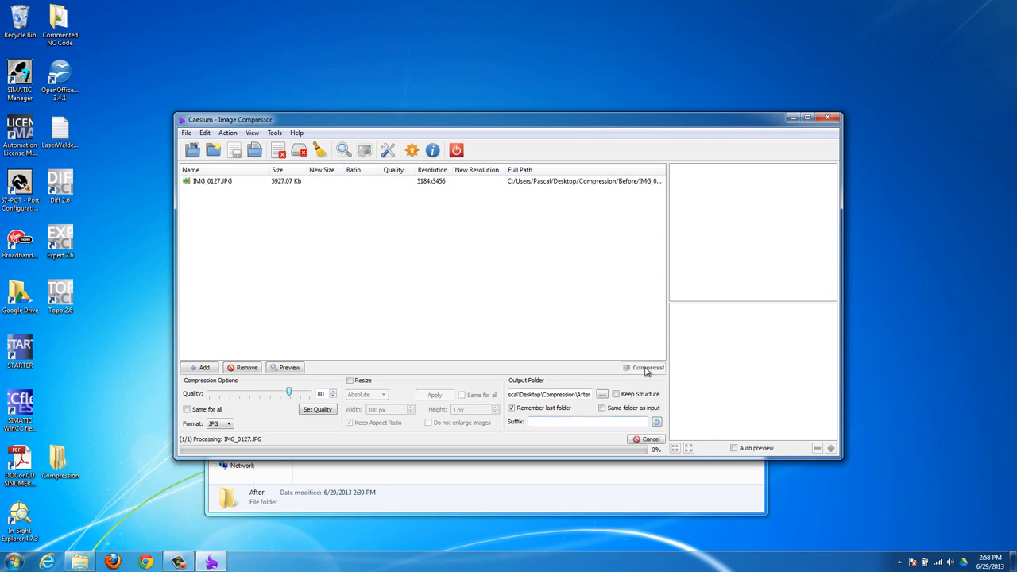
pyautogui.click(644, 369)
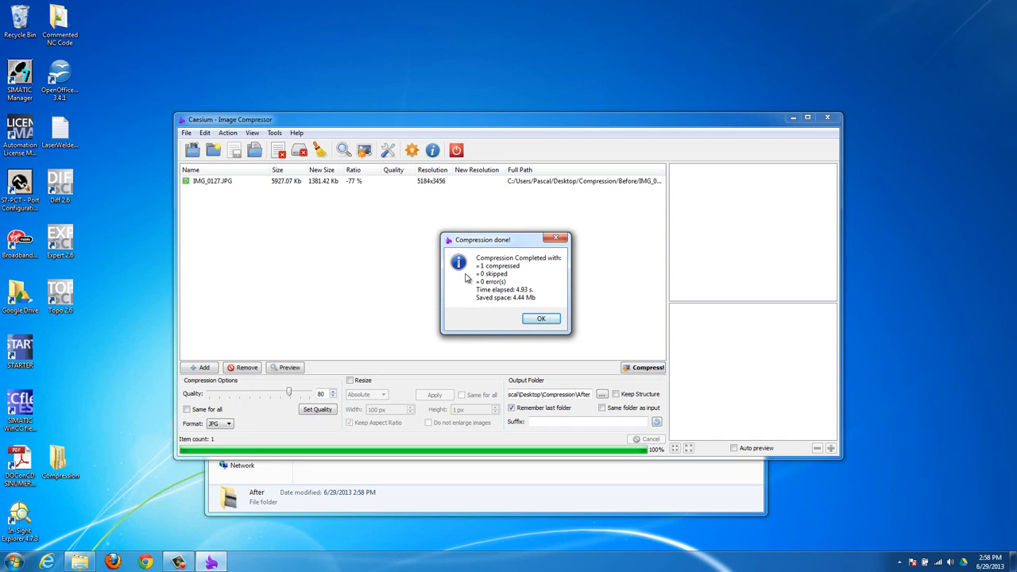
pyautogui.moveTo(484, 238); pyautogui.dragTo(433, 220)
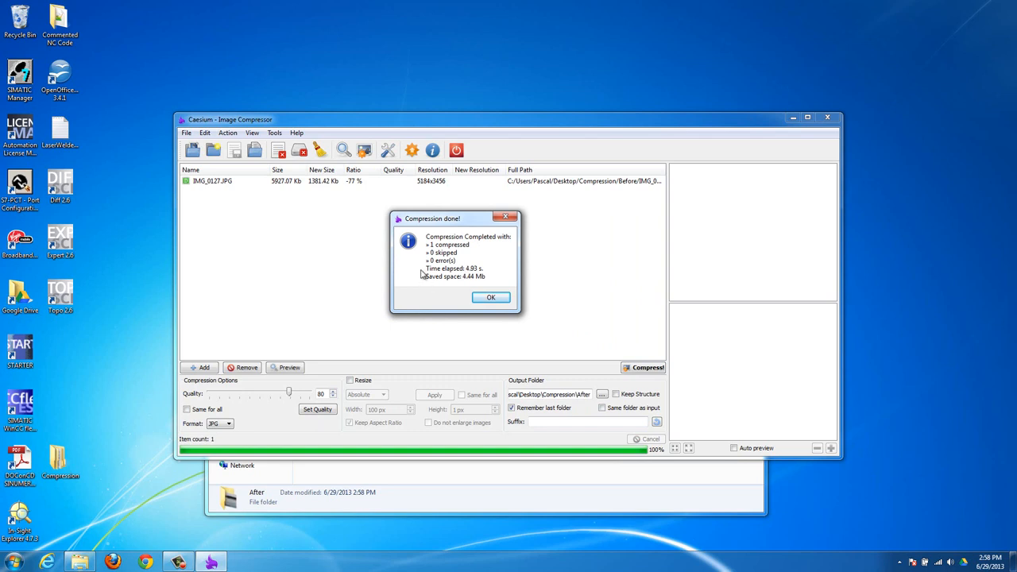
pyautogui.moveTo(466, 283)
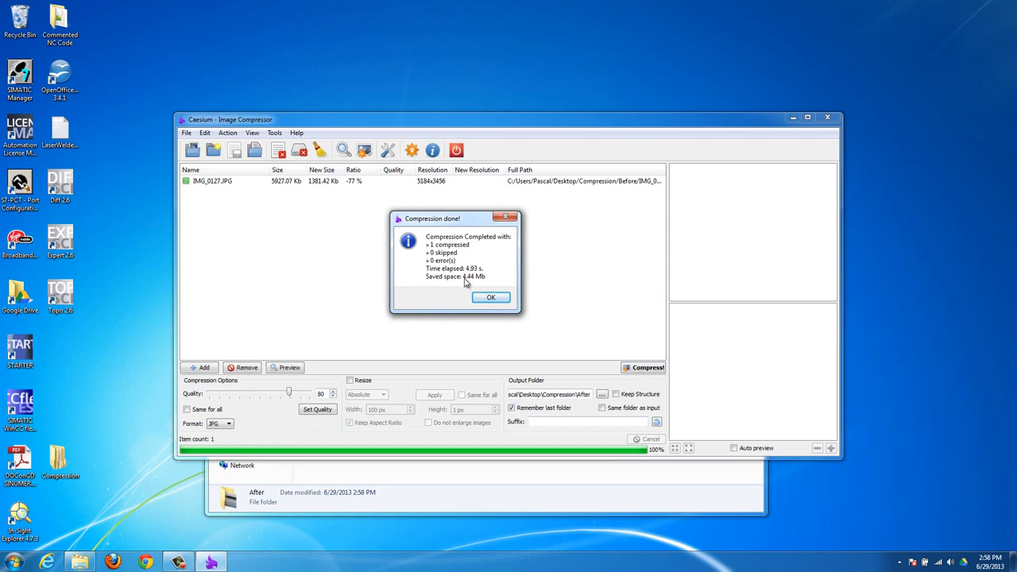
pyautogui.moveTo(427, 256)
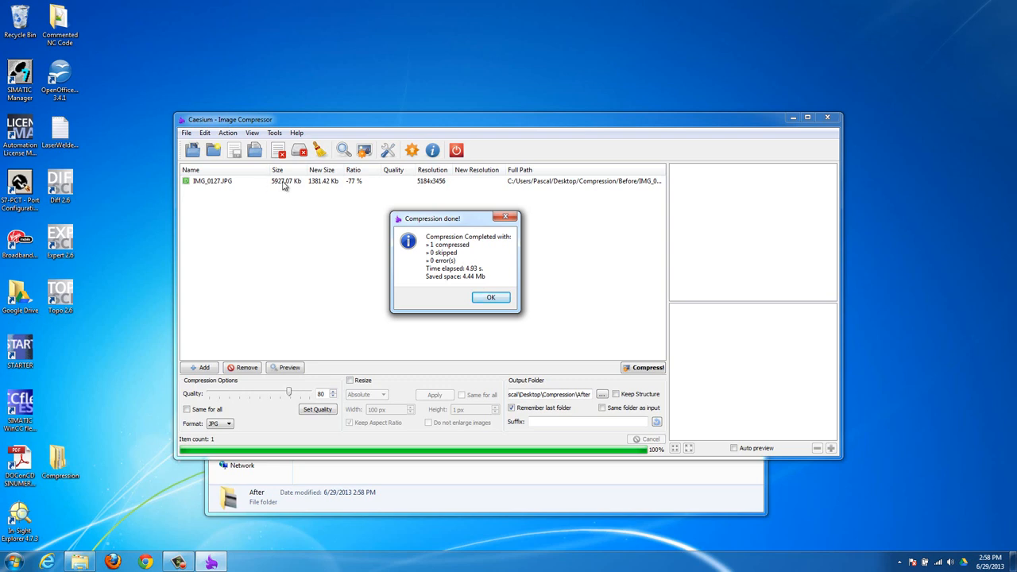
pyautogui.moveTo(315, 188)
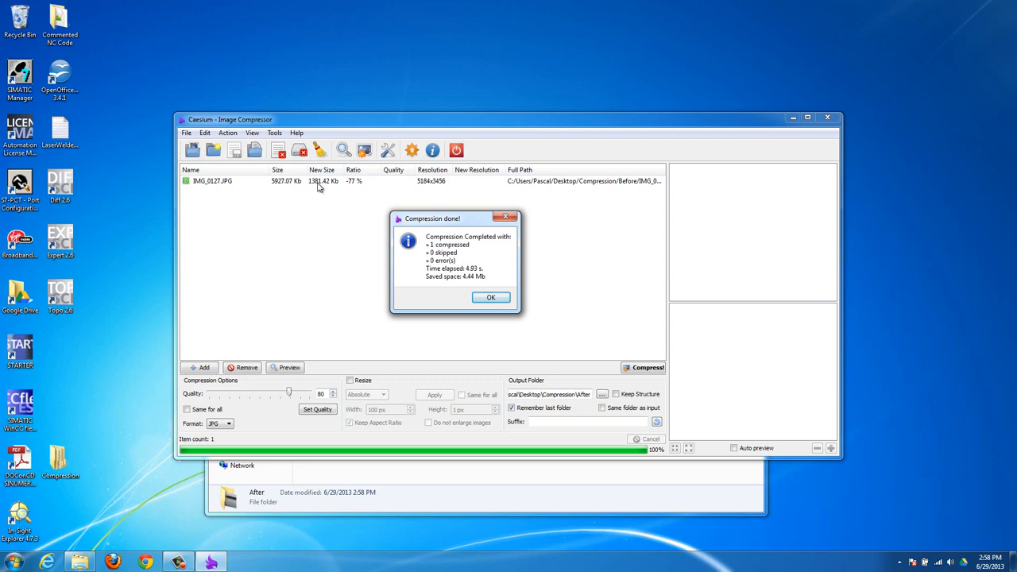
pyautogui.moveTo(356, 184)
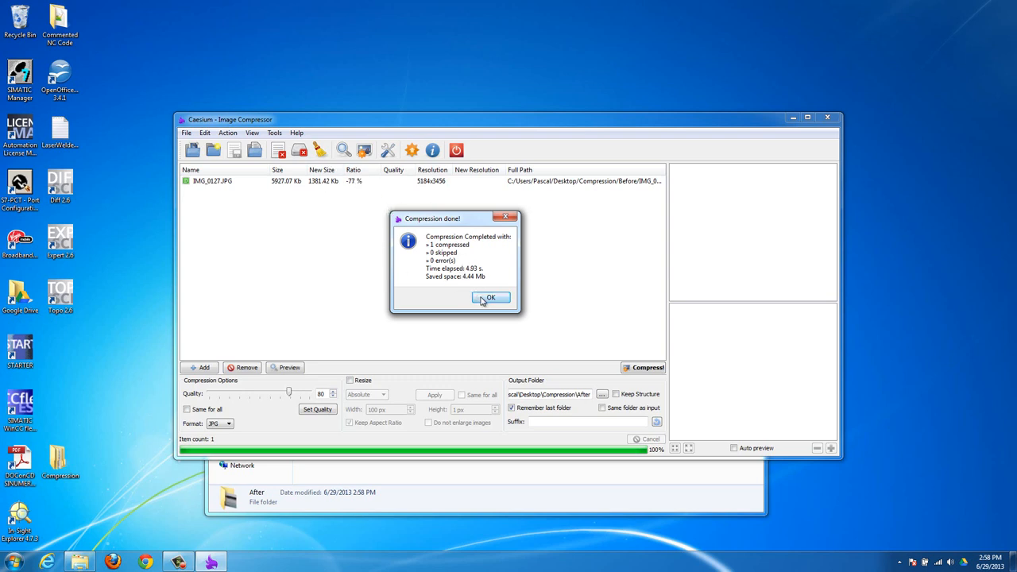
pyautogui.click(489, 297)
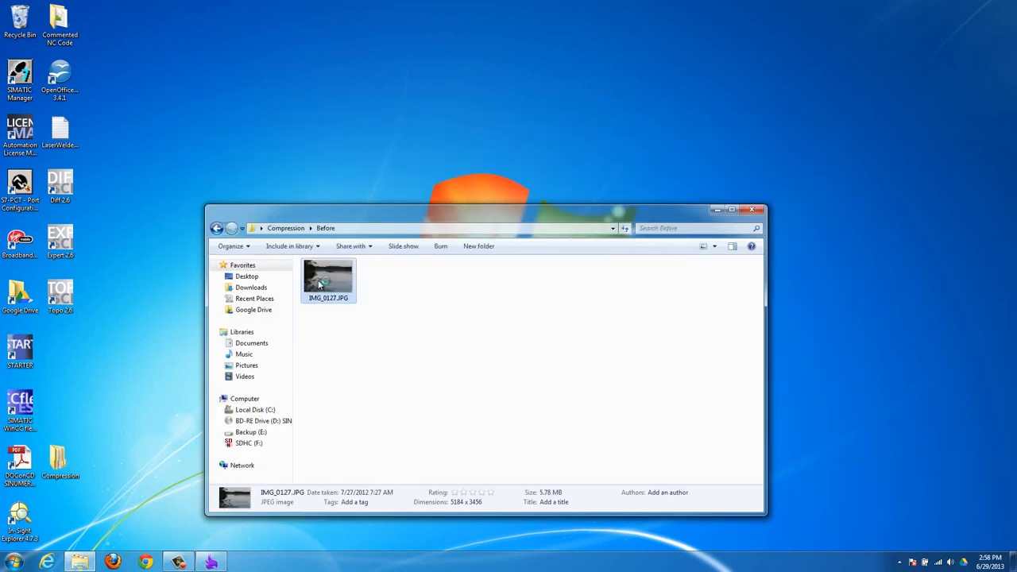
# - Open the original and compressed IMG_0127 photos in Photo Viewer for side-by-side comparison
pyautogui.doubleClick(327, 279)
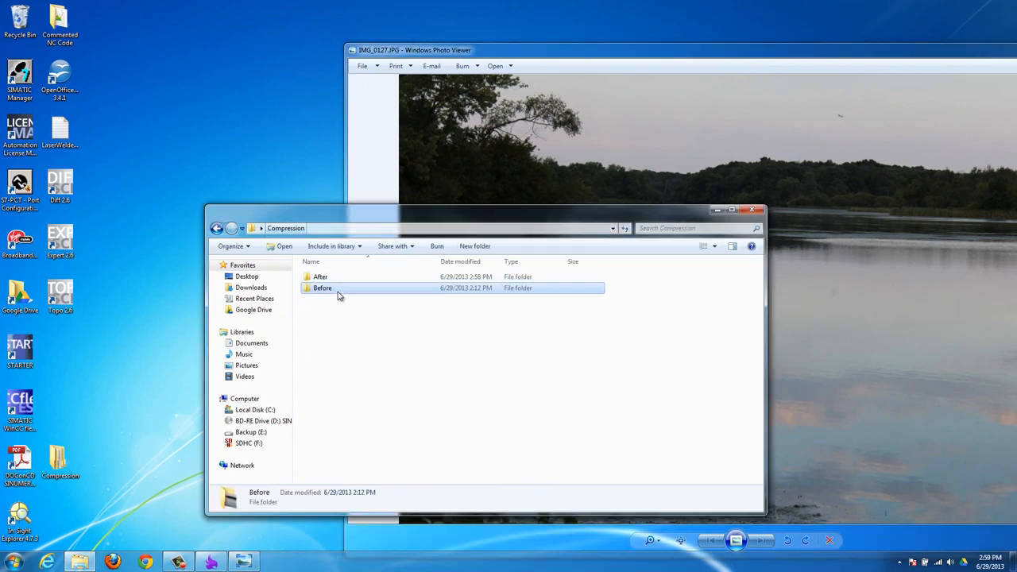
pyautogui.doubleClick(321, 277)
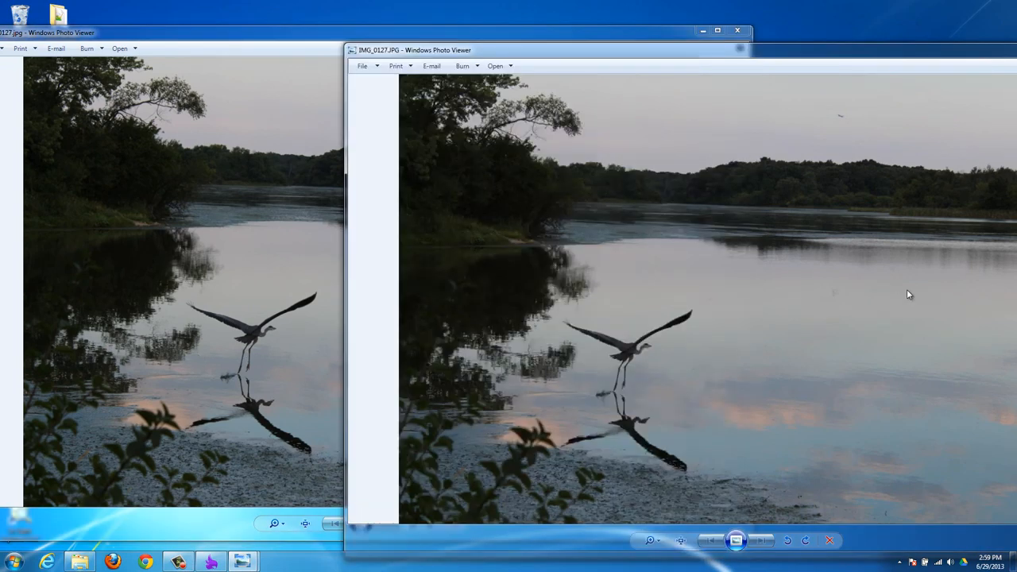
pyautogui.moveTo(347, 332)
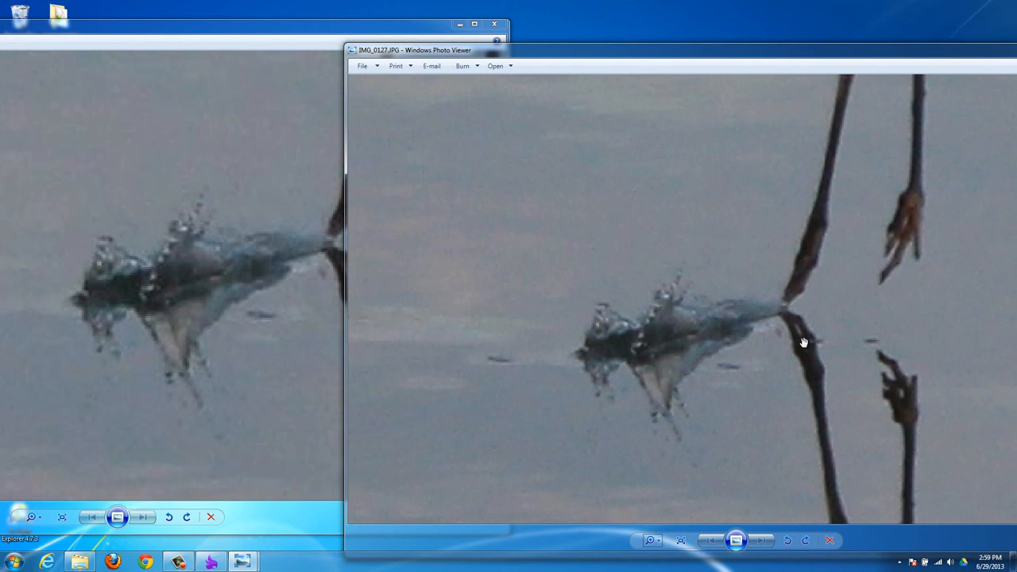
pyautogui.moveTo(191, 296)
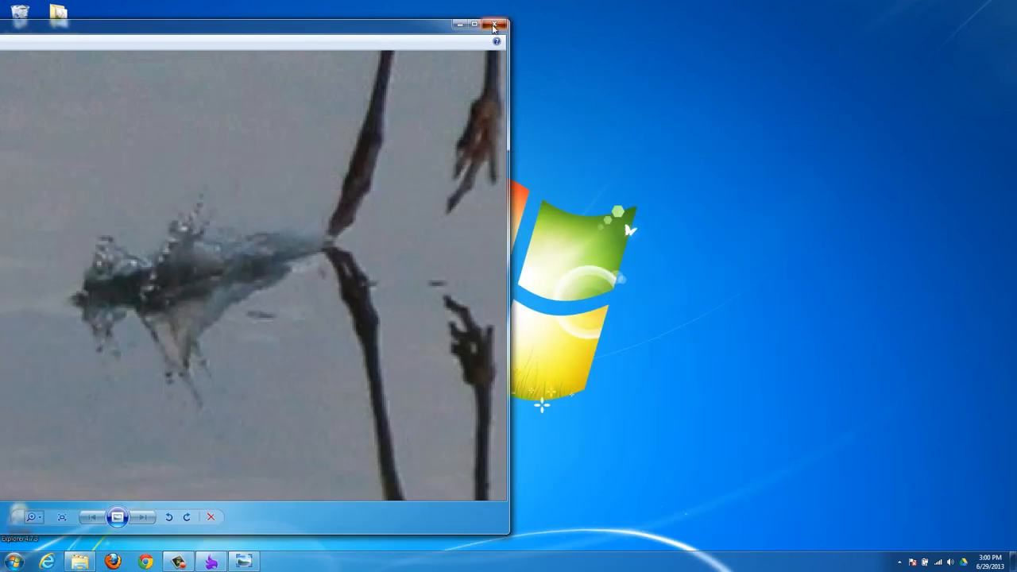
# - Close the photo viewer, return to Before and open the original IMG_0127.JPG in Paint
pyautogui.click(496, 24)
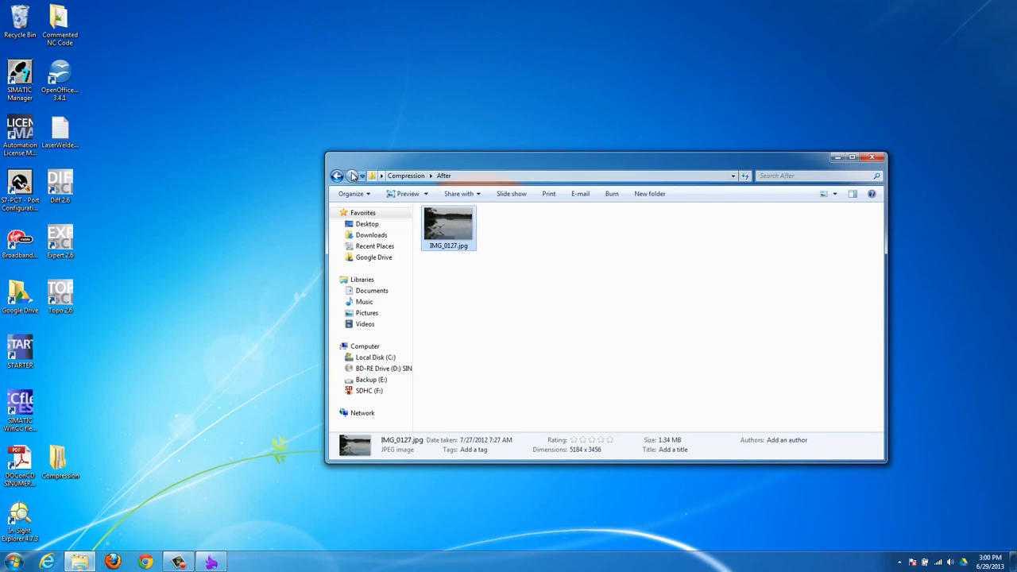
pyautogui.click(337, 175)
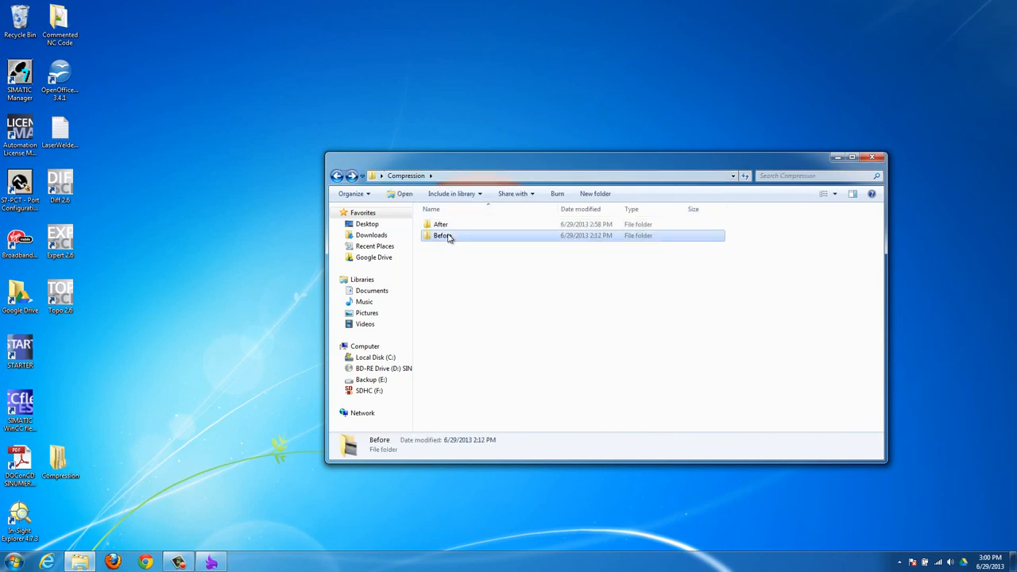
pyautogui.doubleClick(442, 235)
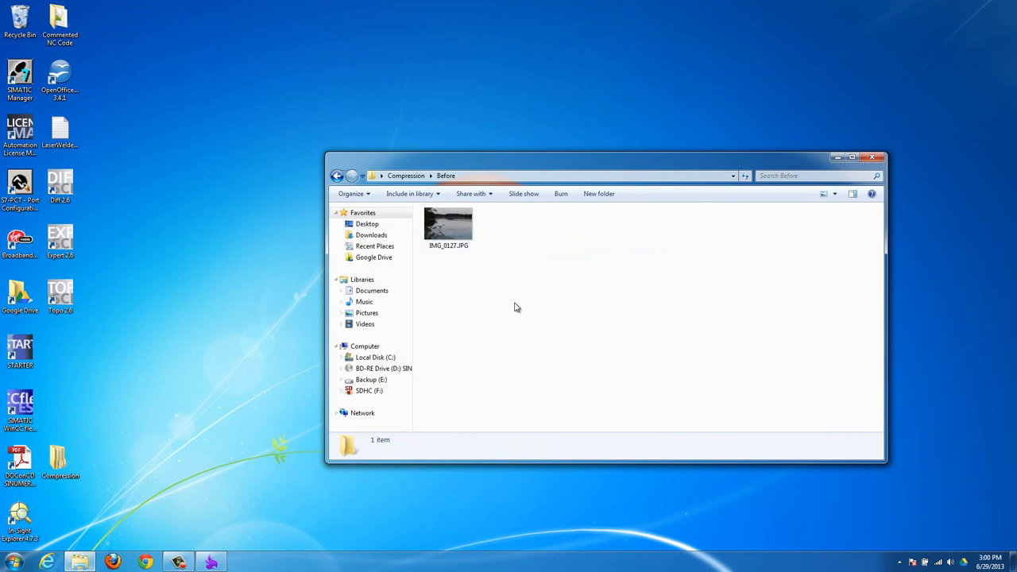
pyautogui.rightClick(447, 223)
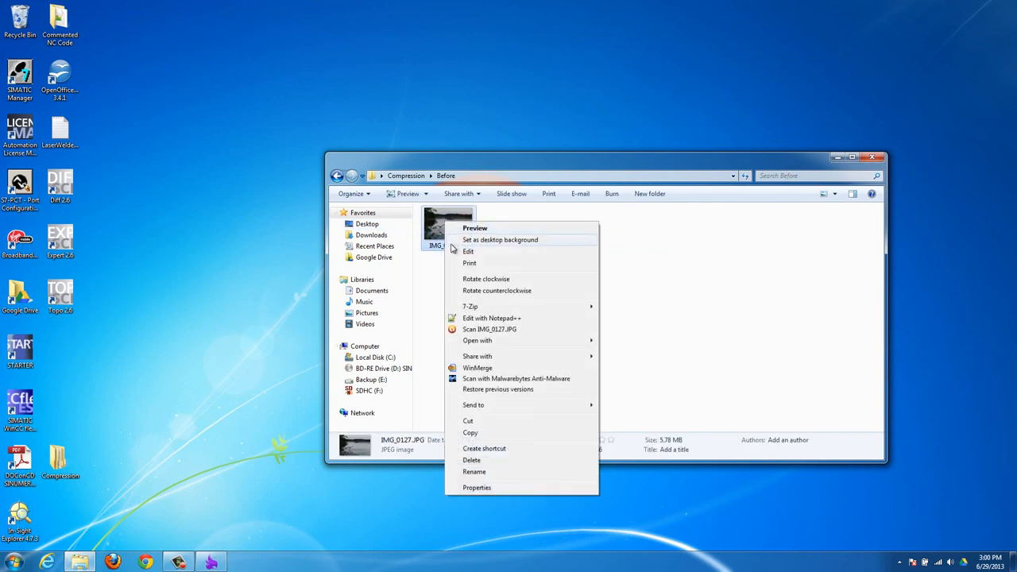
pyautogui.moveTo(525, 277)
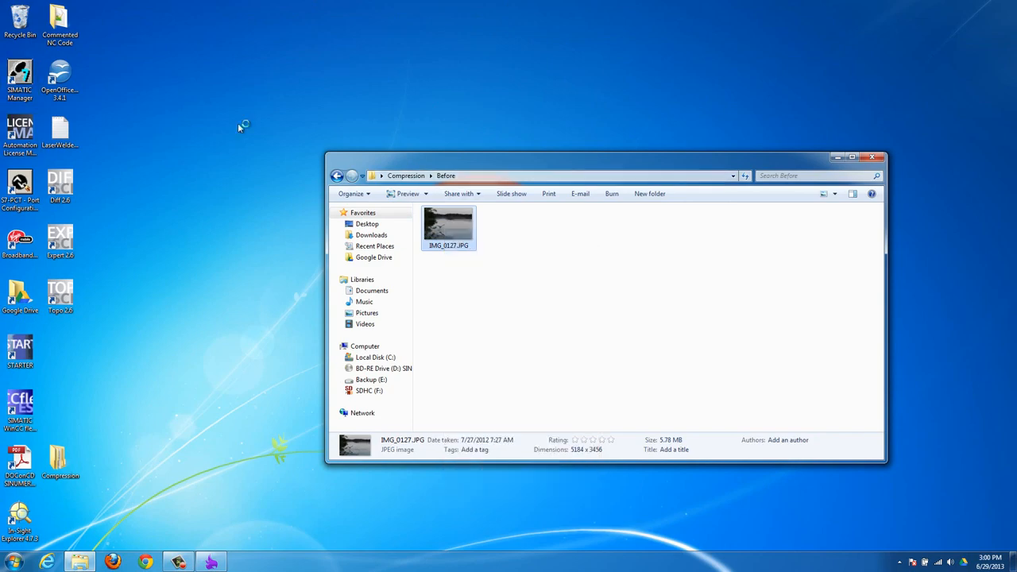
pyautogui.doubleClick(448, 223)
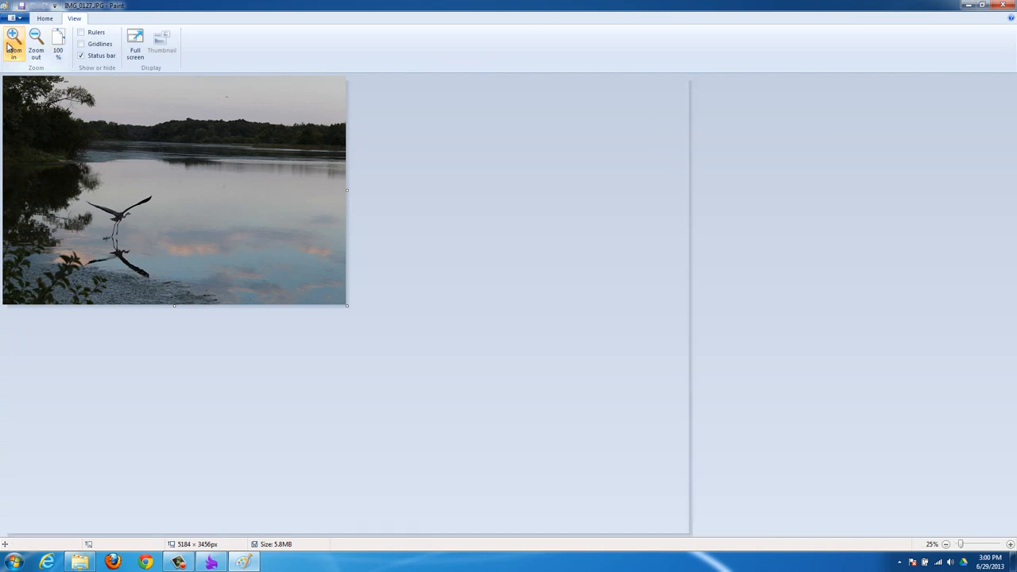
# - Zoom in on IMG_0127.JPG and return to the Home editing tools
pyautogui.click(13, 38)
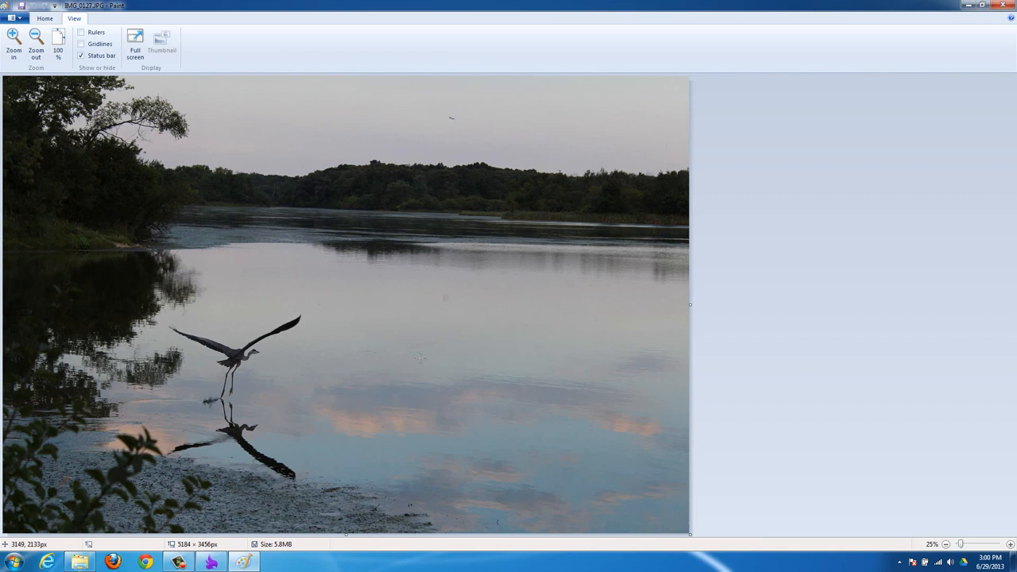
pyautogui.moveTo(503, 231)
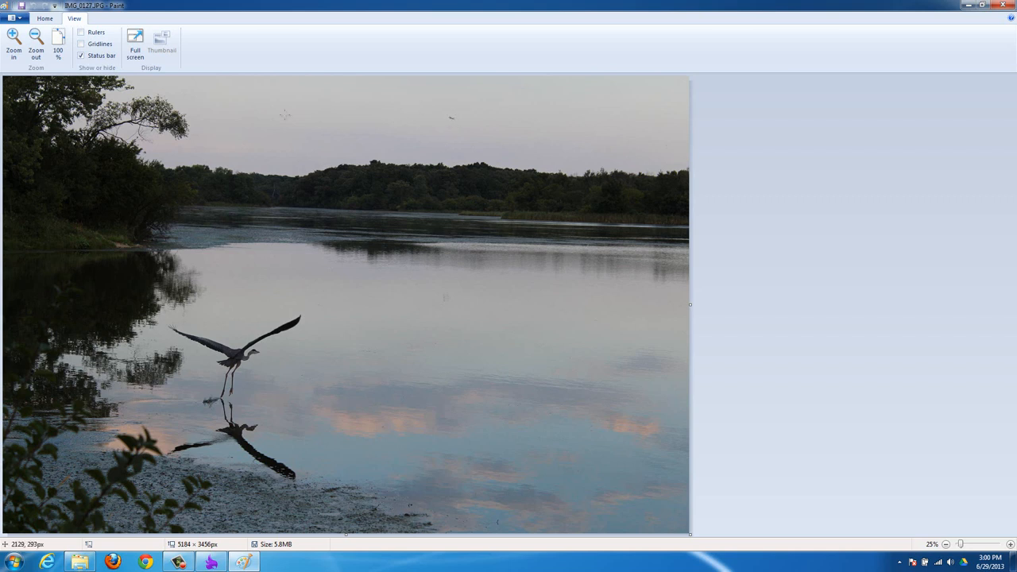
pyautogui.click(45, 18)
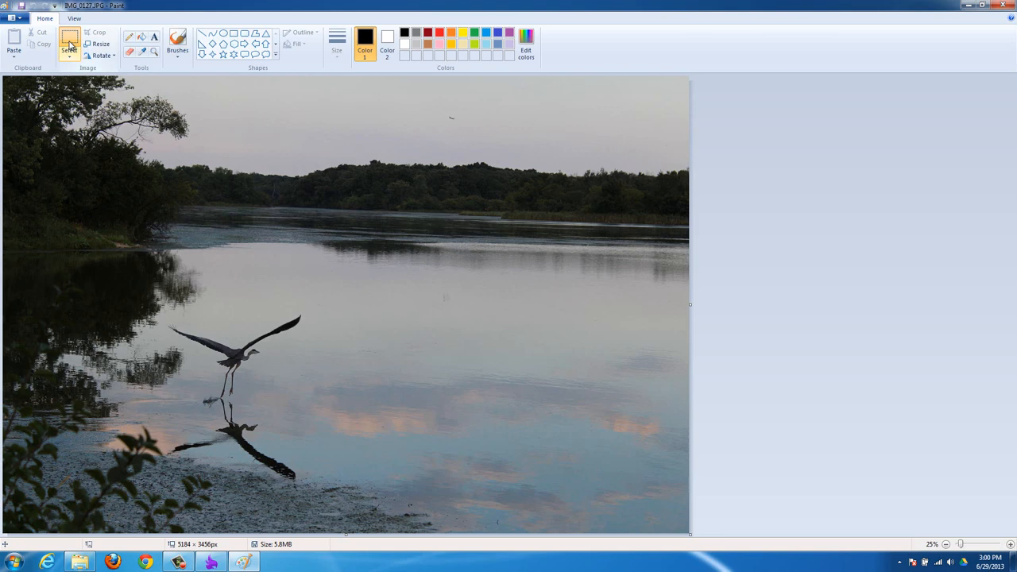
# - Select a rectangle around the heron and its reflection and crop the photo to it
pyautogui.click(70, 38)
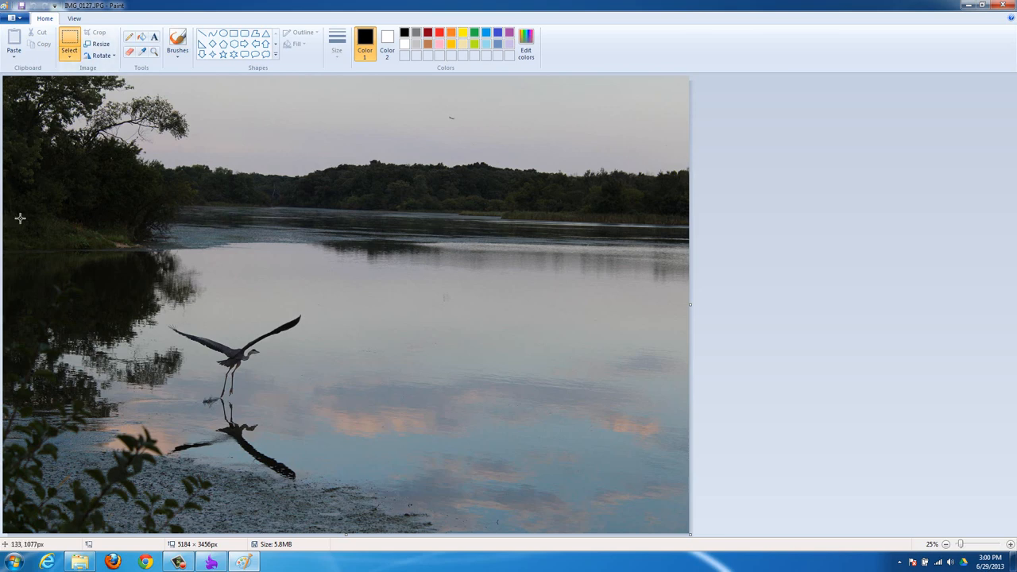
pyautogui.moveTo(232, 311)
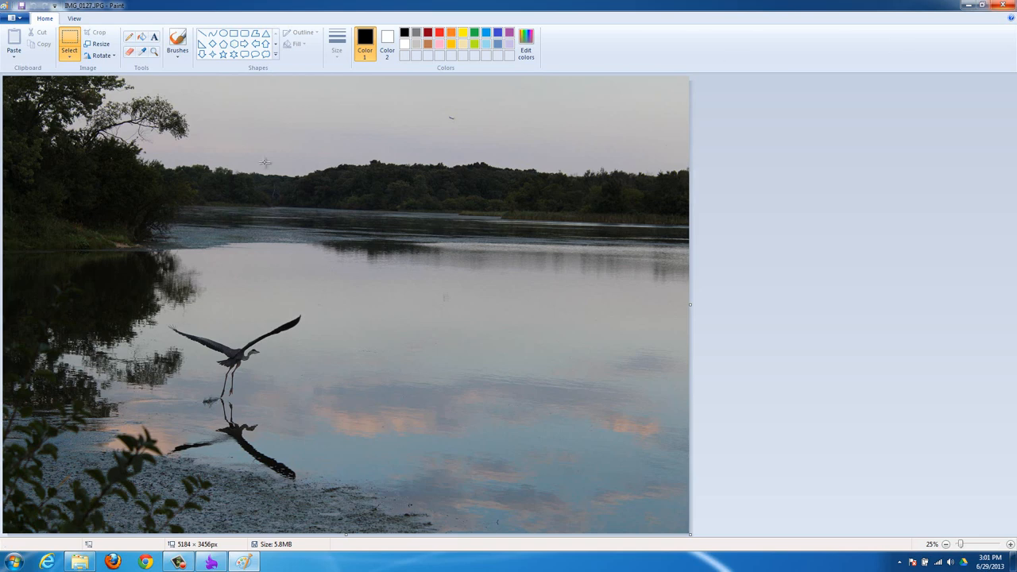
pyautogui.moveTo(19, 225)
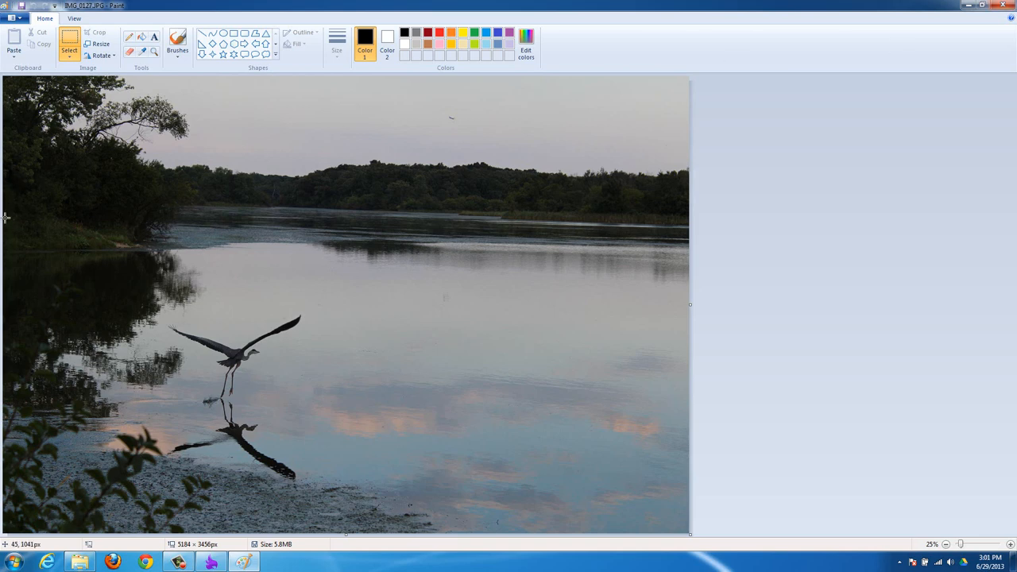
pyautogui.moveTo(3, 213)
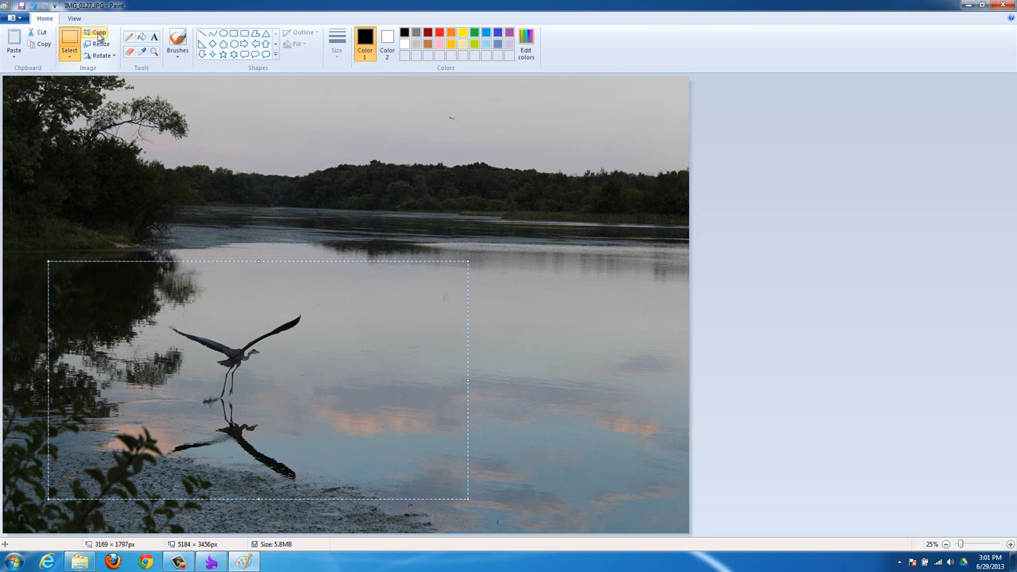
pyautogui.click(95, 31)
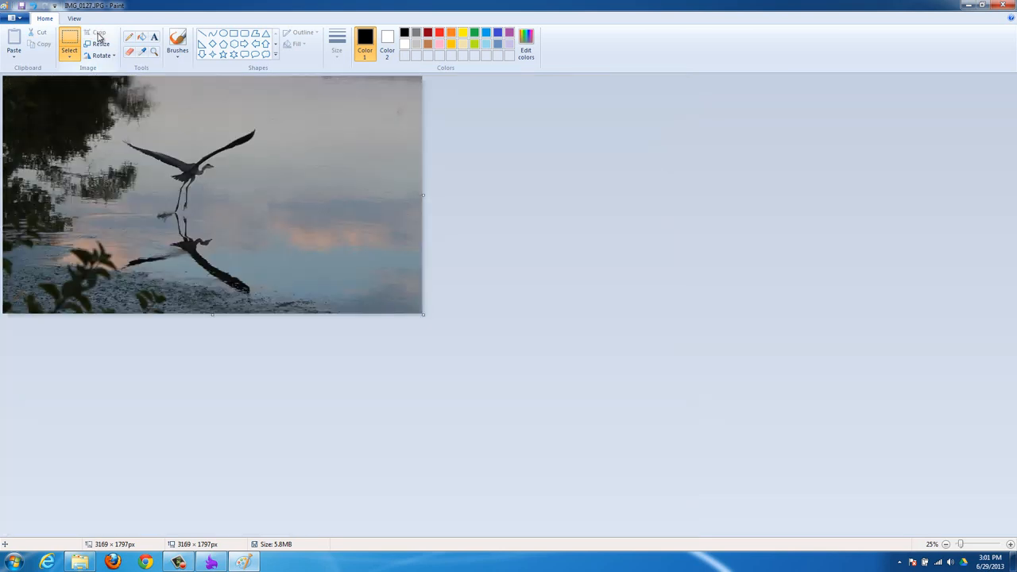
pyautogui.click(10, 18)
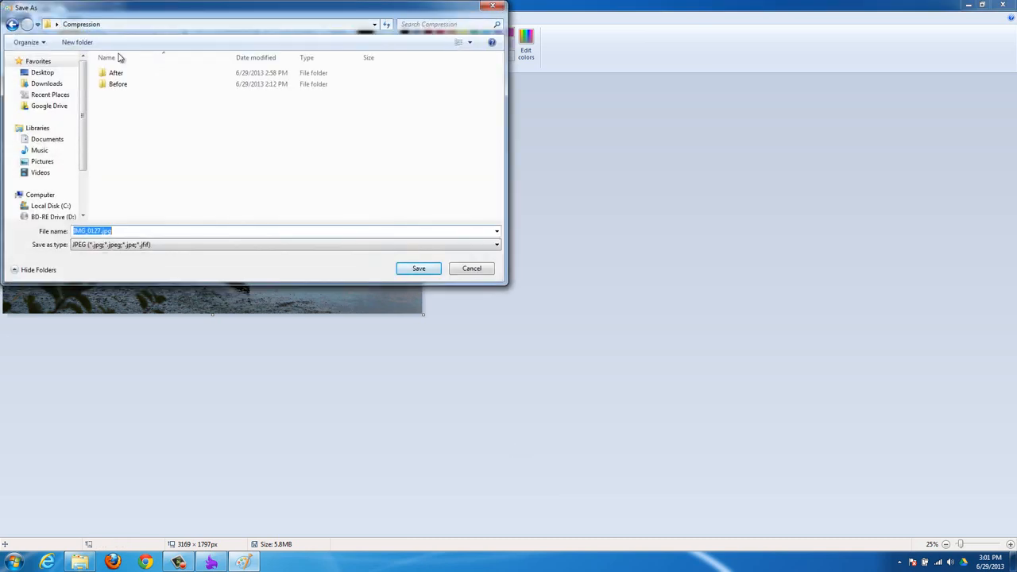
# - Save the cropped image as Heron.jpg in the After folder
pyautogui.doubleClick(118, 74)
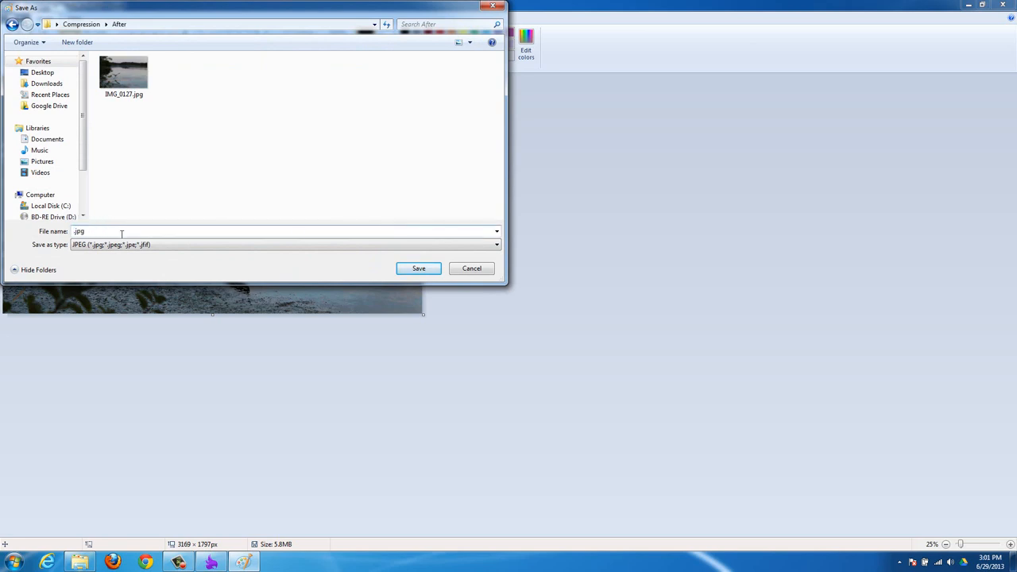
pyautogui.write('Heron')
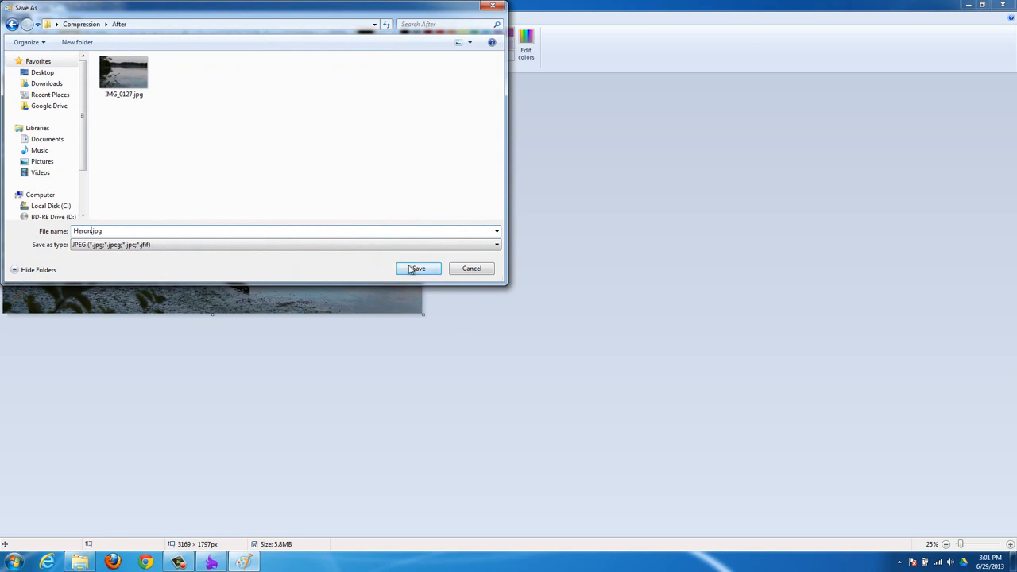
pyautogui.click(420, 267)
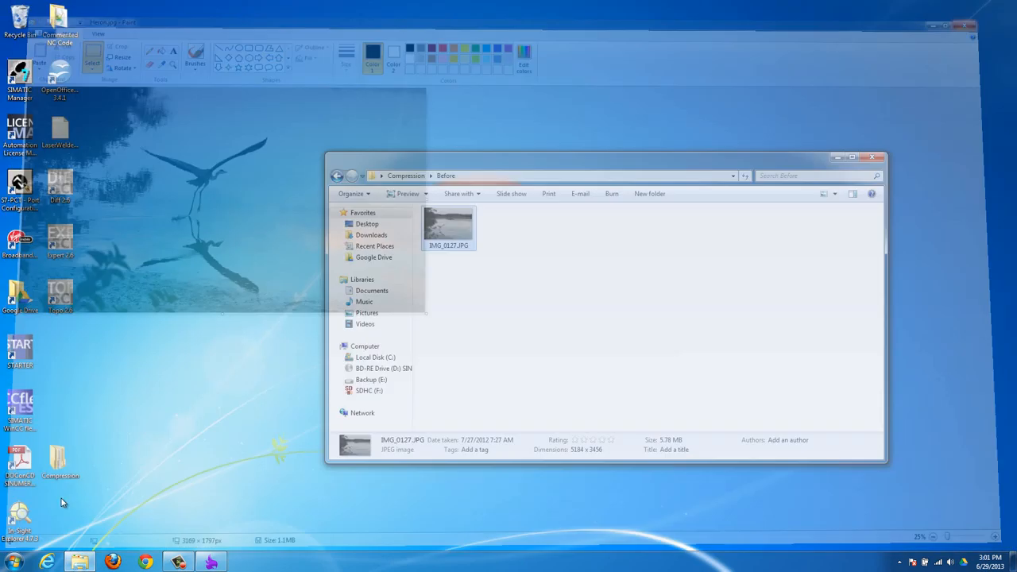
# - Browse a new Explorer window to Compression > After and check Heron.jpg's details
pyautogui.click(10, 558)
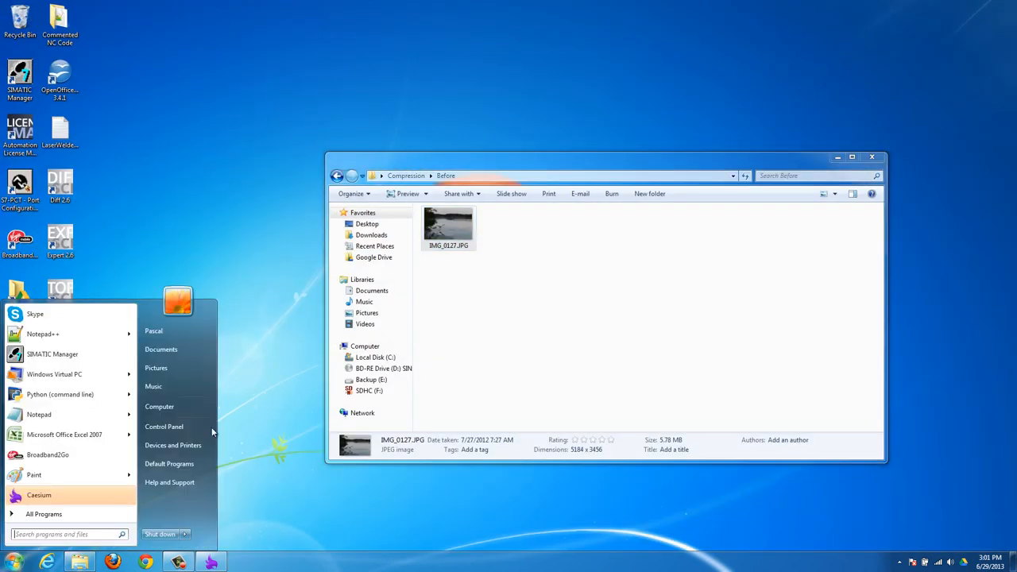
pyautogui.click(159, 407)
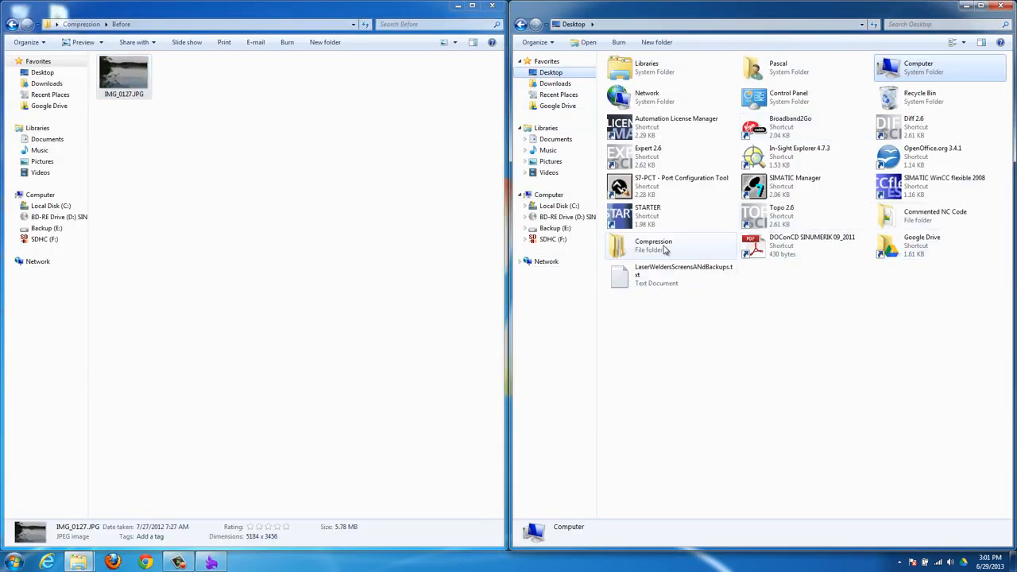
pyautogui.doubleClick(653, 245)
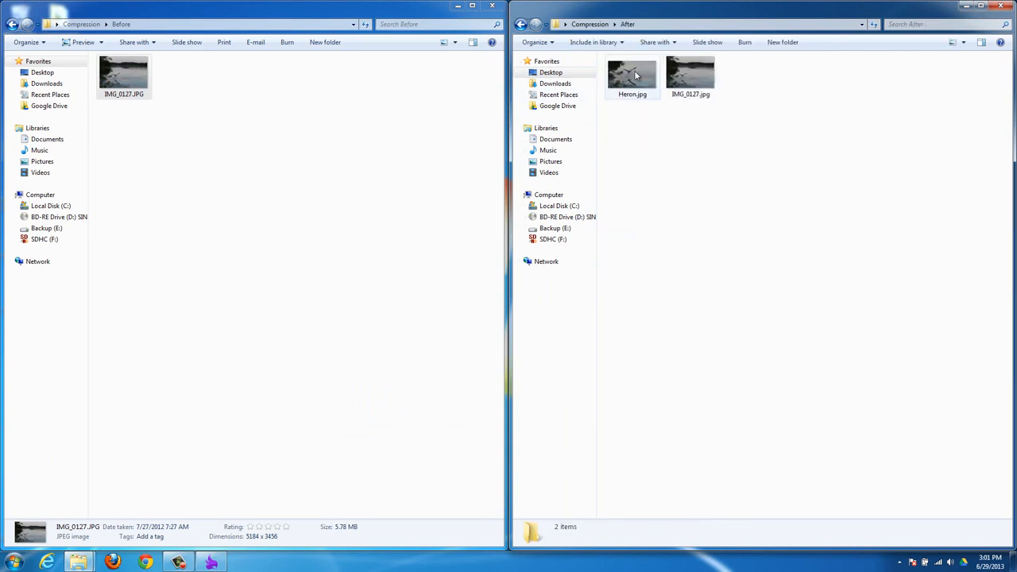
pyautogui.click(633, 72)
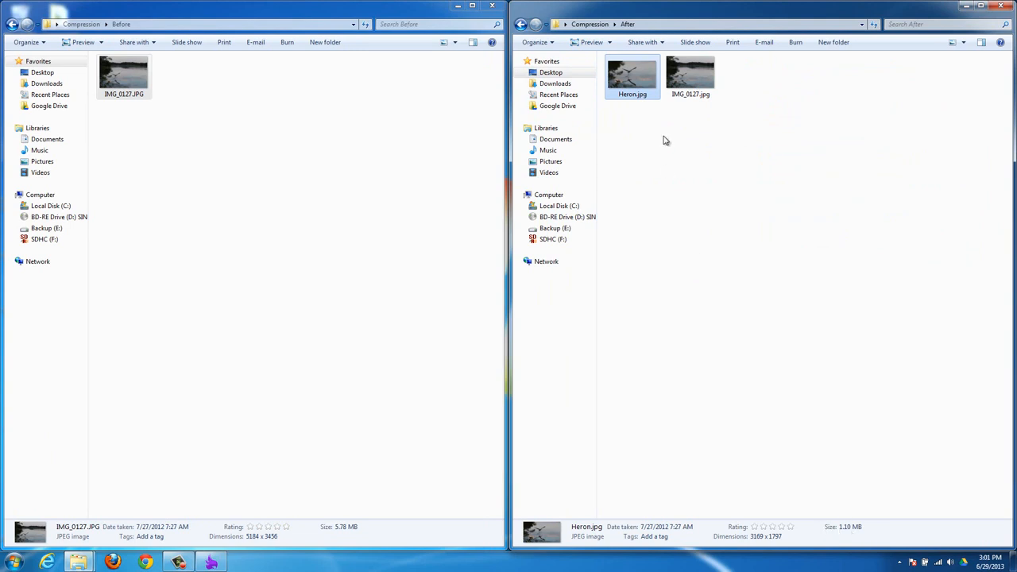
pyautogui.moveTo(722, 186)
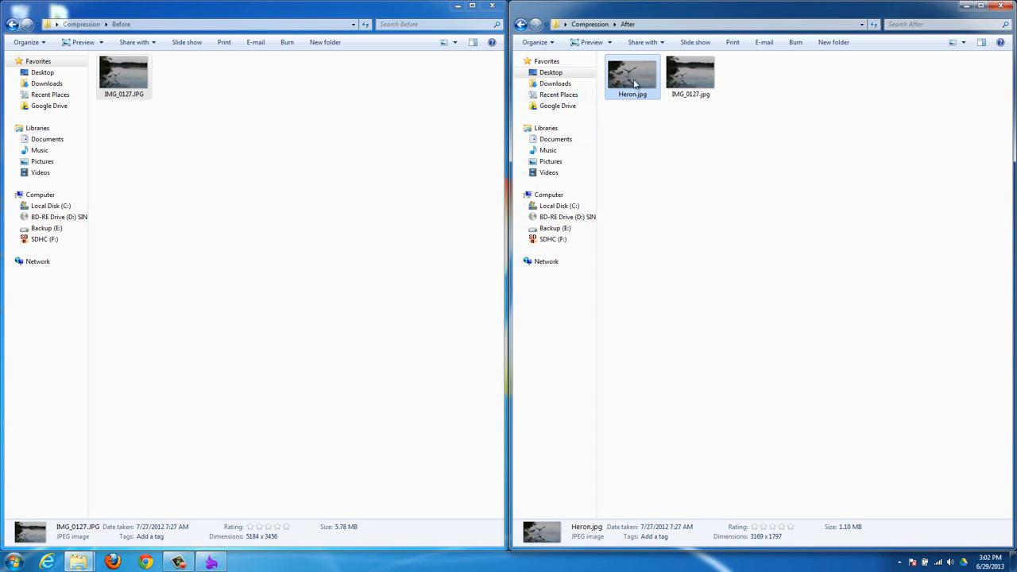
# - Open Heron.jpg for editing in Paint and bring up the Resize and Skew dialog
pyautogui.rightClick(633, 77)
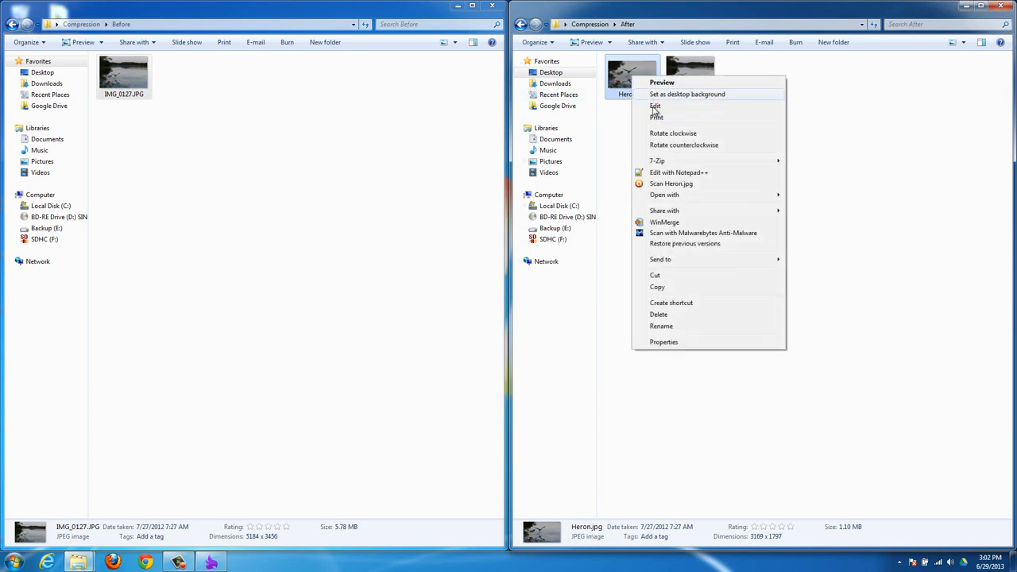
pyautogui.click(654, 105)
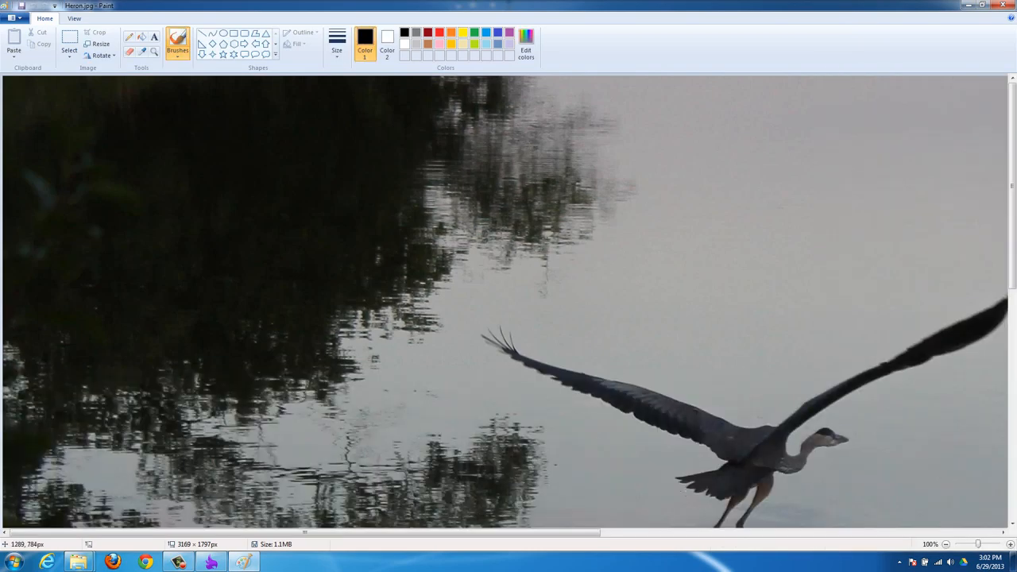
pyautogui.hscroll(3)
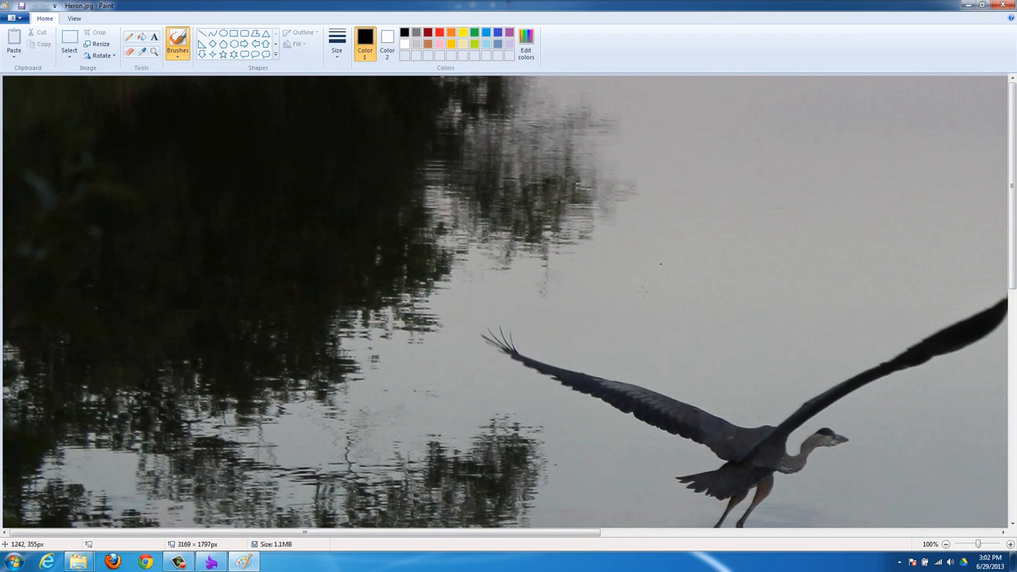
pyautogui.moveTo(97, 41)
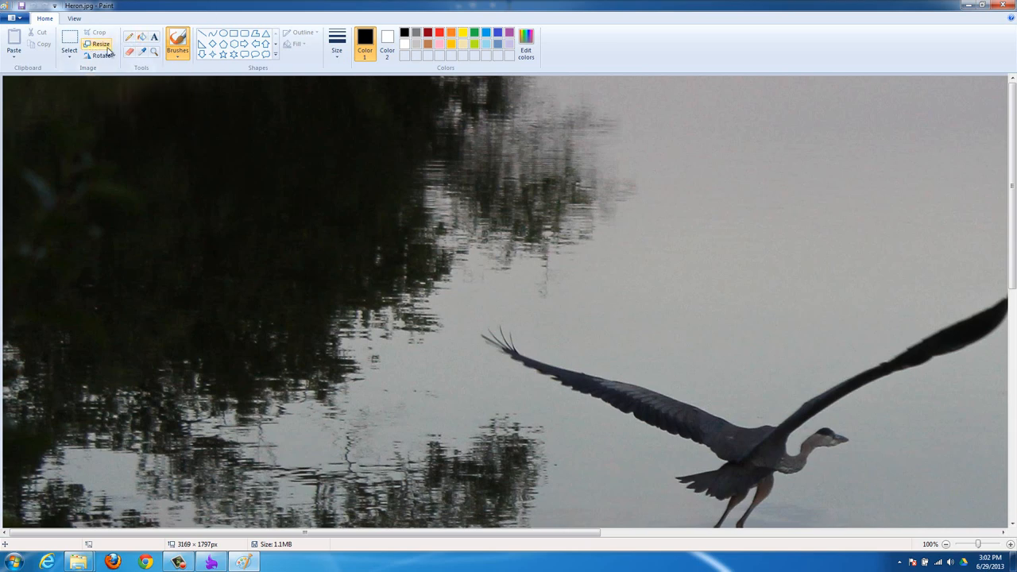
pyautogui.click(95, 43)
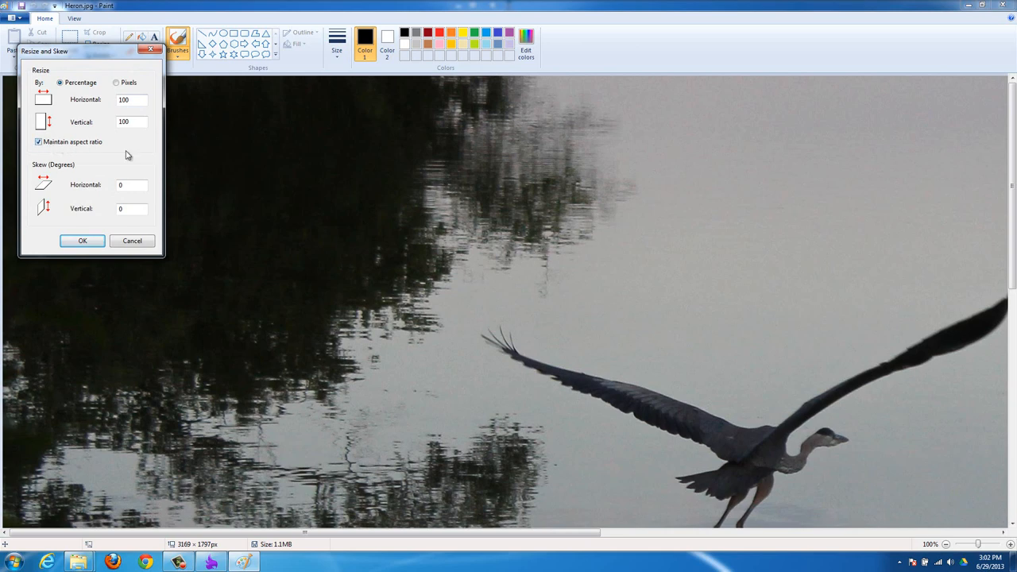
# - Resize by pixels to 1920 horizontal by 1080 vertical and apply it
pyautogui.click(131, 99)
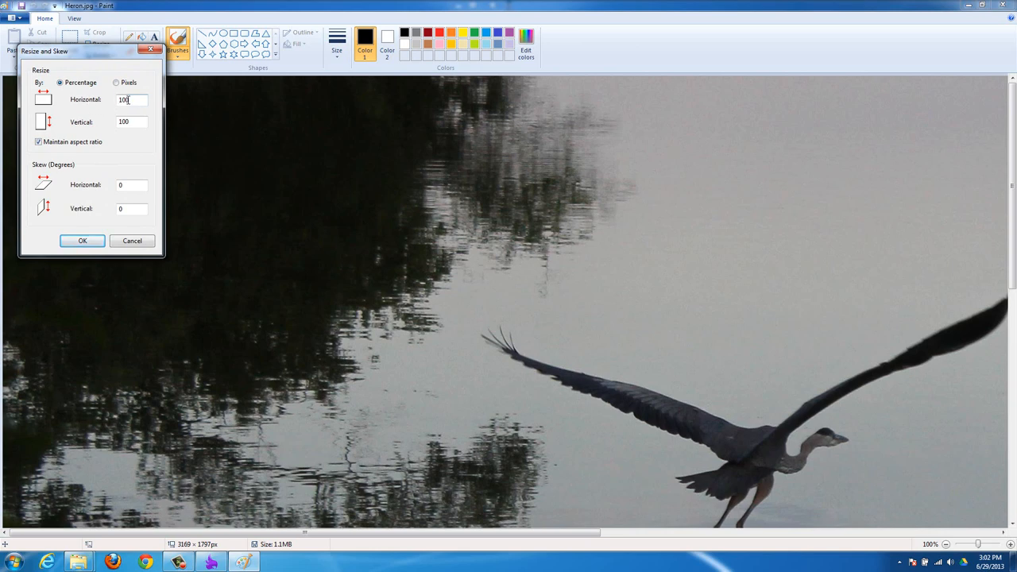
pyautogui.moveTo(482, 205)
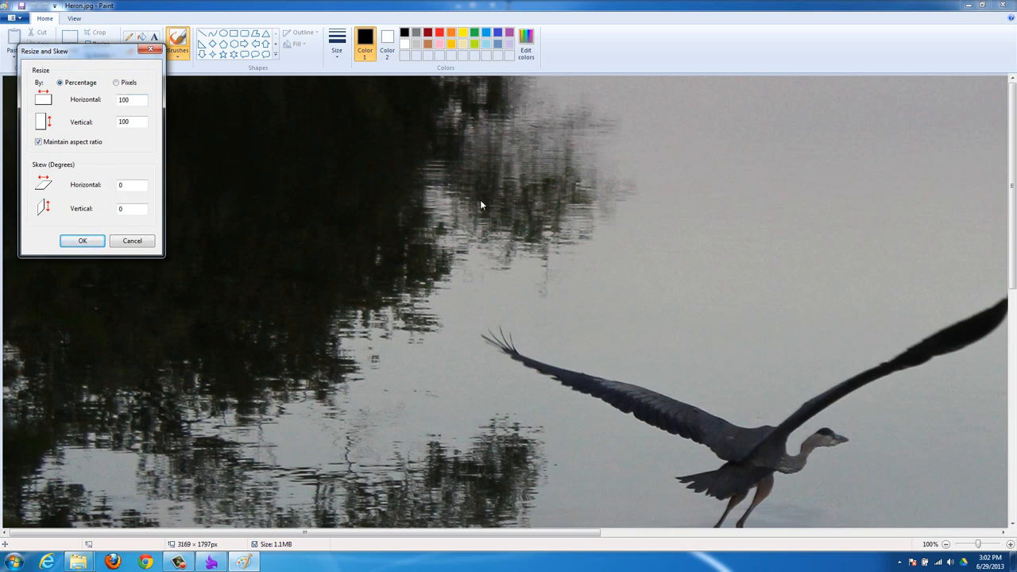
pyautogui.moveTo(152, 137)
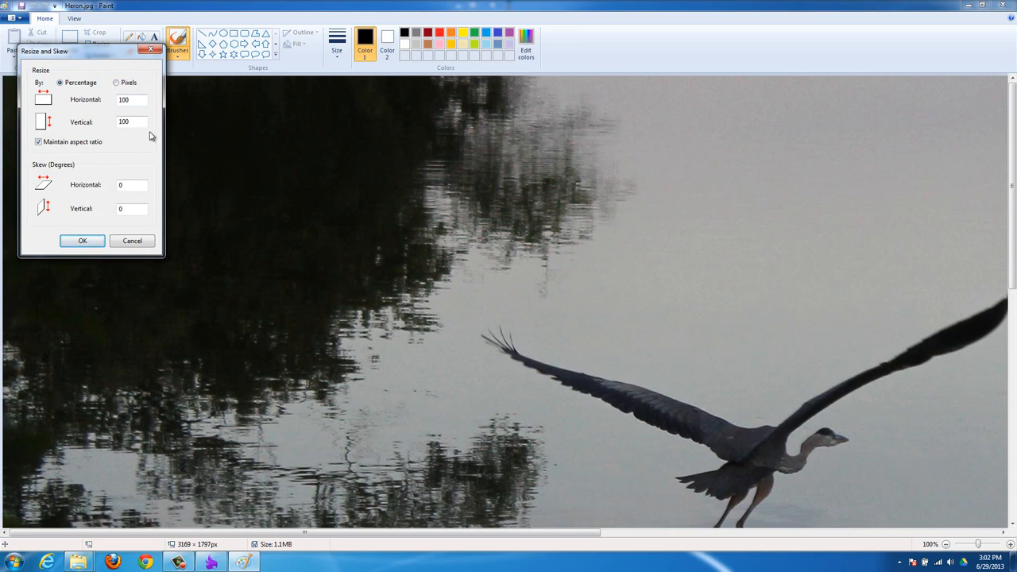
pyautogui.click(117, 82)
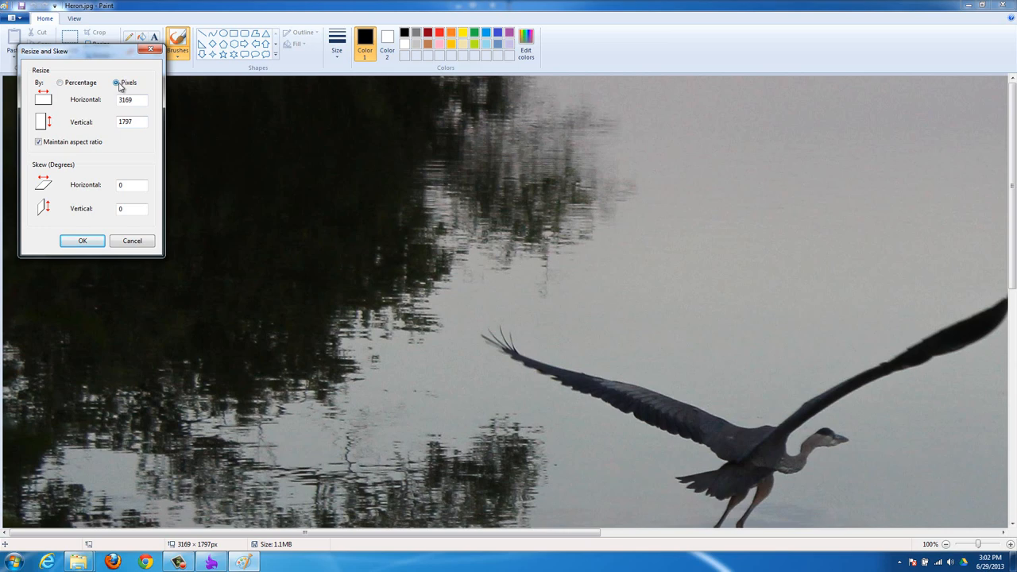
pyautogui.moveTo(143, 115)
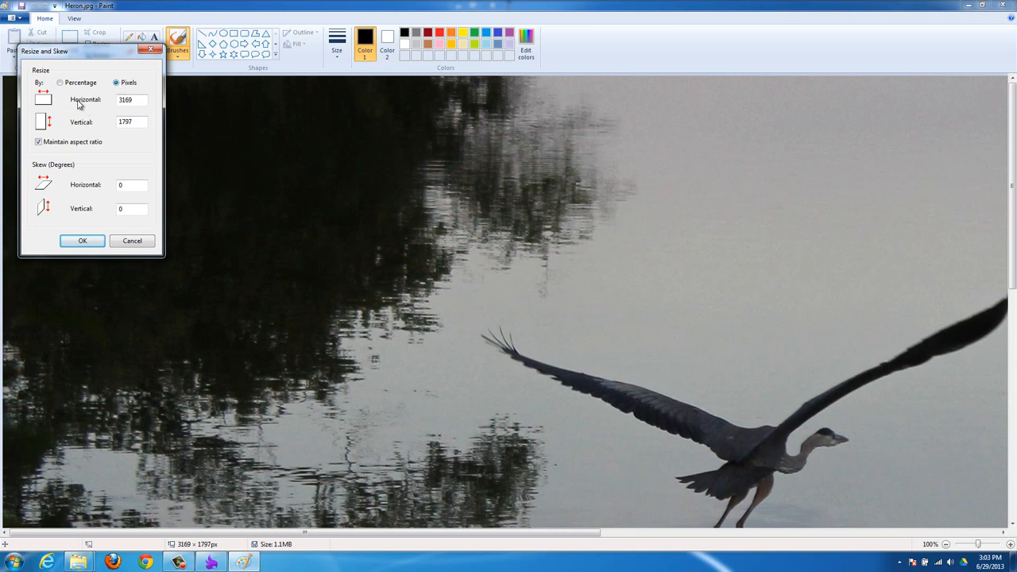
pyautogui.moveTo(47, 141)
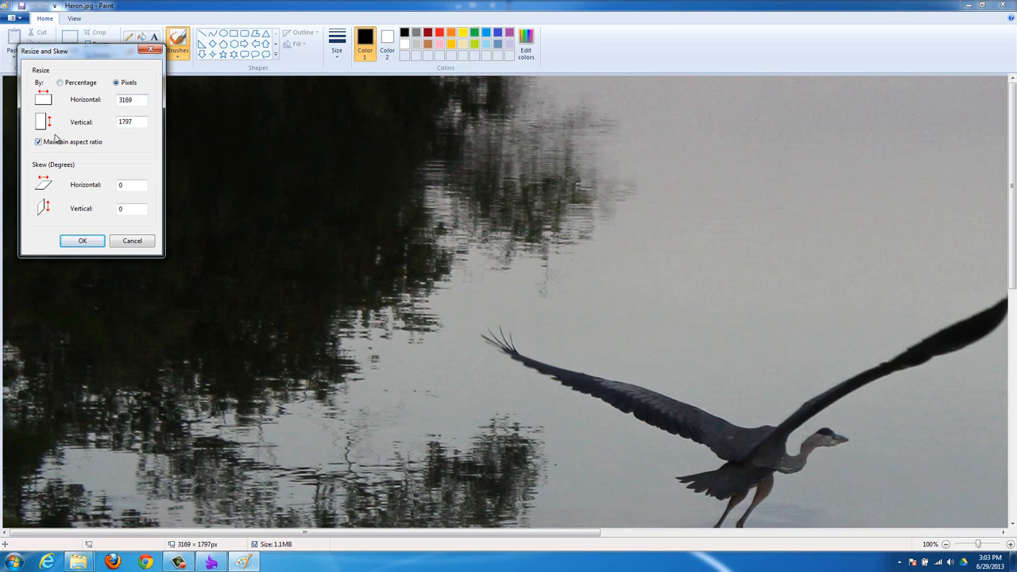
pyautogui.moveTo(56, 141)
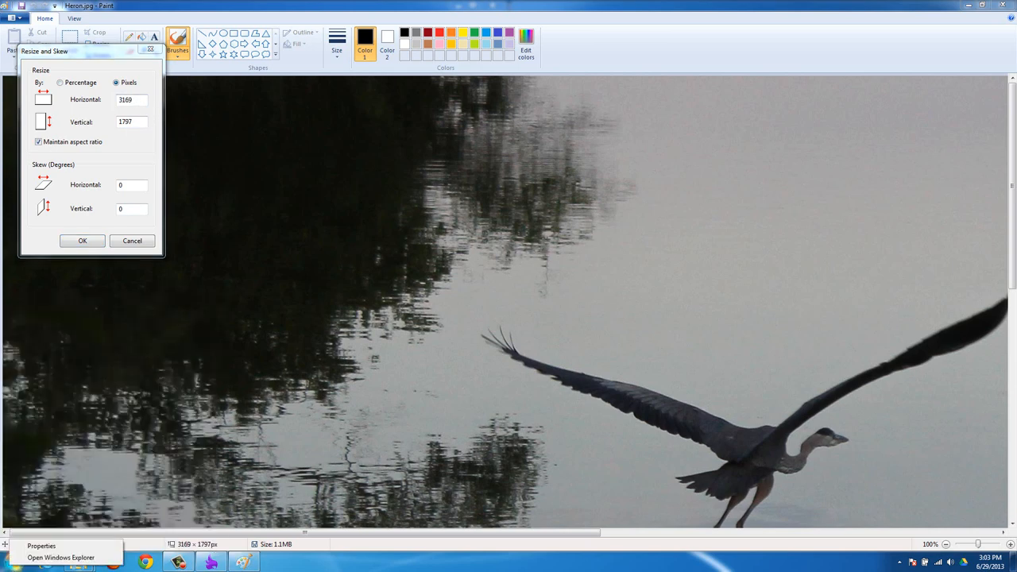
pyautogui.click(3, 563)
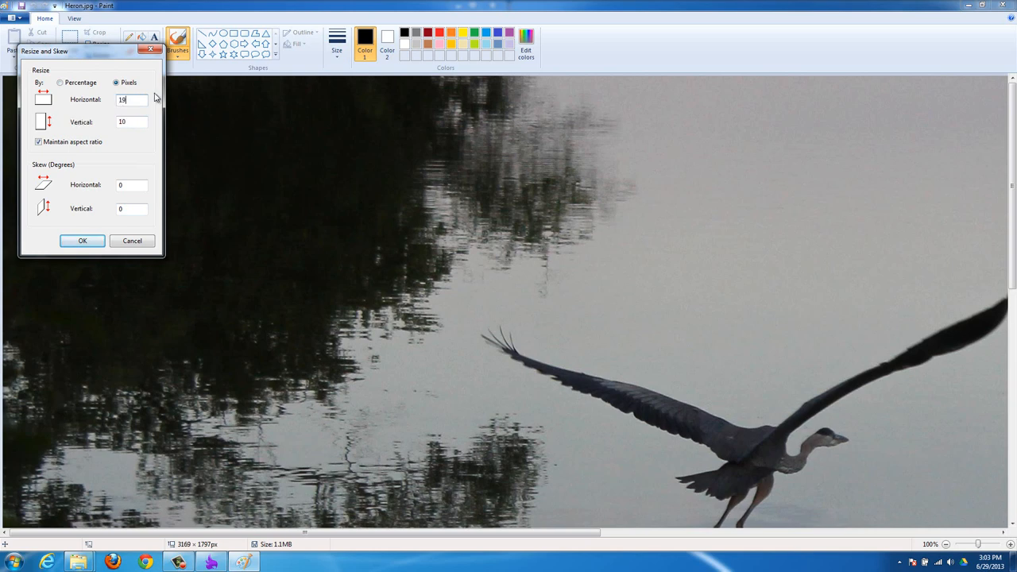
pyautogui.write('1920')
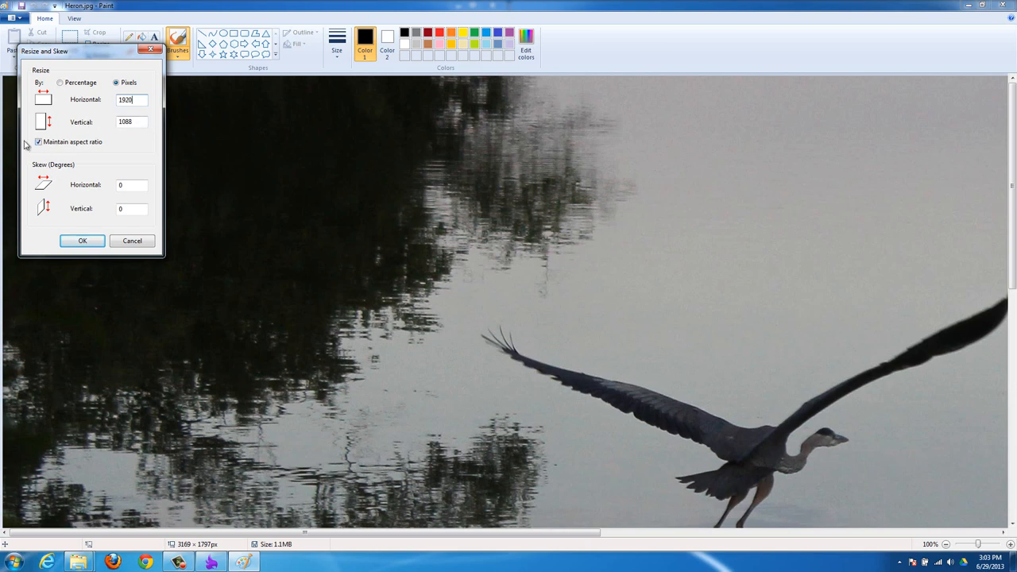
pyautogui.moveTo(630, 286)
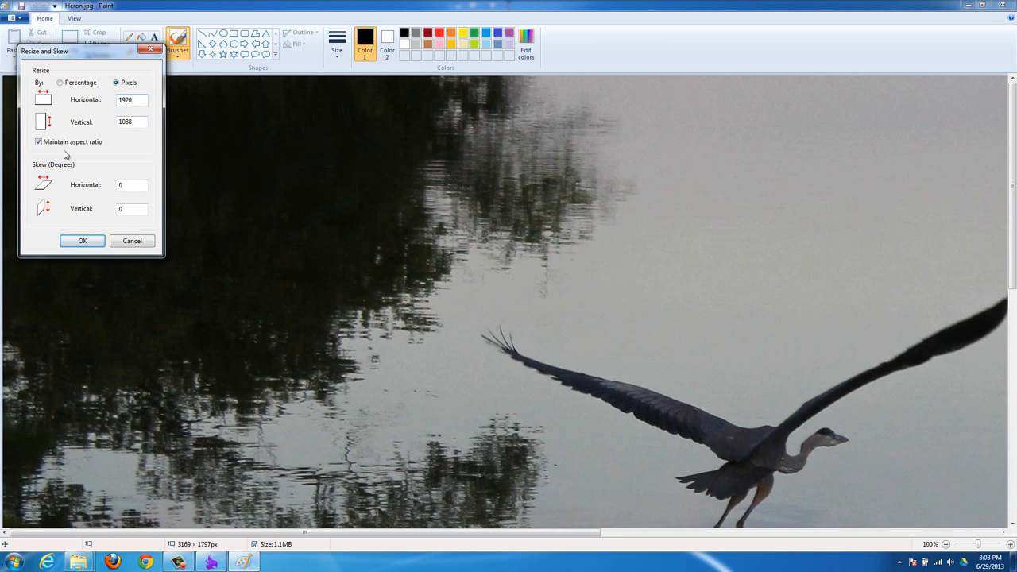
pyautogui.moveTo(181, 172)
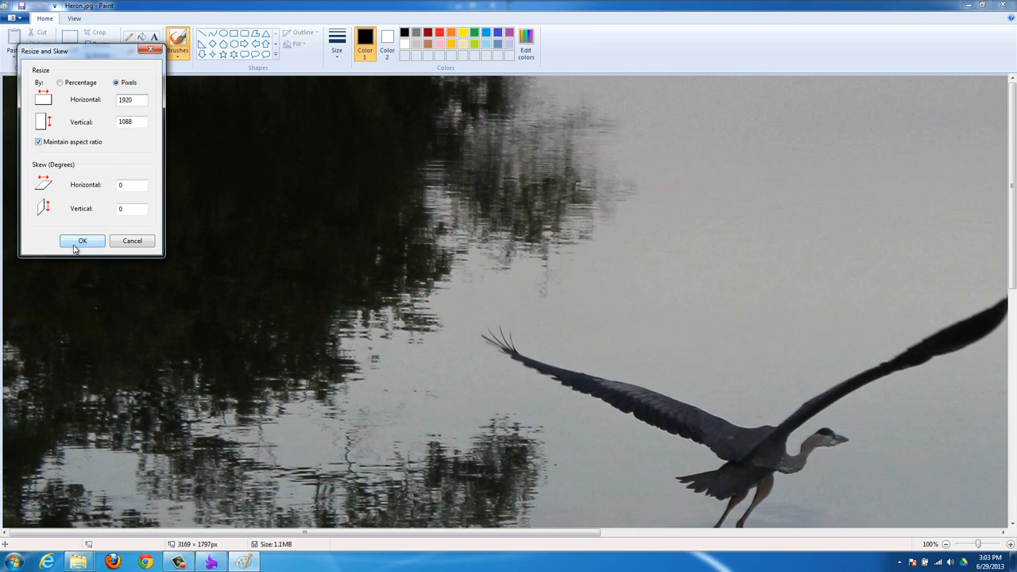
pyautogui.click(83, 241)
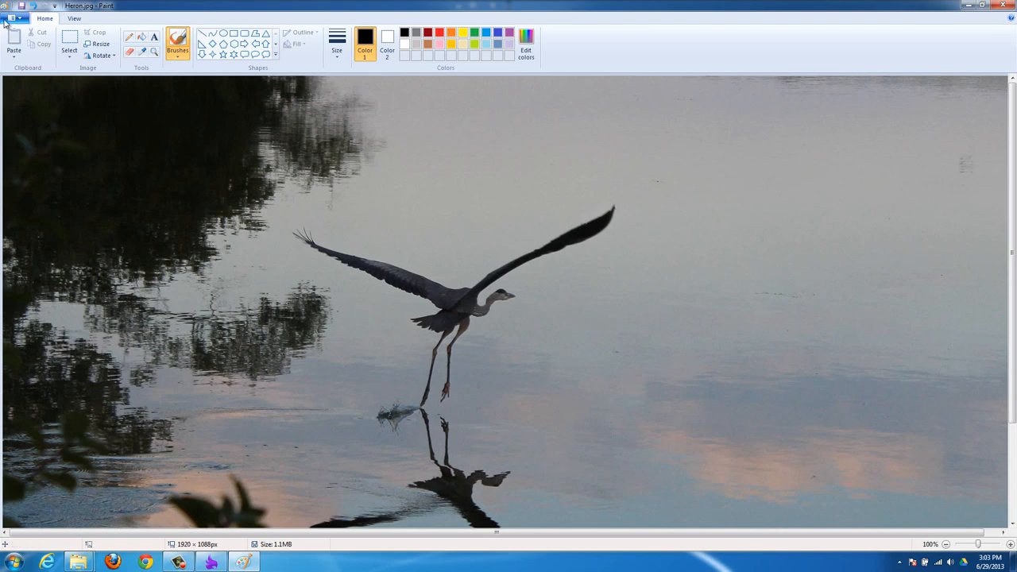
# - Save the resized photo as HeronWallpaper.jpg in the After folder
pyautogui.click(13, 17)
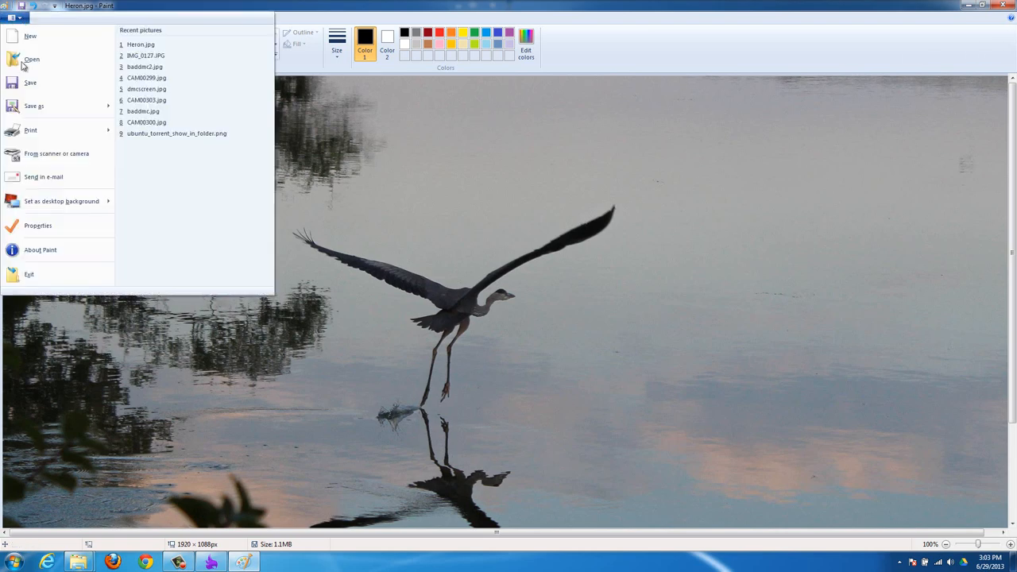
pyautogui.click(35, 104)
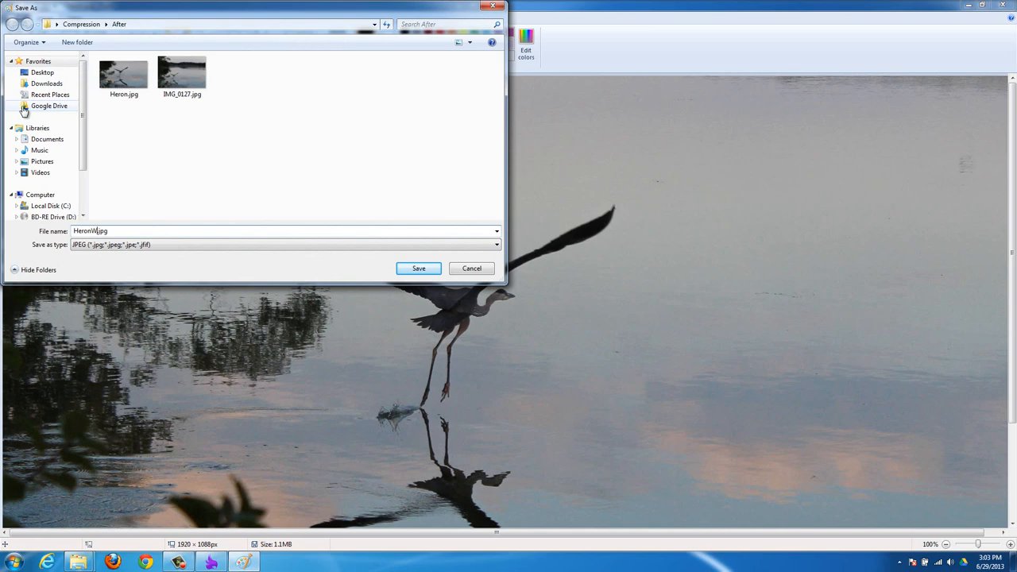
pyautogui.write('allpaper')
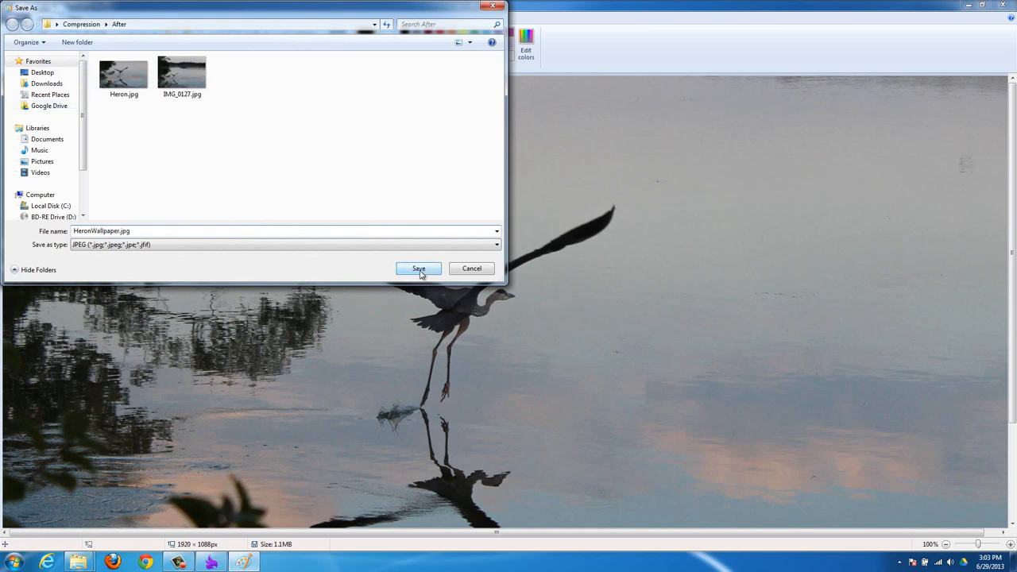
pyautogui.click(418, 267)
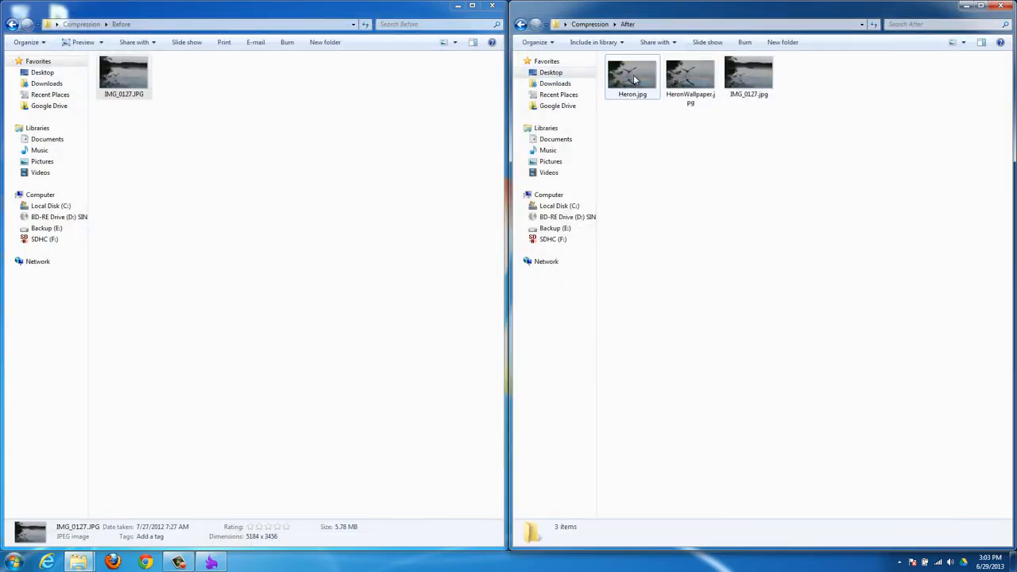
# - Compare Heron.jpg with HeronWallpaper.jpg (1920 × 1080, 487 KB) and bring up its actions
pyautogui.click(633, 75)
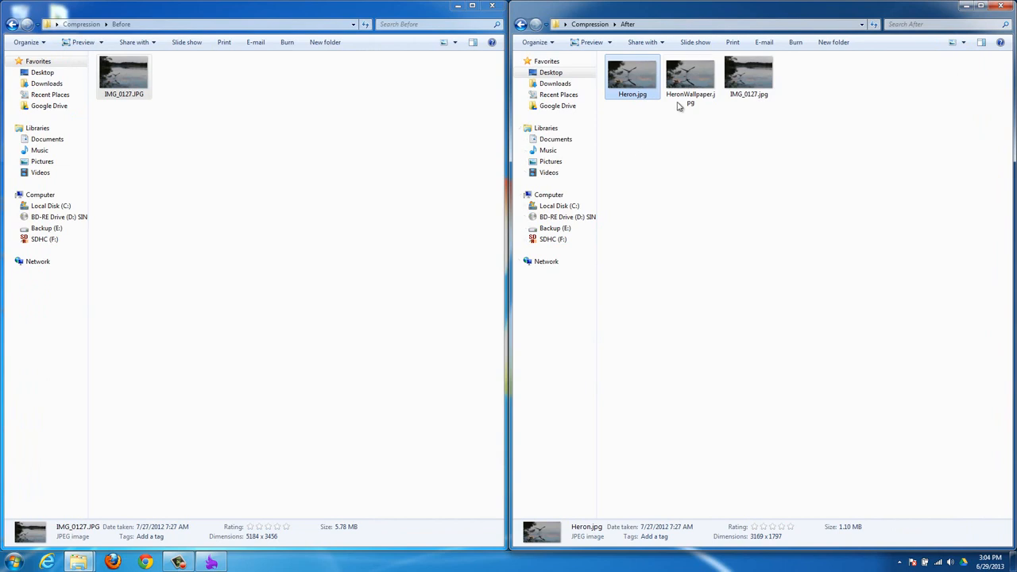
pyautogui.click(690, 72)
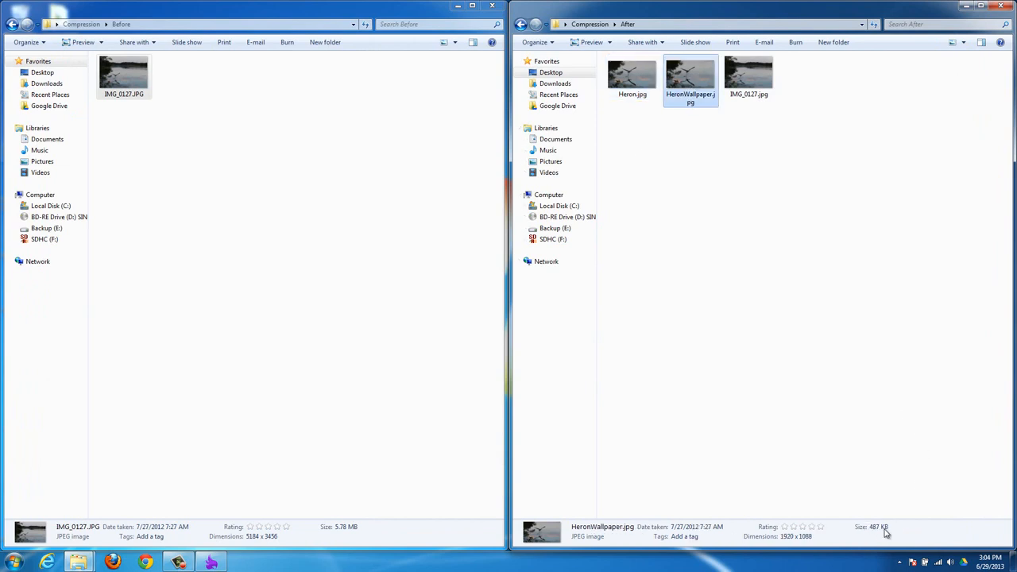
pyautogui.moveTo(857, 531)
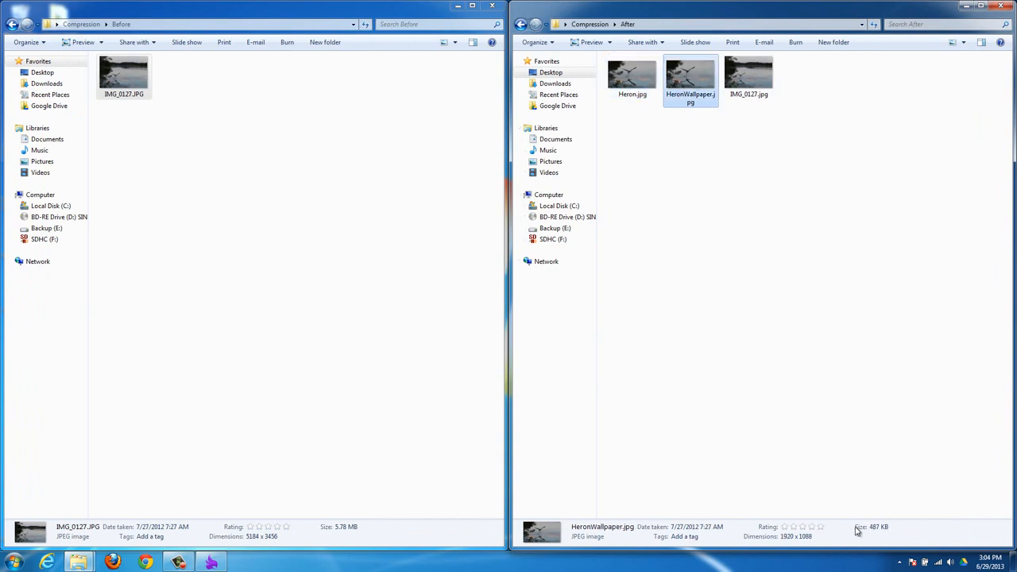
pyautogui.moveTo(882, 531)
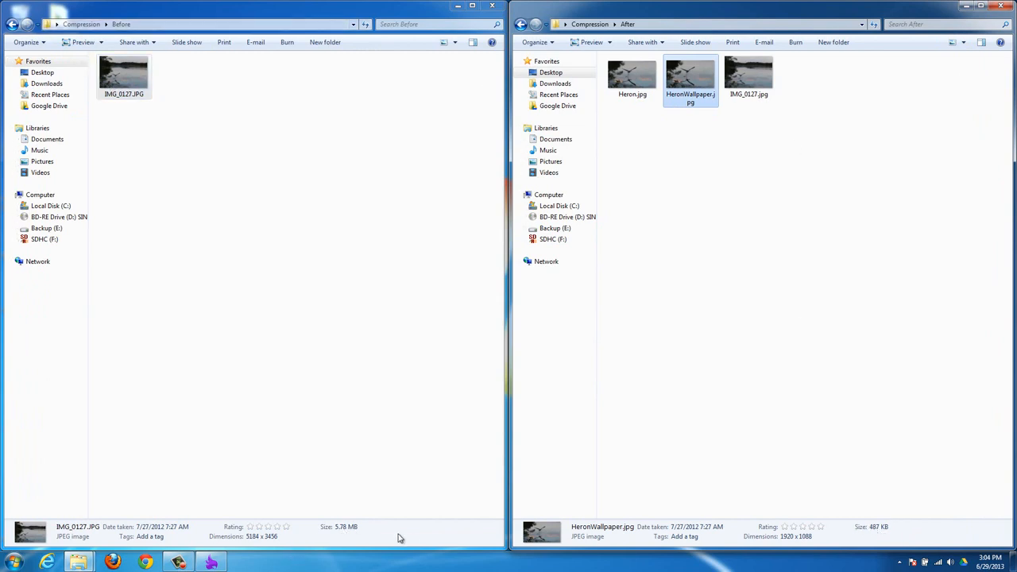
pyautogui.moveTo(744, 130)
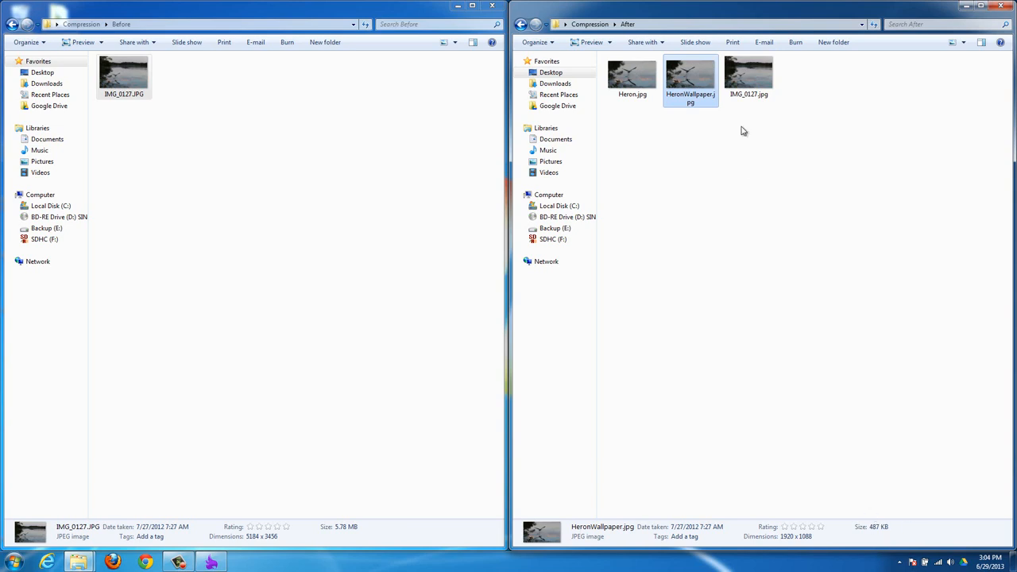
pyautogui.moveTo(785, 165)
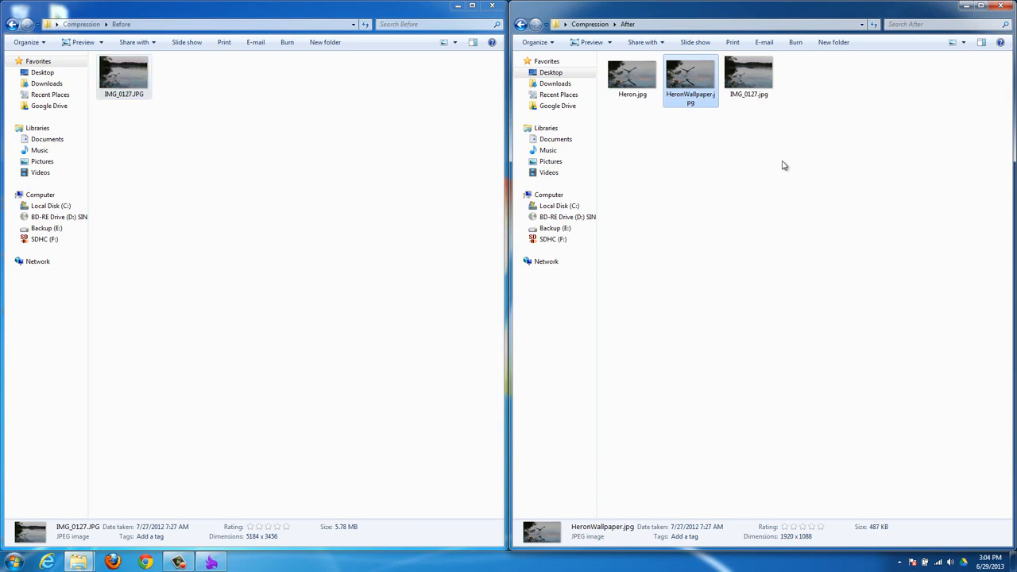
pyautogui.rightClick(690, 72)
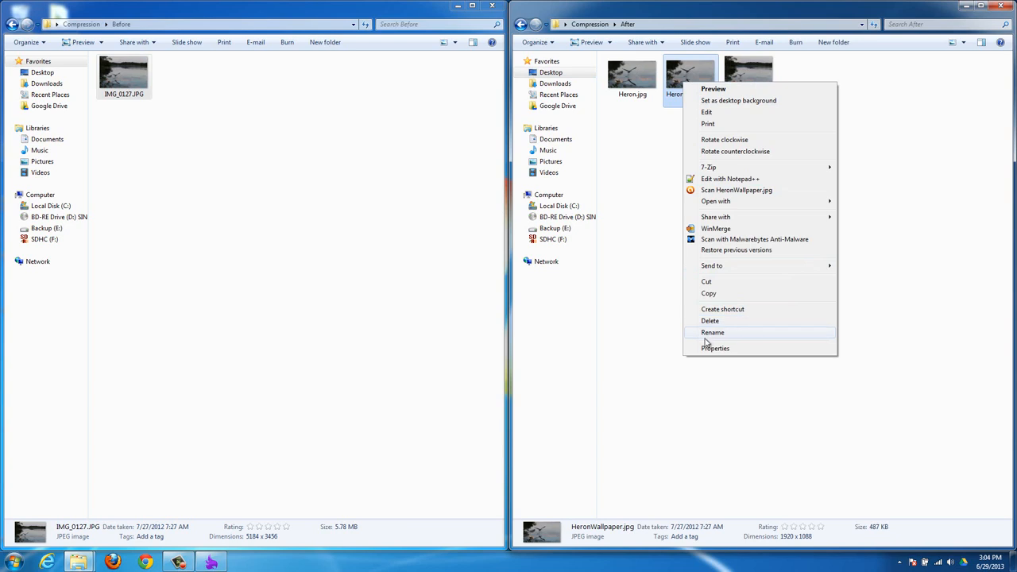
pyautogui.moveTo(744, 118)
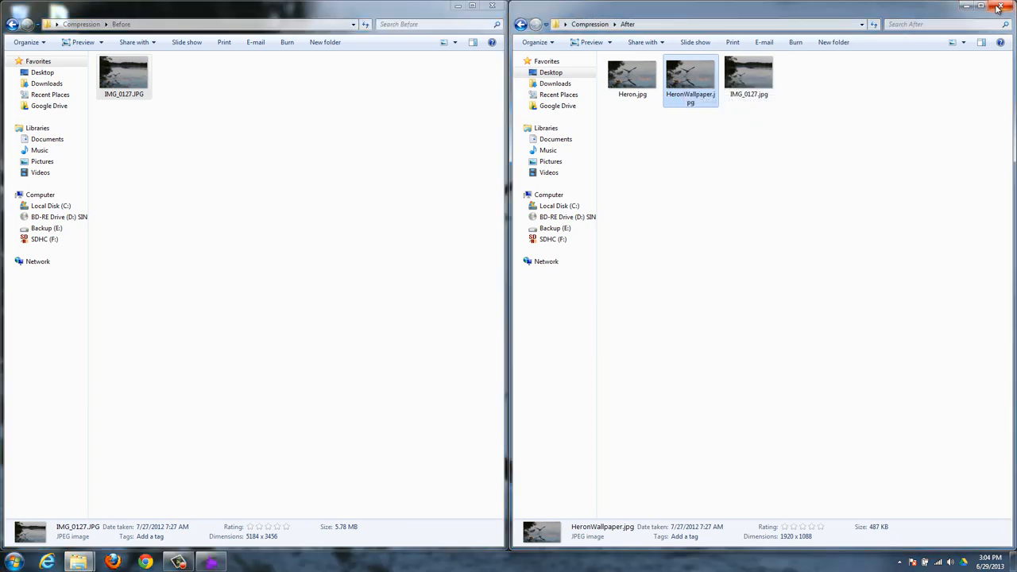
# - Show the desktop with the flying heron as its new background
pyautogui.click(998, 8)
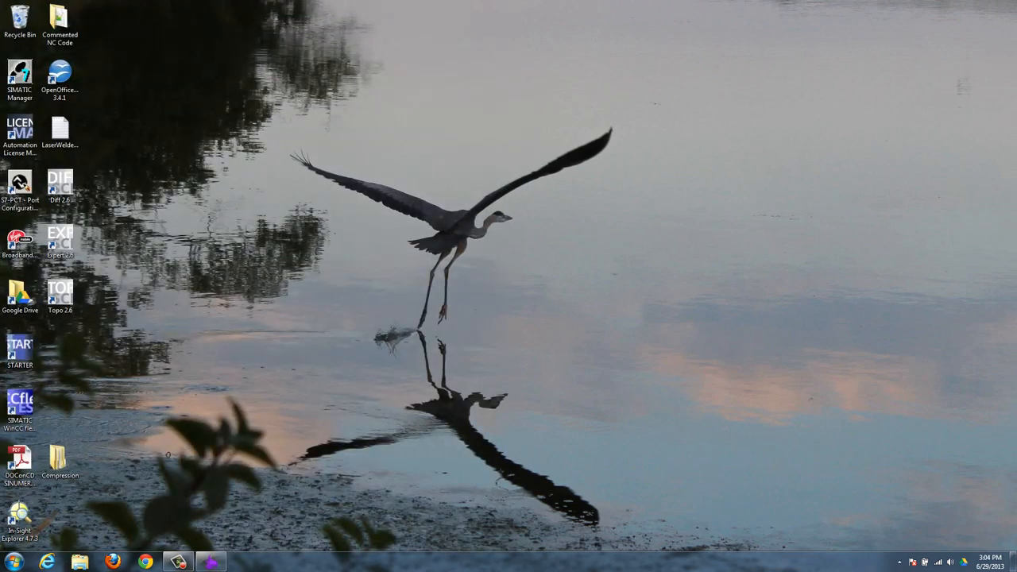
pyautogui.moveTo(410, 329)
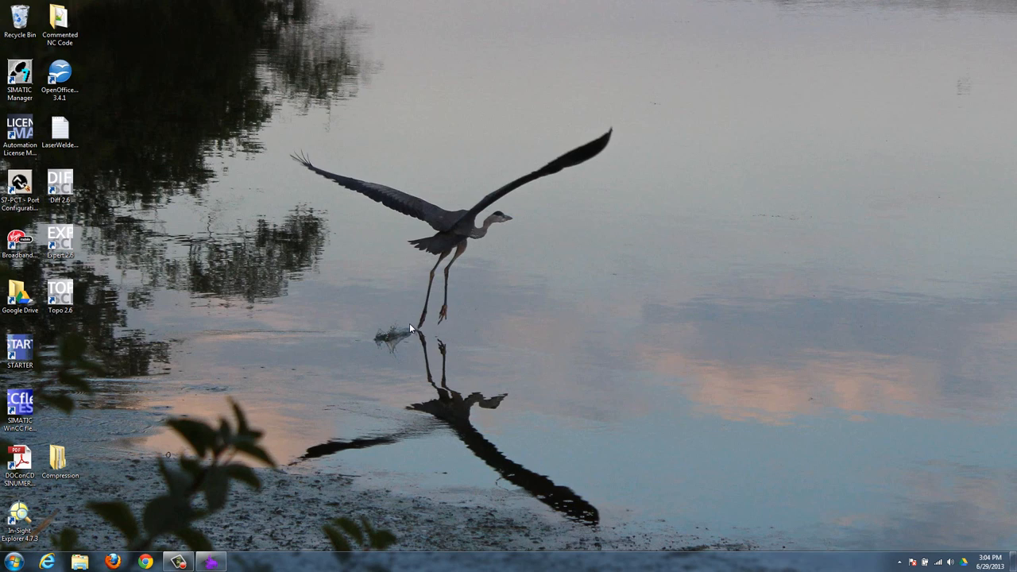
pyautogui.moveTo(299, 169)
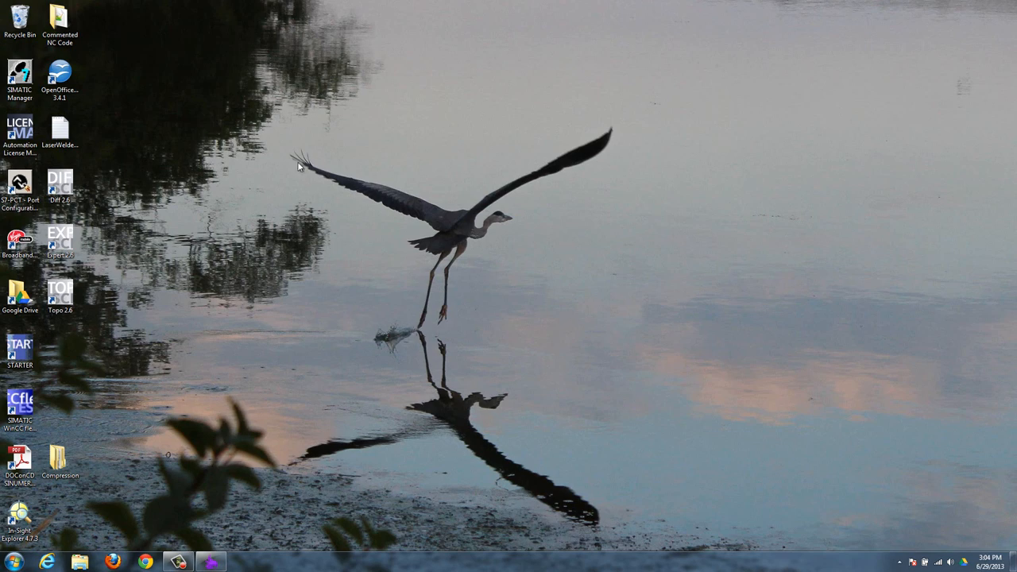
pyautogui.moveTo(493, 229)
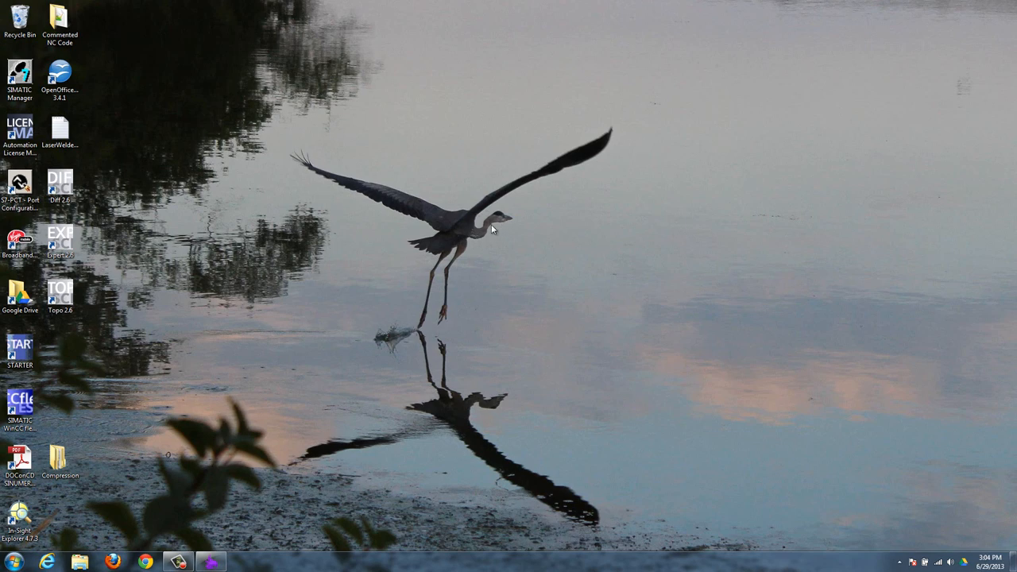